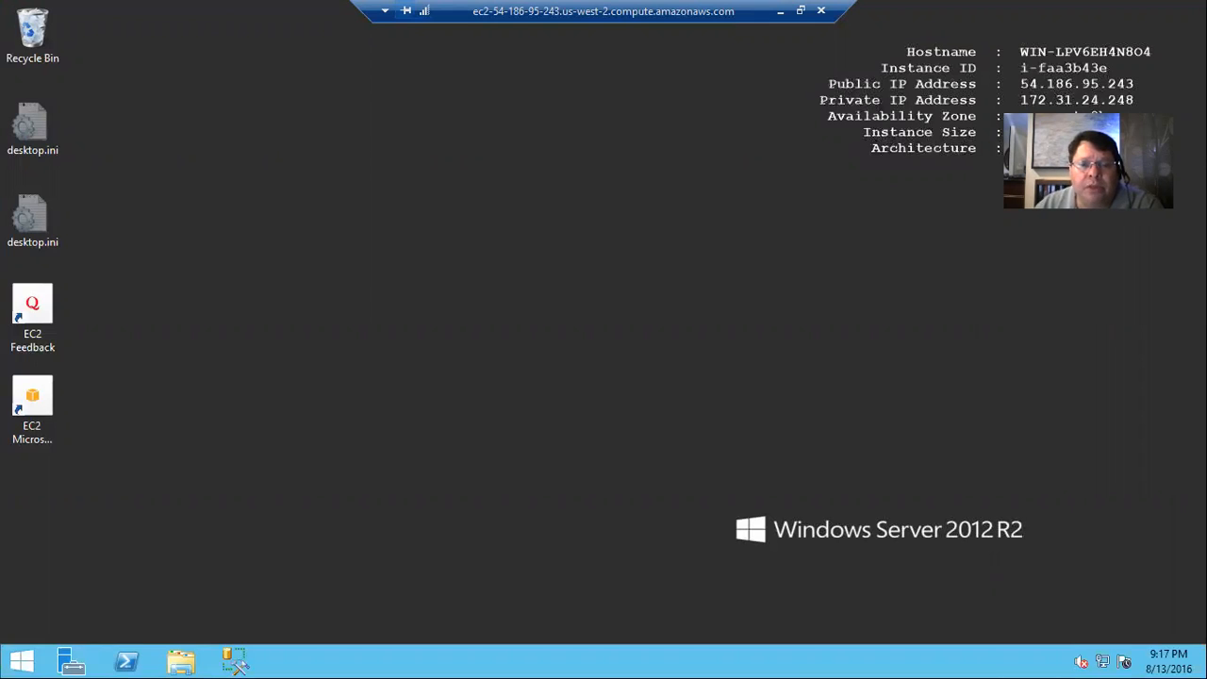
mouse_move(400, 82)
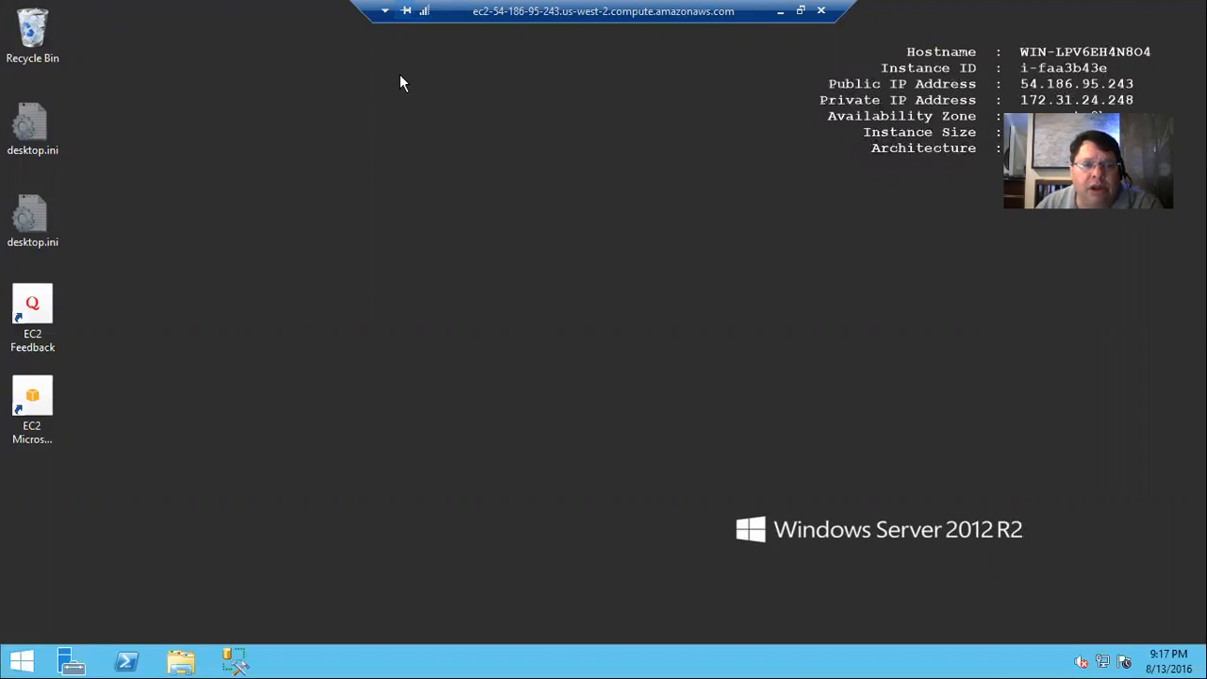
mouse_move(218, 364)
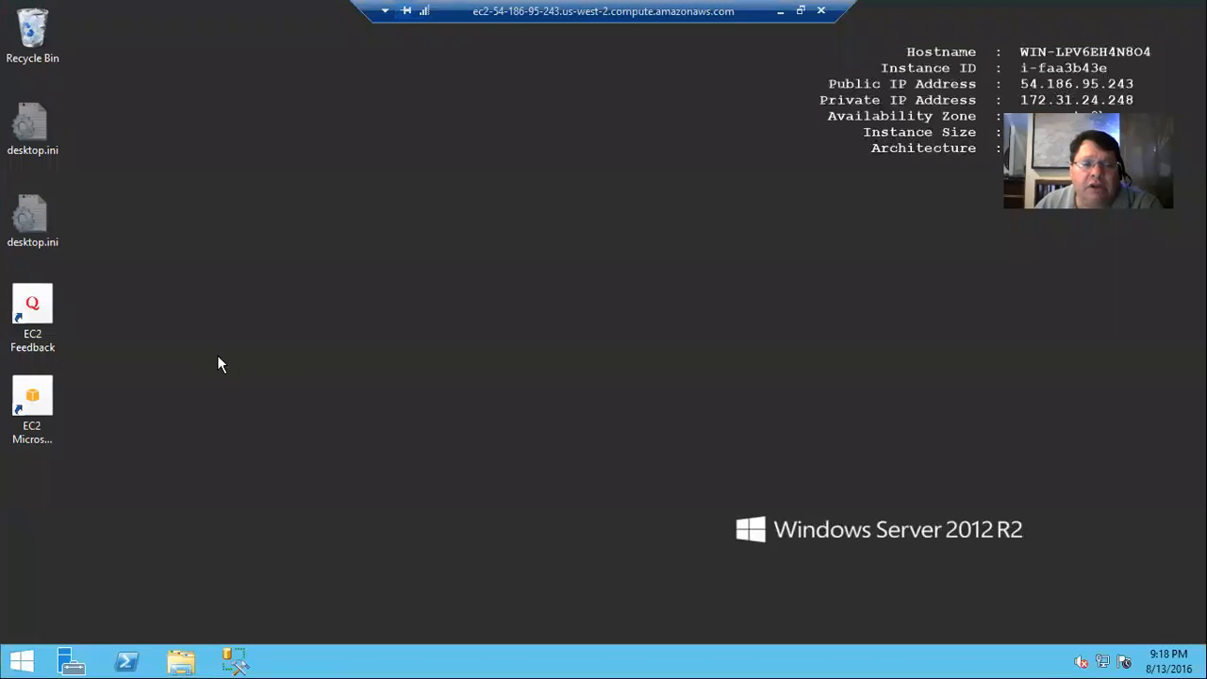
mouse_move(422, 207)
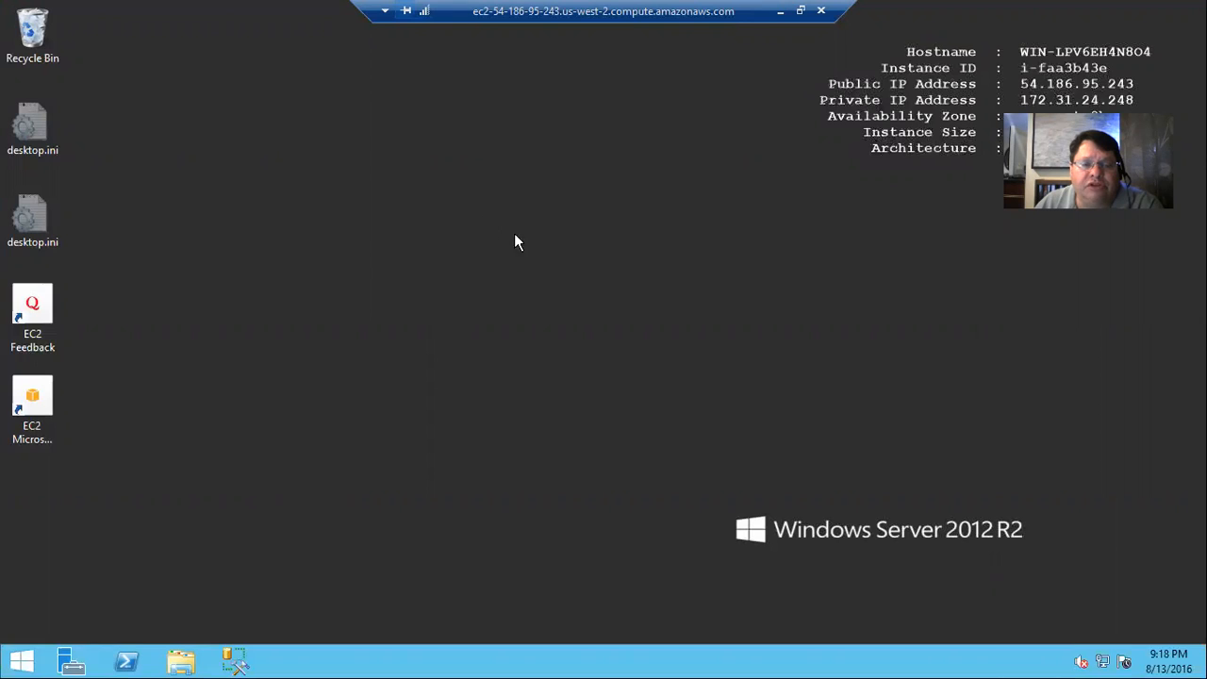
mouse_move(528, 129)
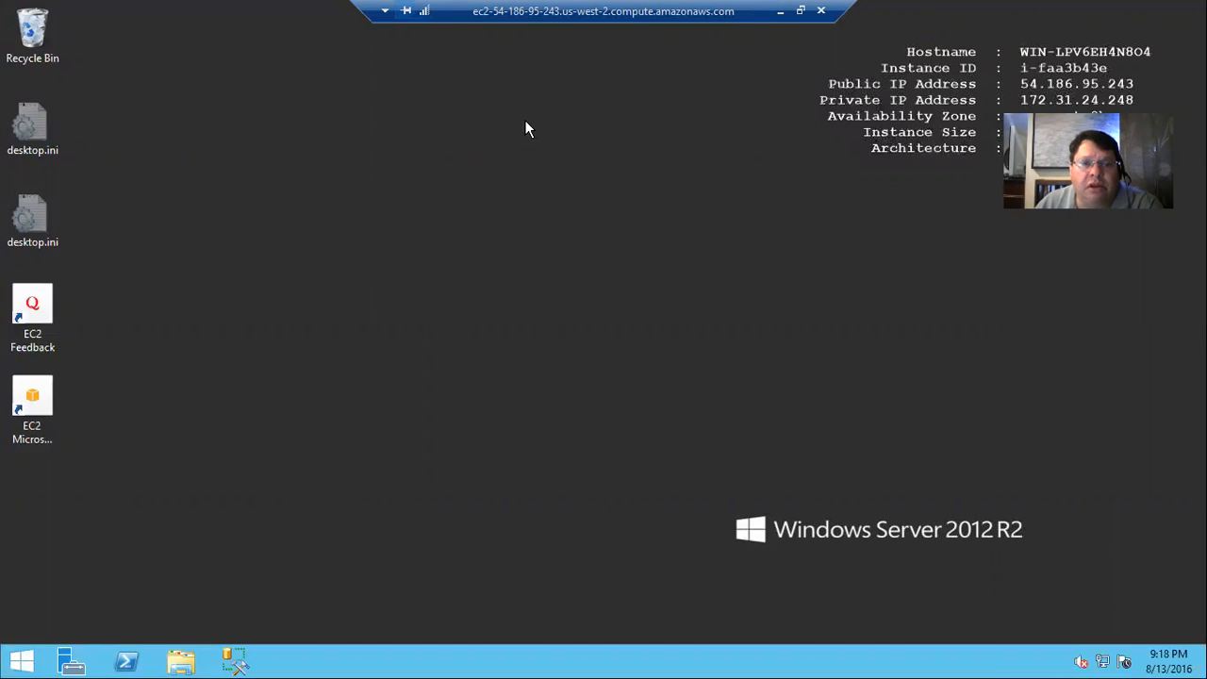
mouse_move(490, 179)
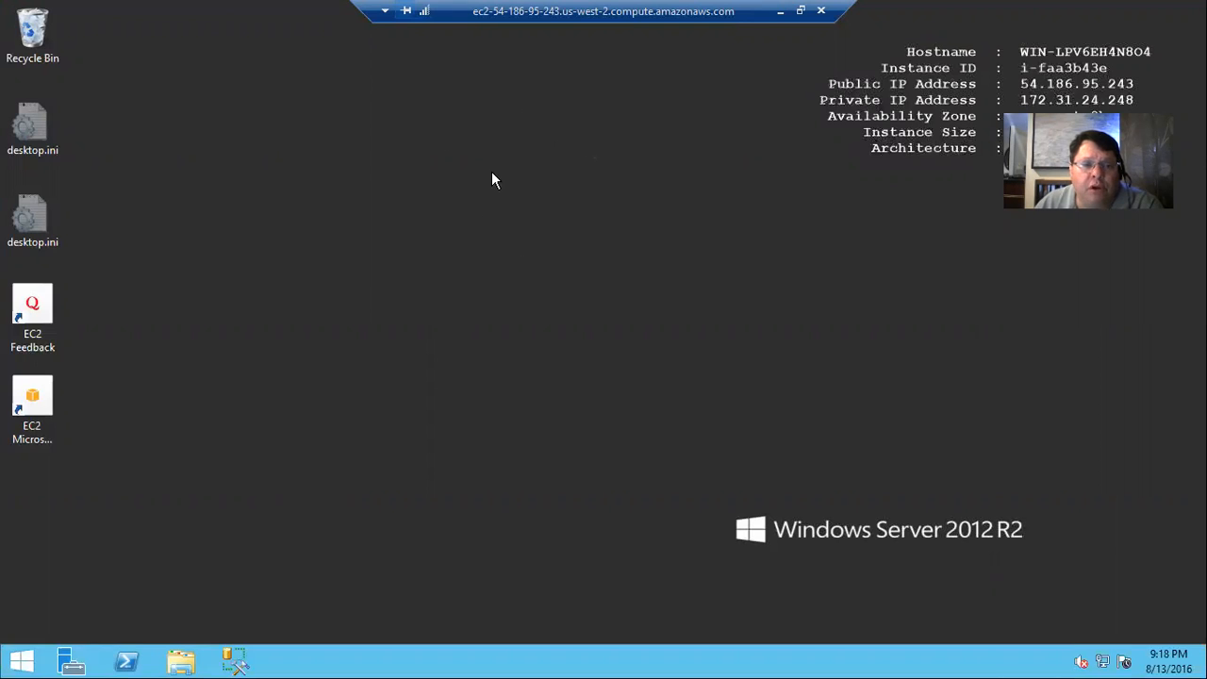
mouse_move(488, 177)
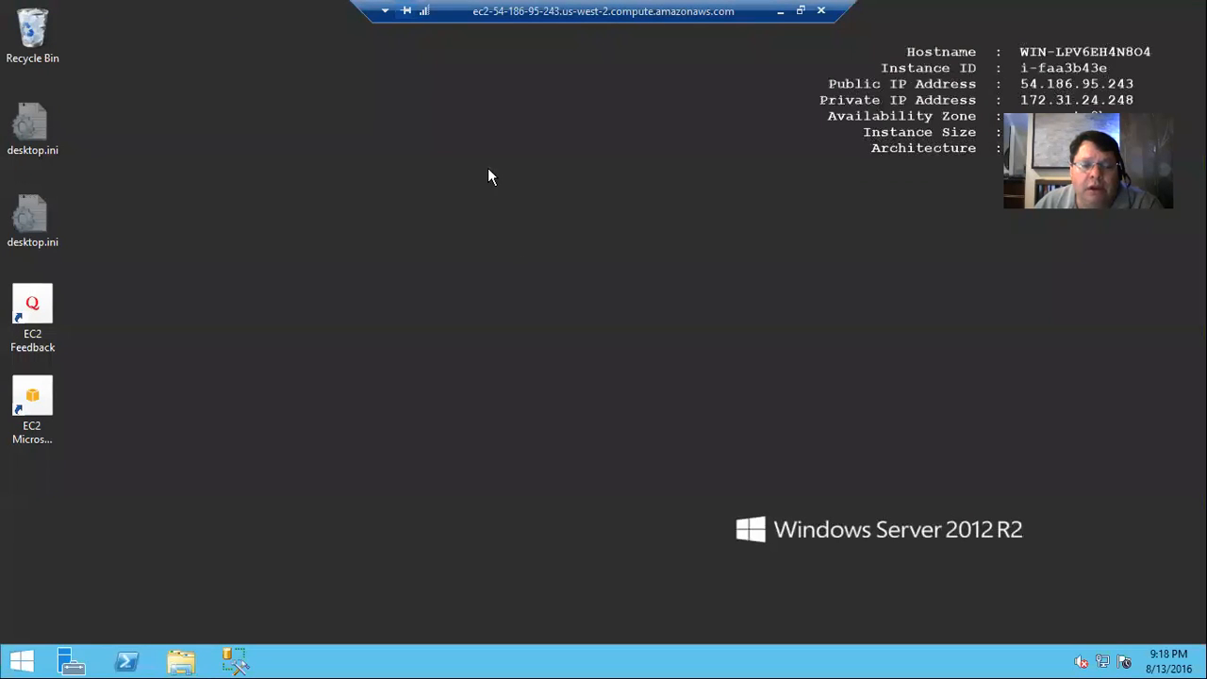
mouse_move(368, 207)
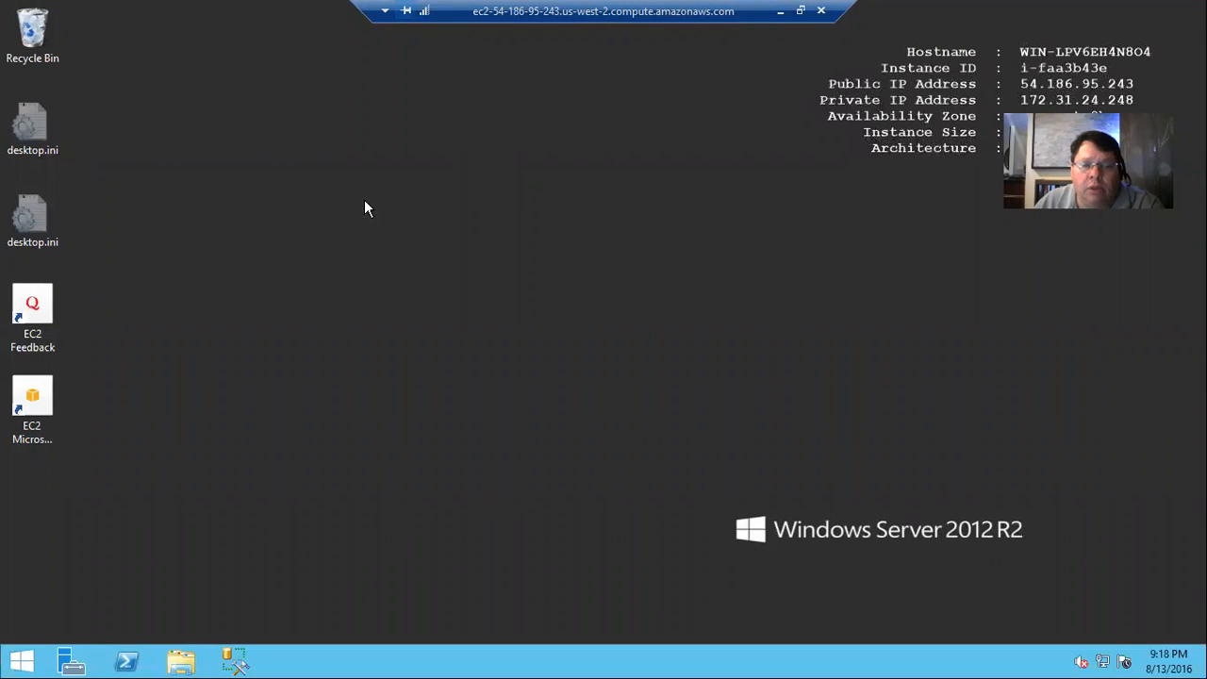
mouse_move(355, 194)
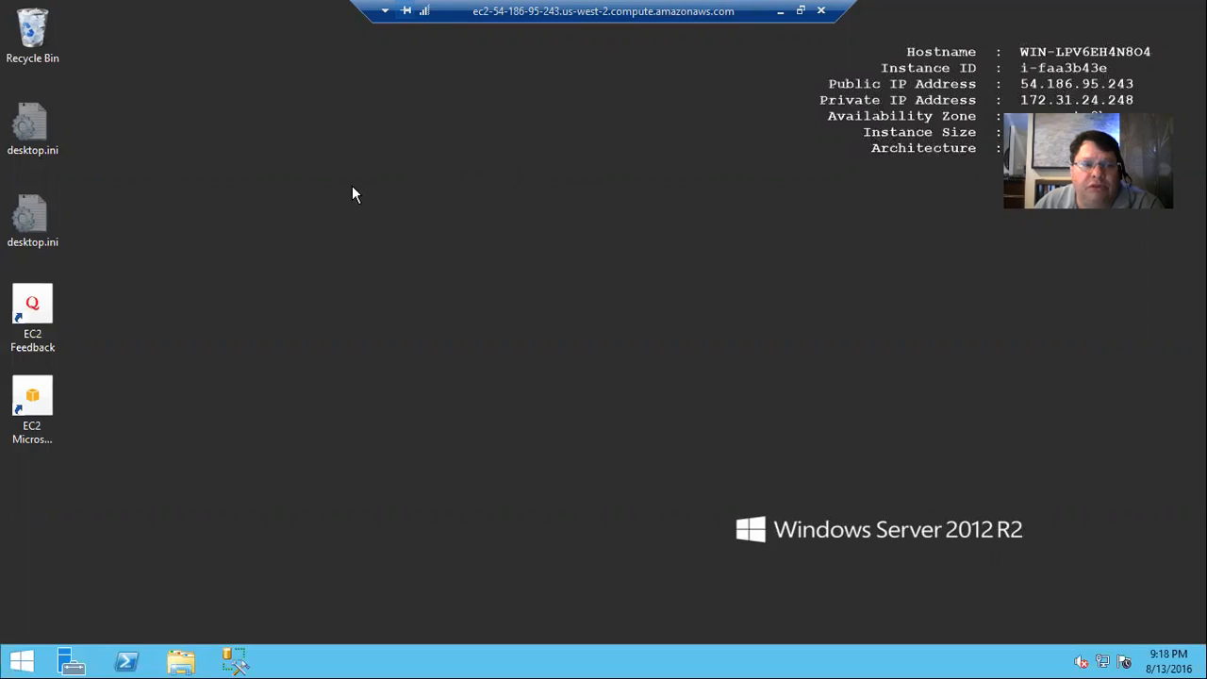
mouse_move(385, 211)
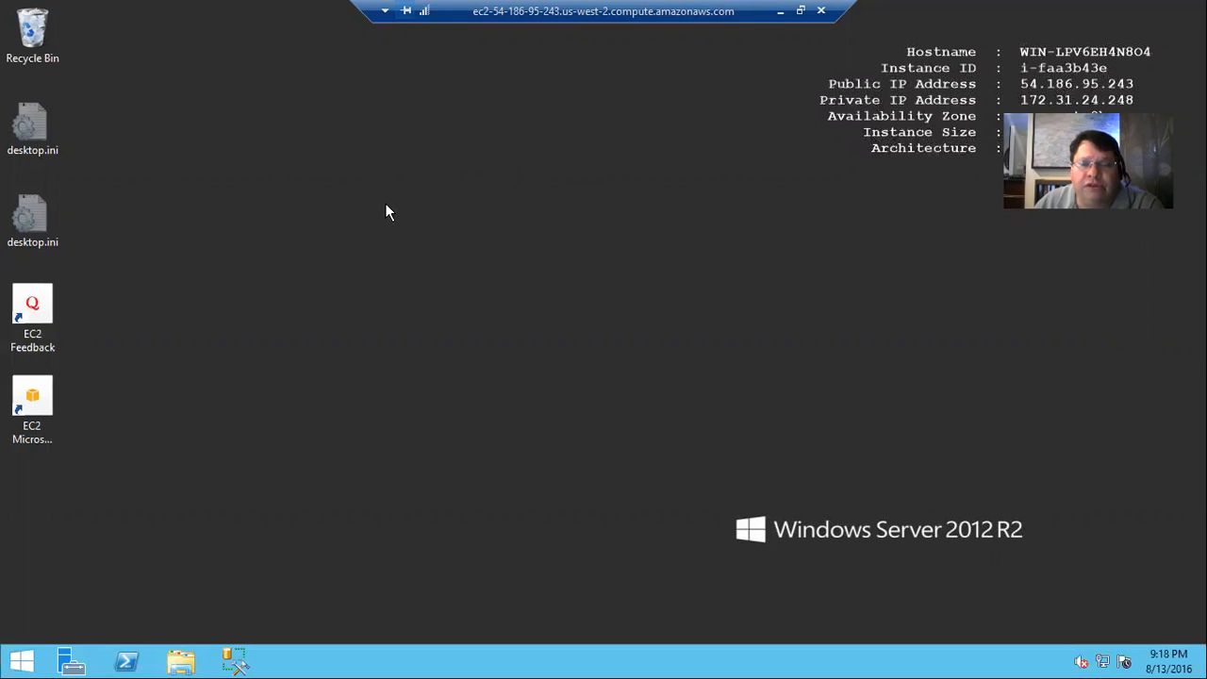
mouse_move(383, 223)
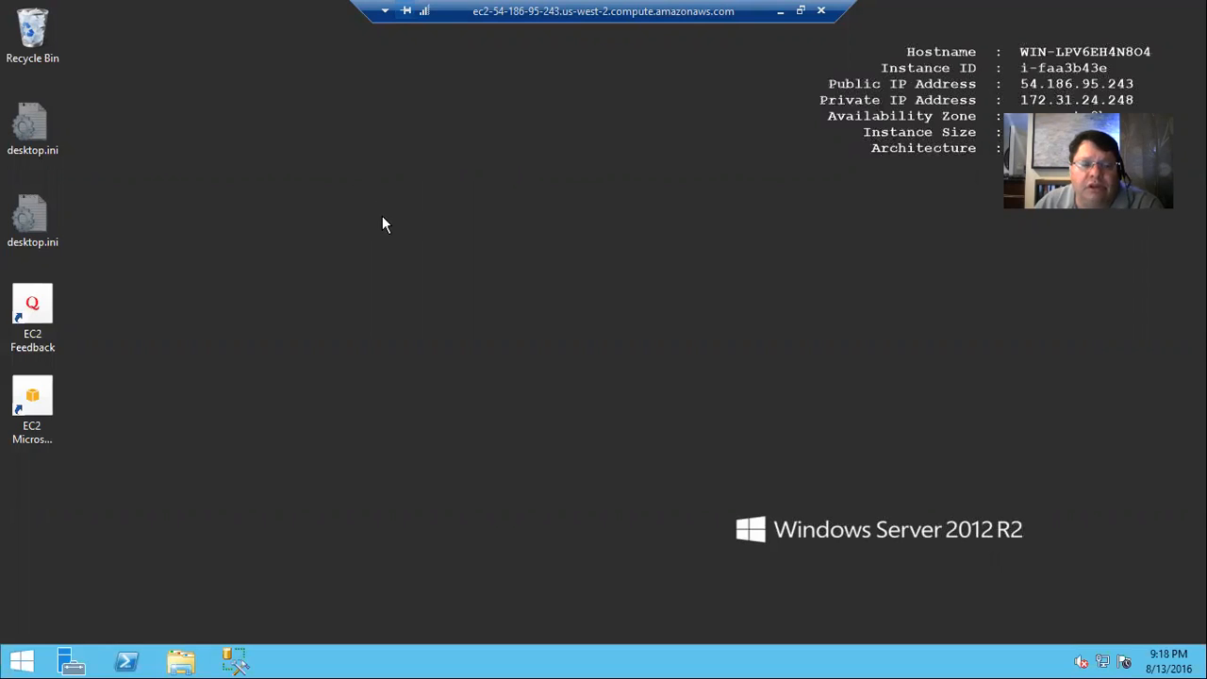
mouse_move(358, 243)
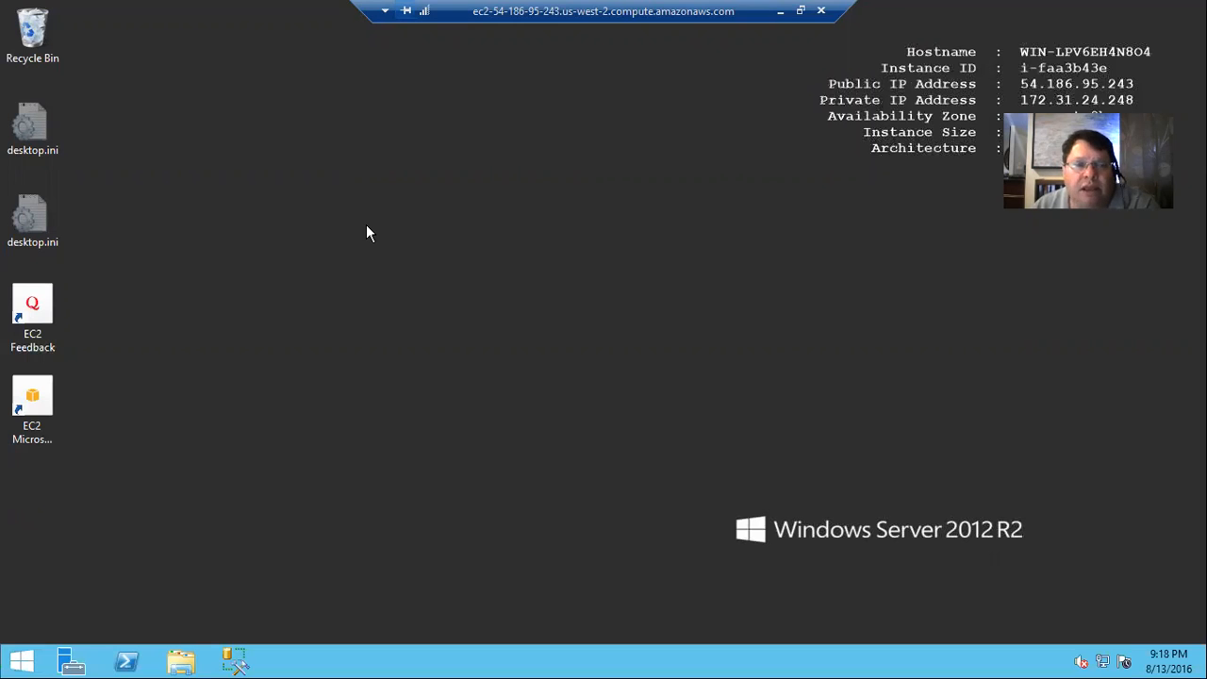
mouse_move(234, 471)
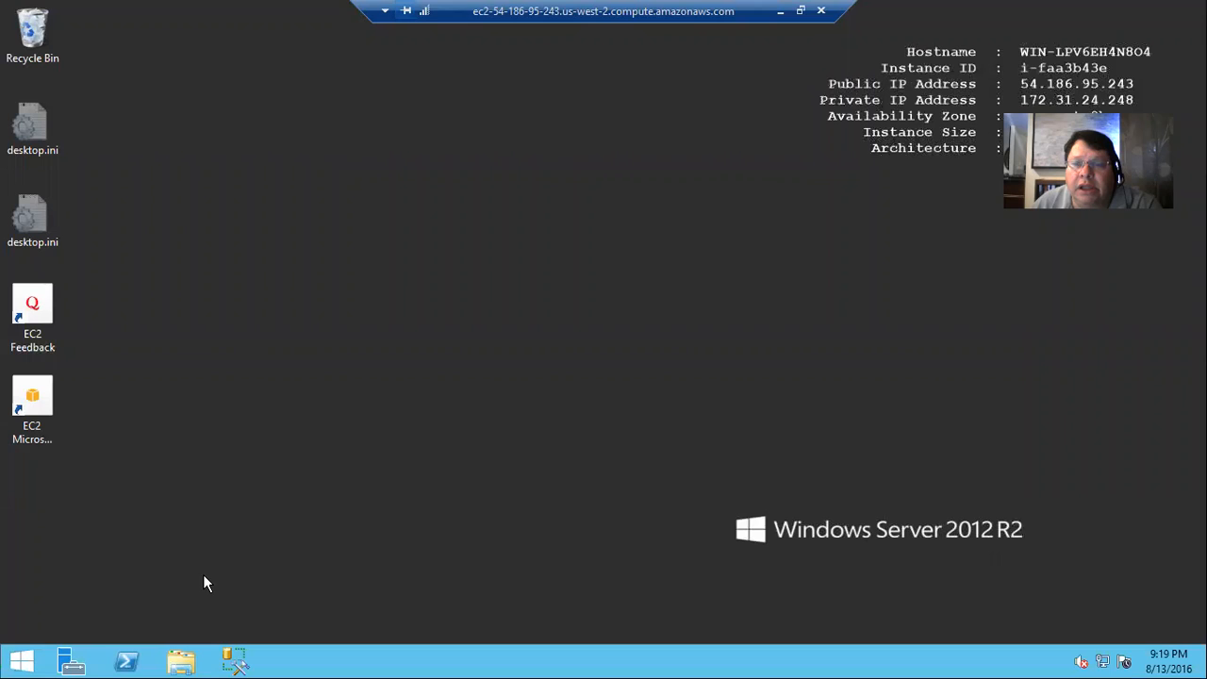
mouse_move(207, 578)
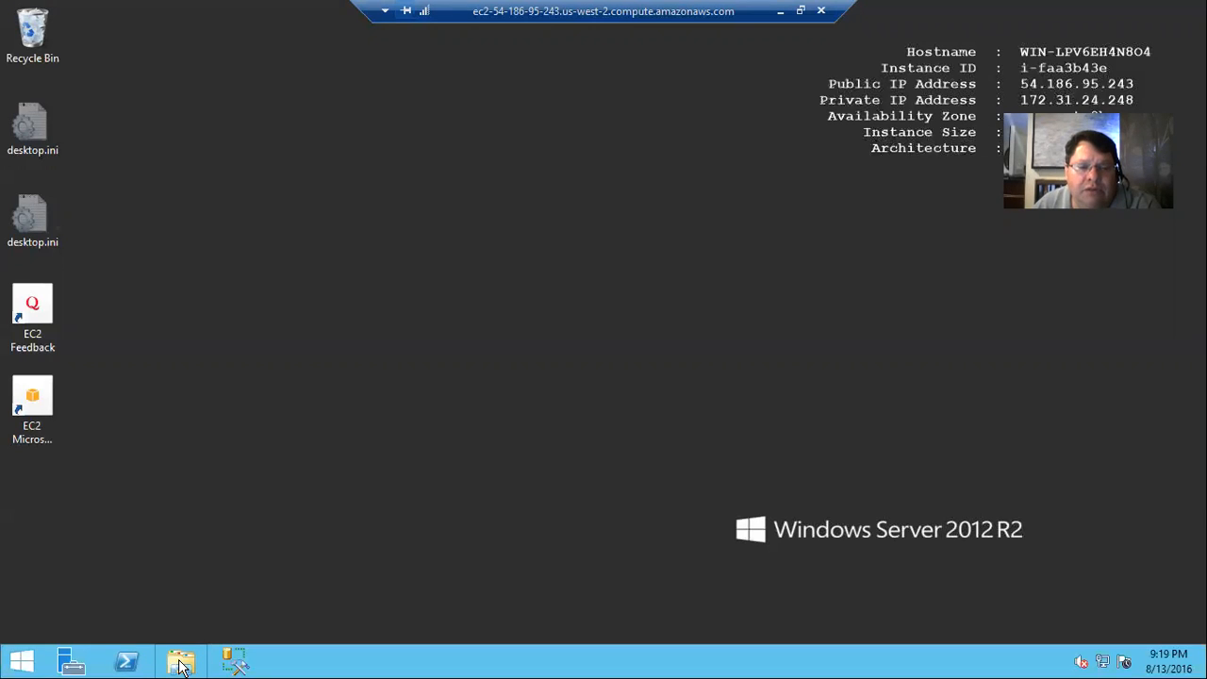
Browse File Explorer to Documents\CIS117 and single out the create_HCIT folder.
click(181, 660)
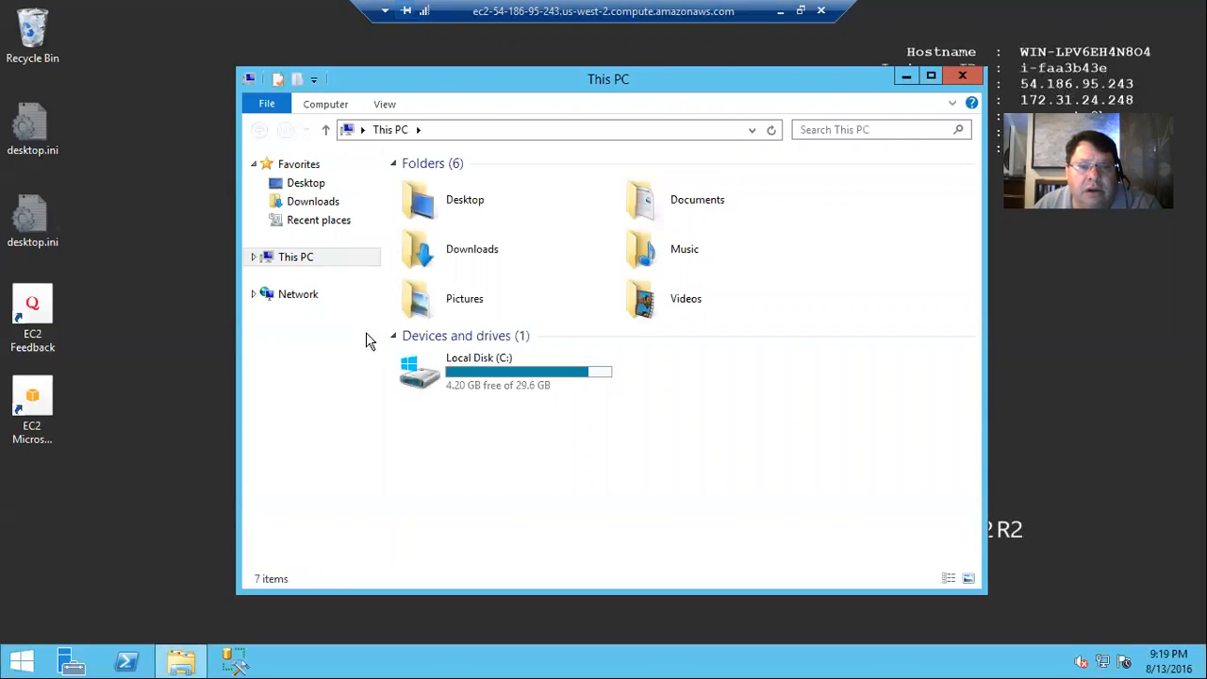
click(697, 200)
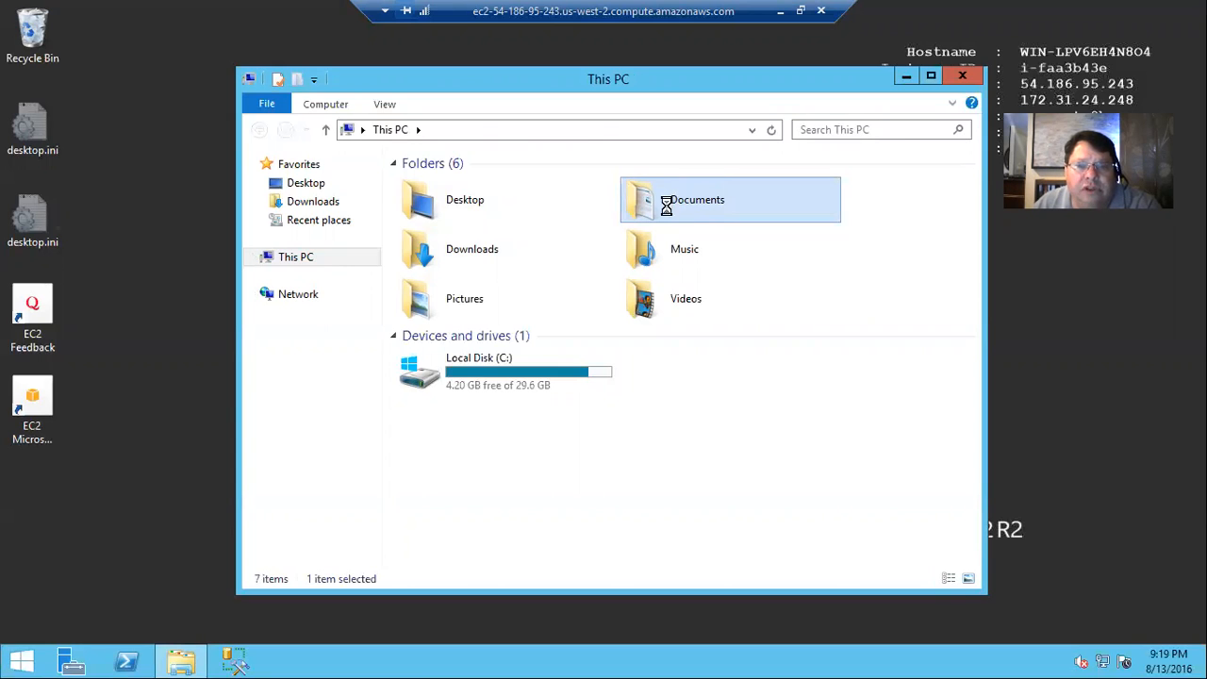
double_click(693, 200)
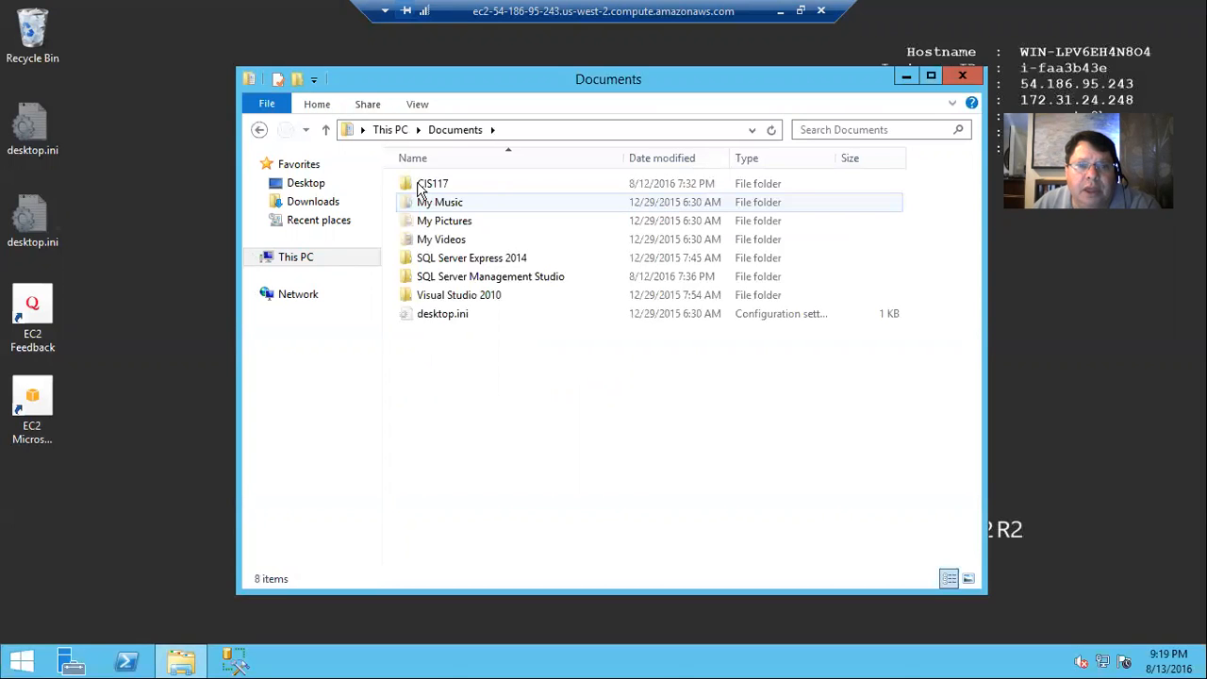
double_click(434, 183)
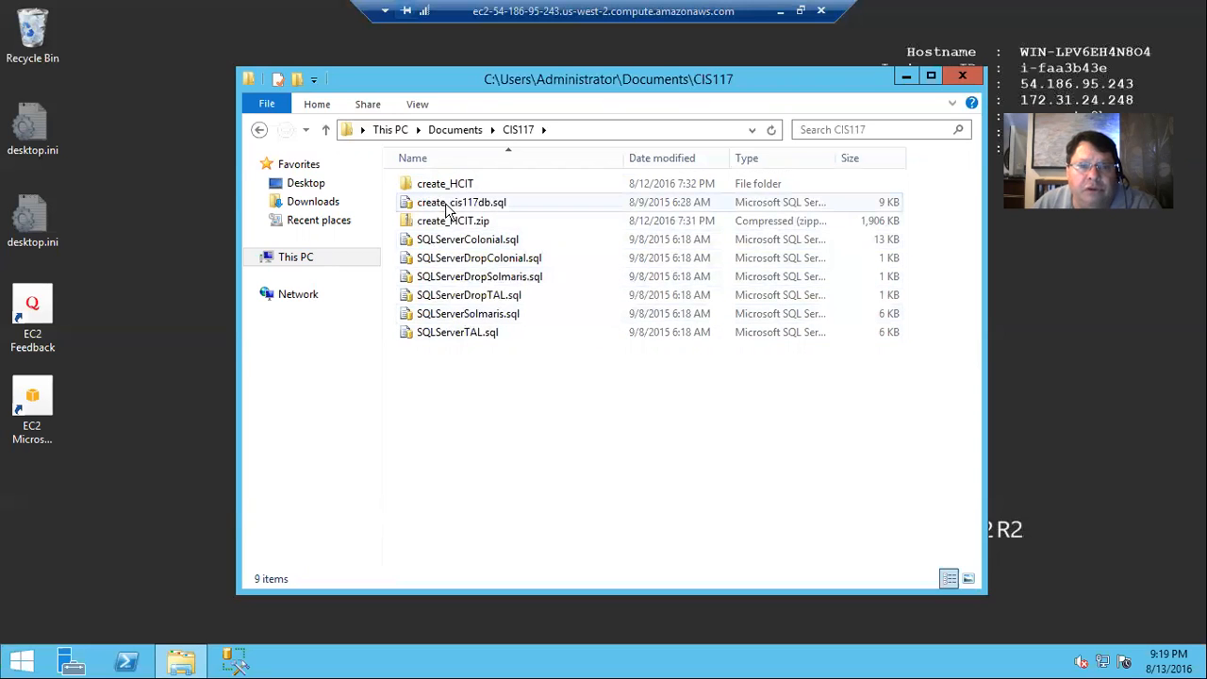
mouse_move(460, 202)
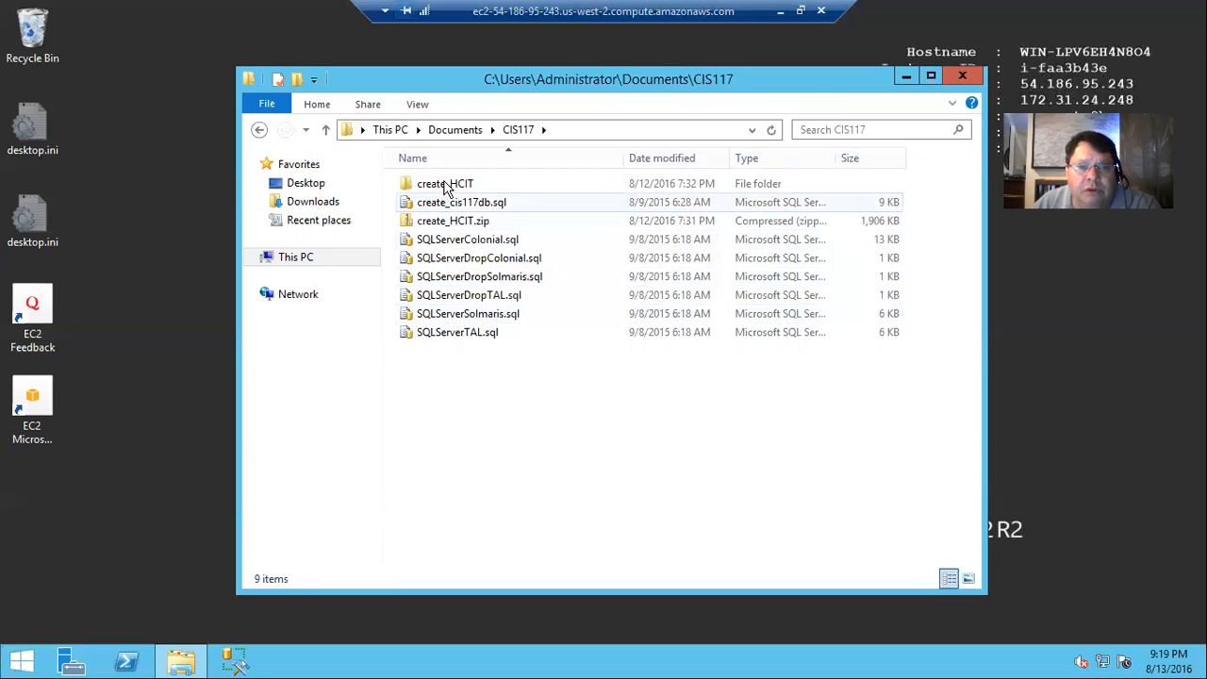
mouse_move(445, 185)
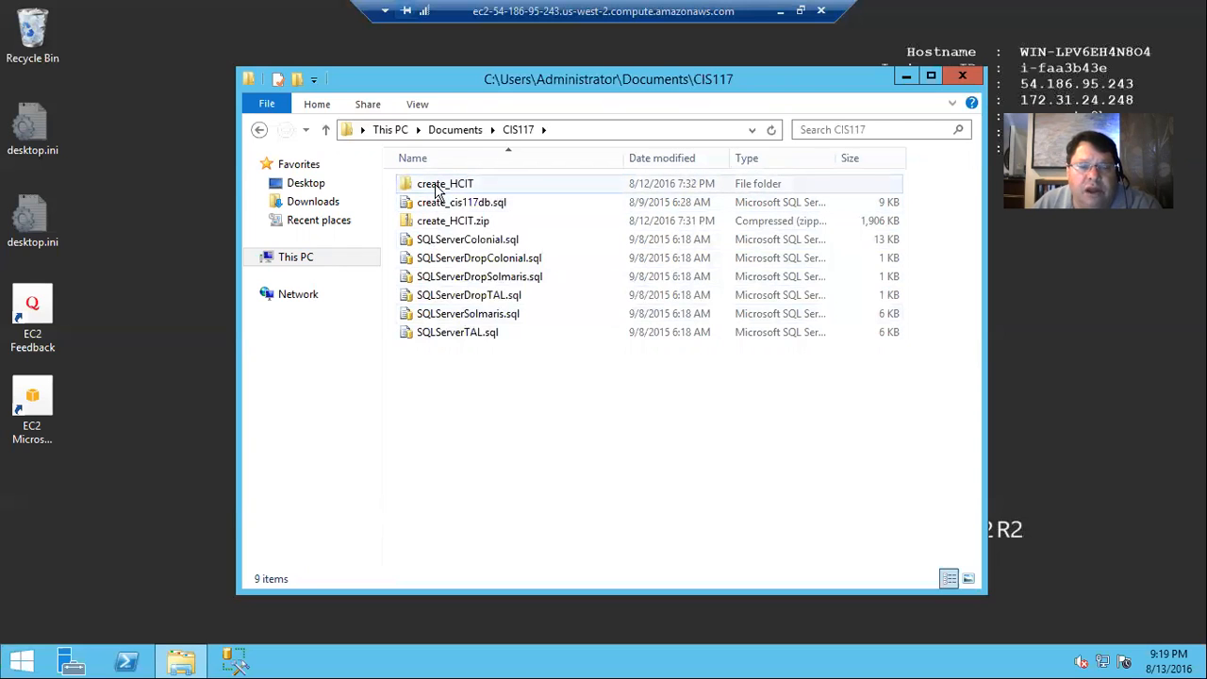
click(445, 183)
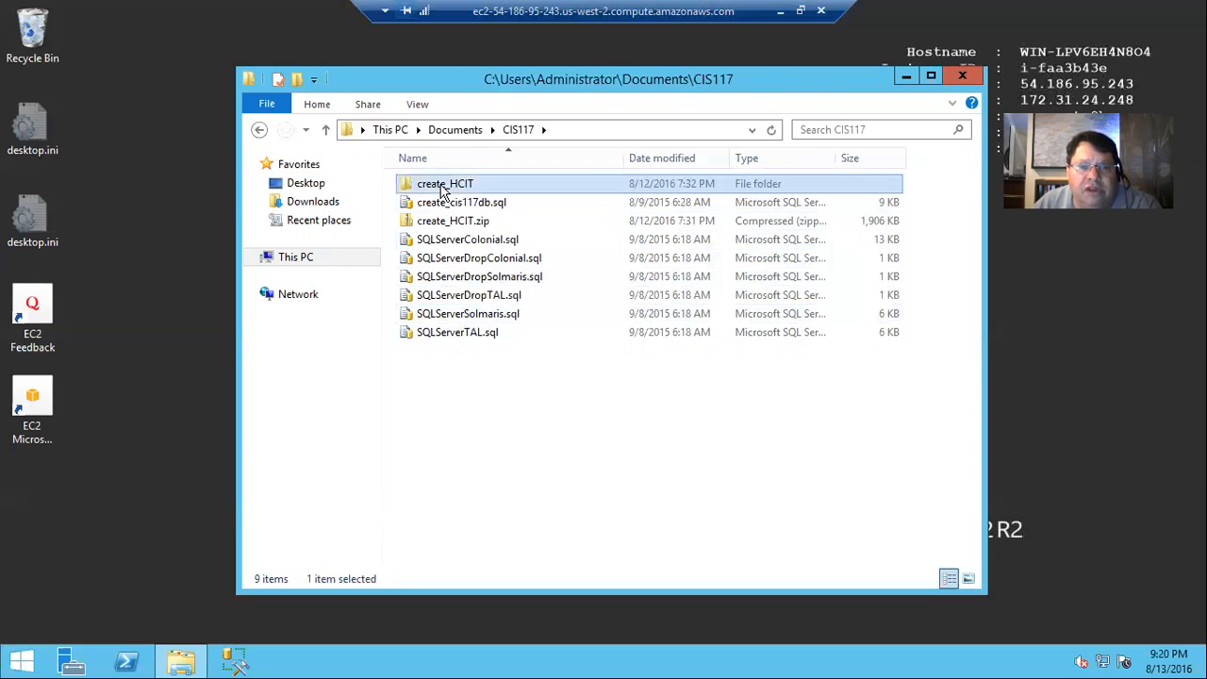
double_click(445, 182)
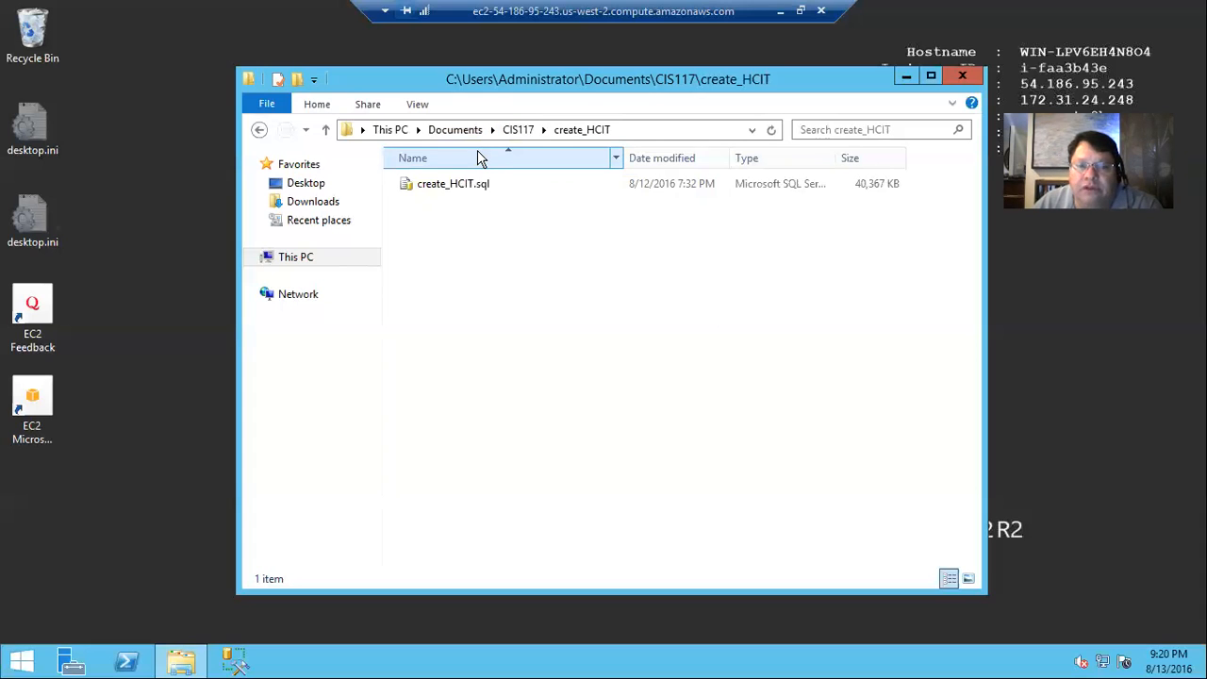
mouse_move(475, 156)
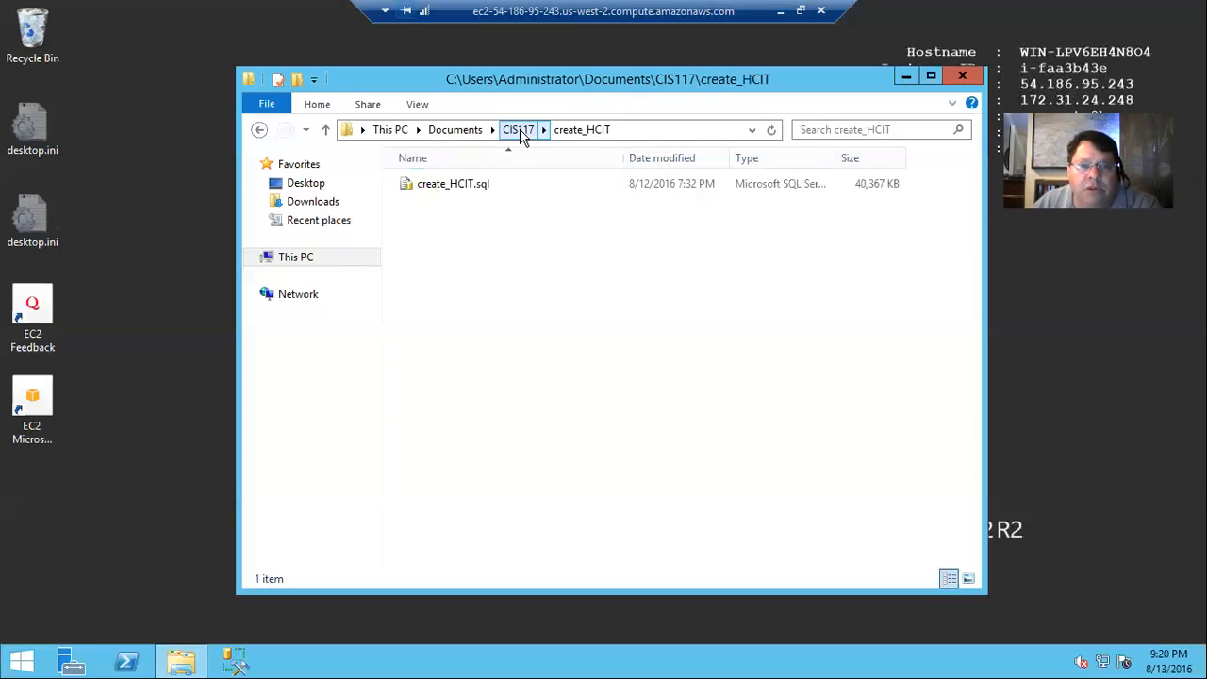
click(517, 129)
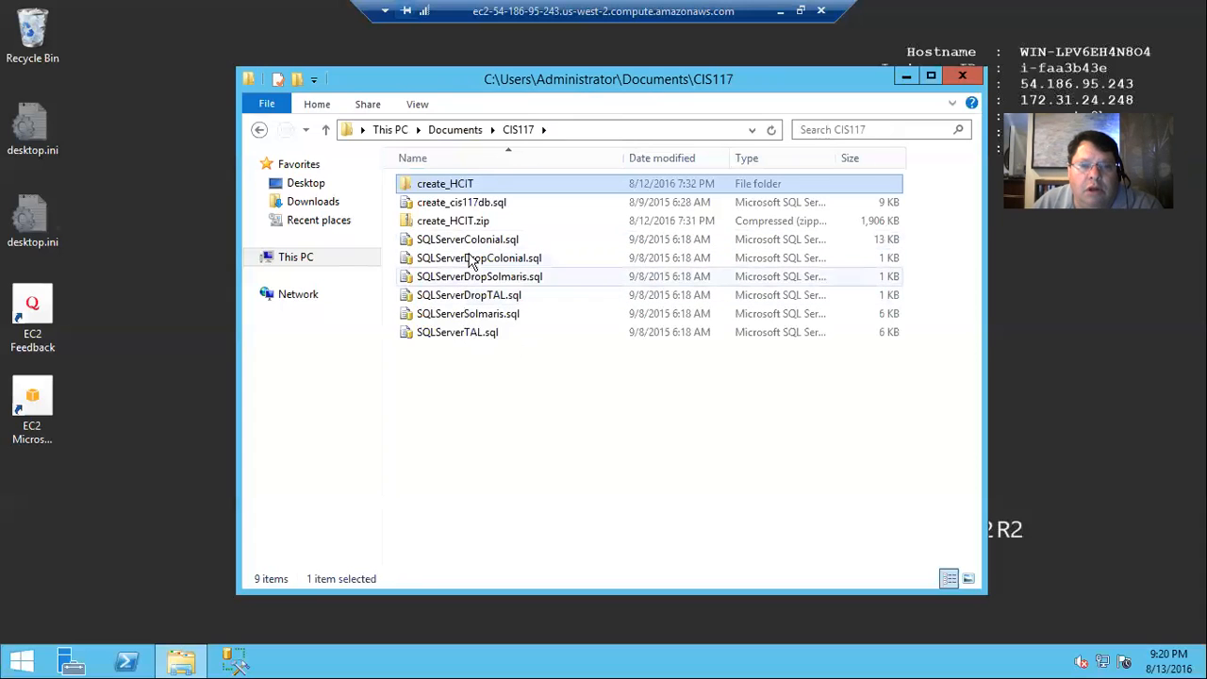
mouse_move(473, 247)
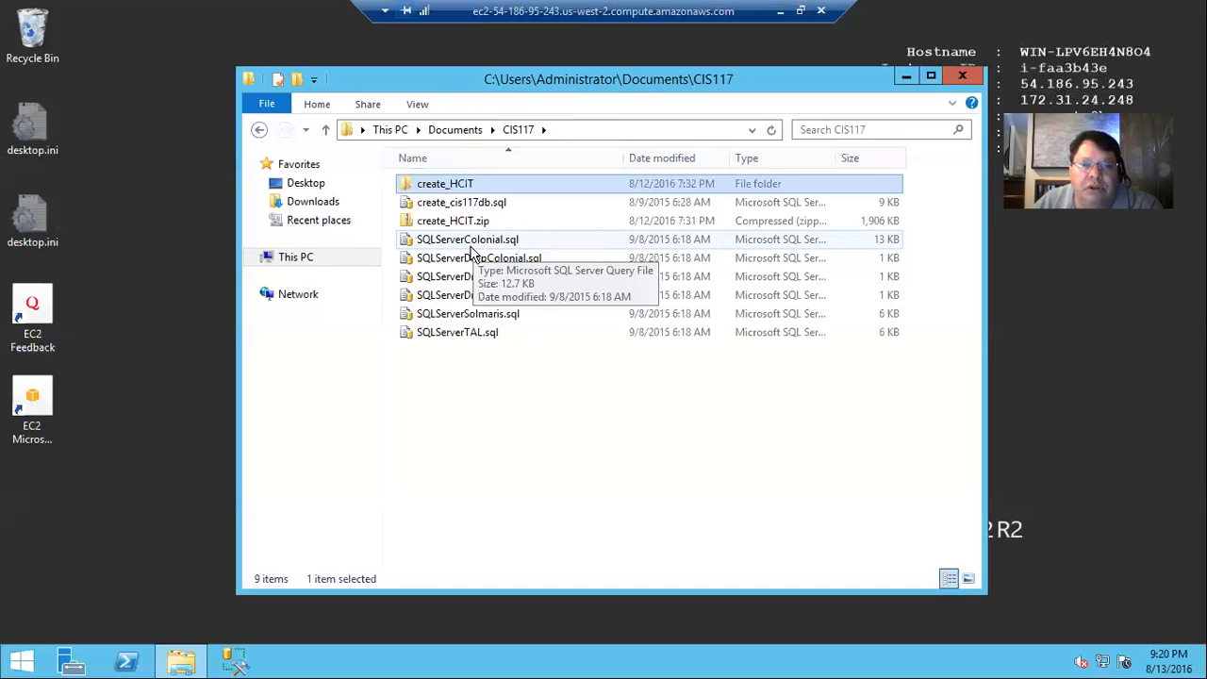
mouse_move(456, 338)
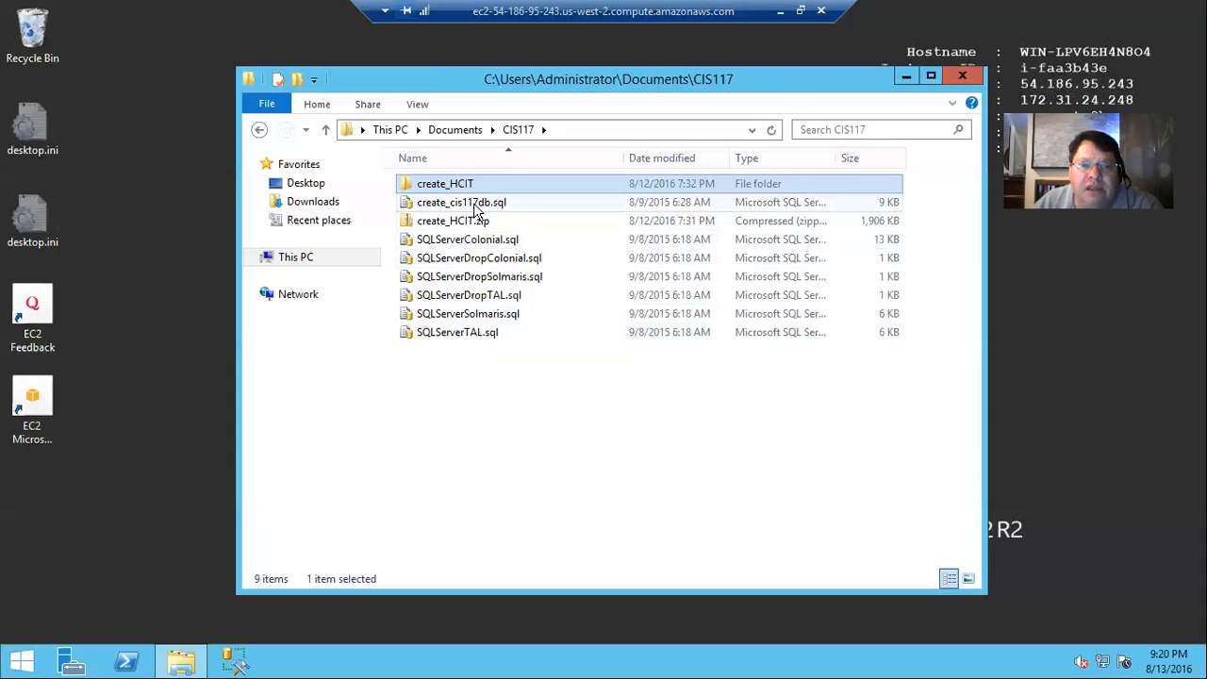
mouse_move(462, 202)
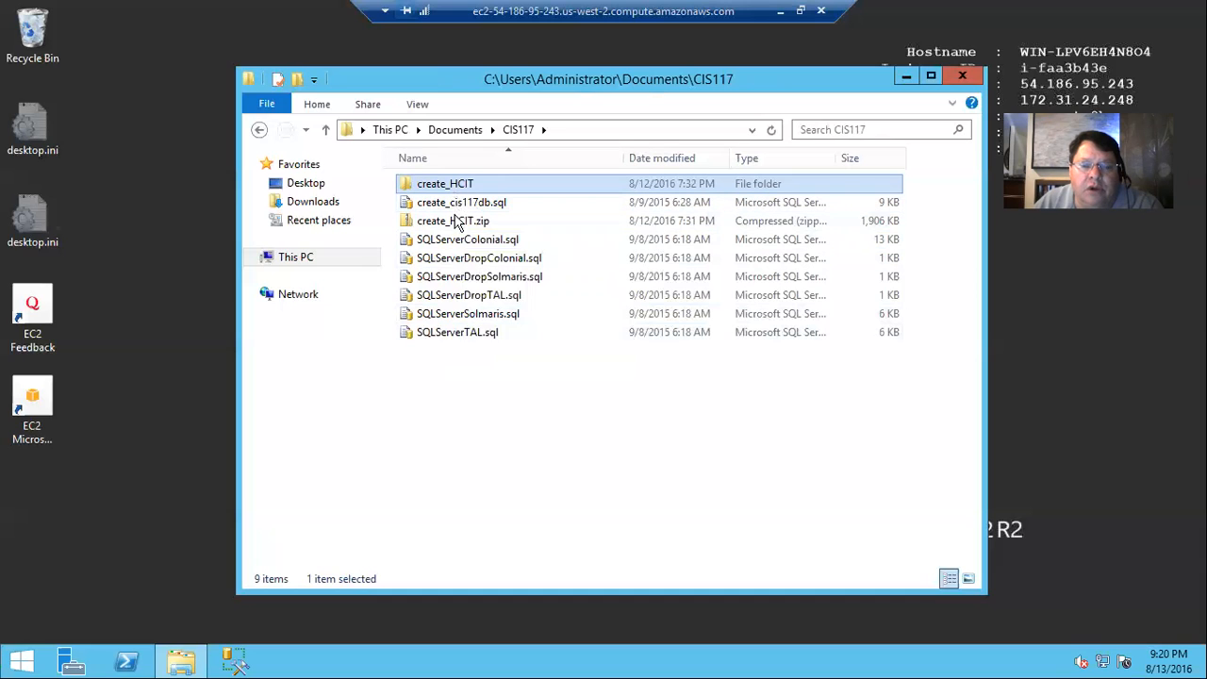
mouse_move(460, 202)
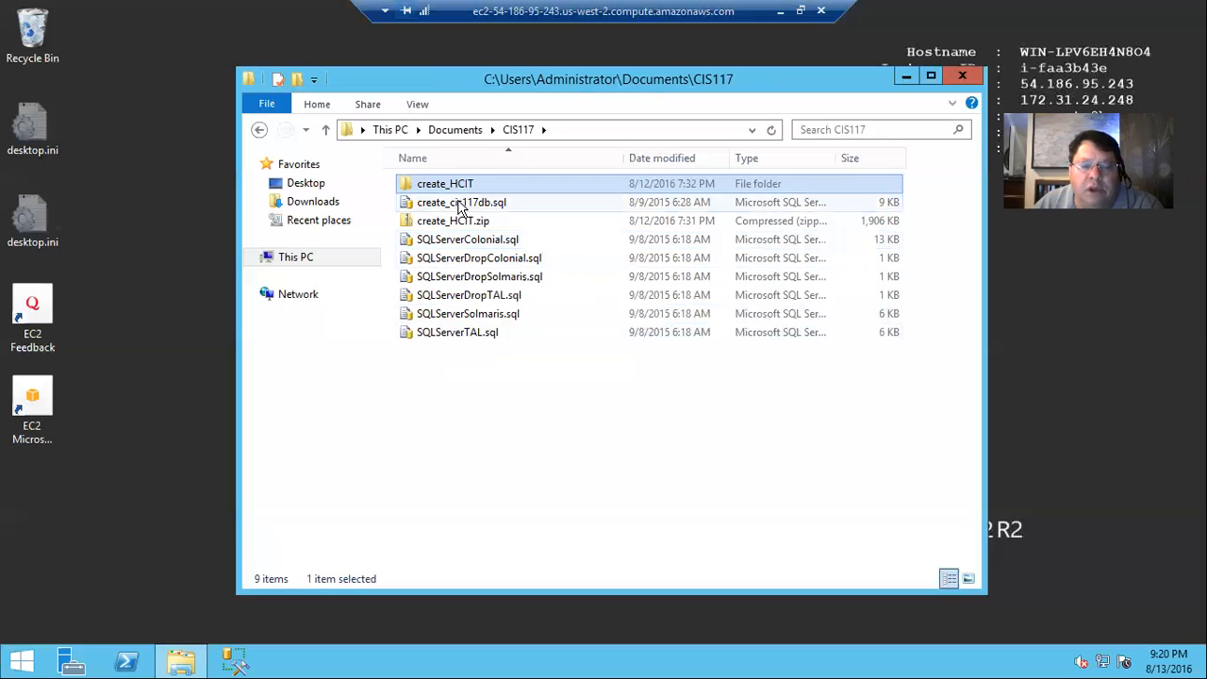
mouse_move(460, 202)
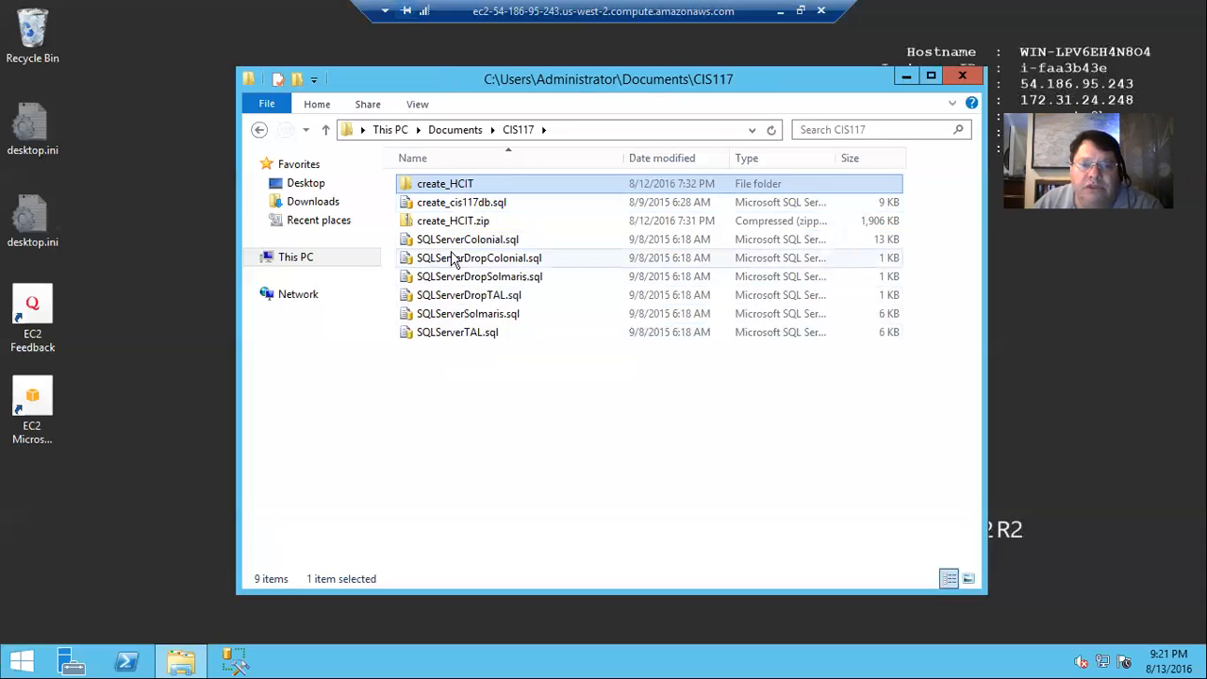
mouse_move(467, 243)
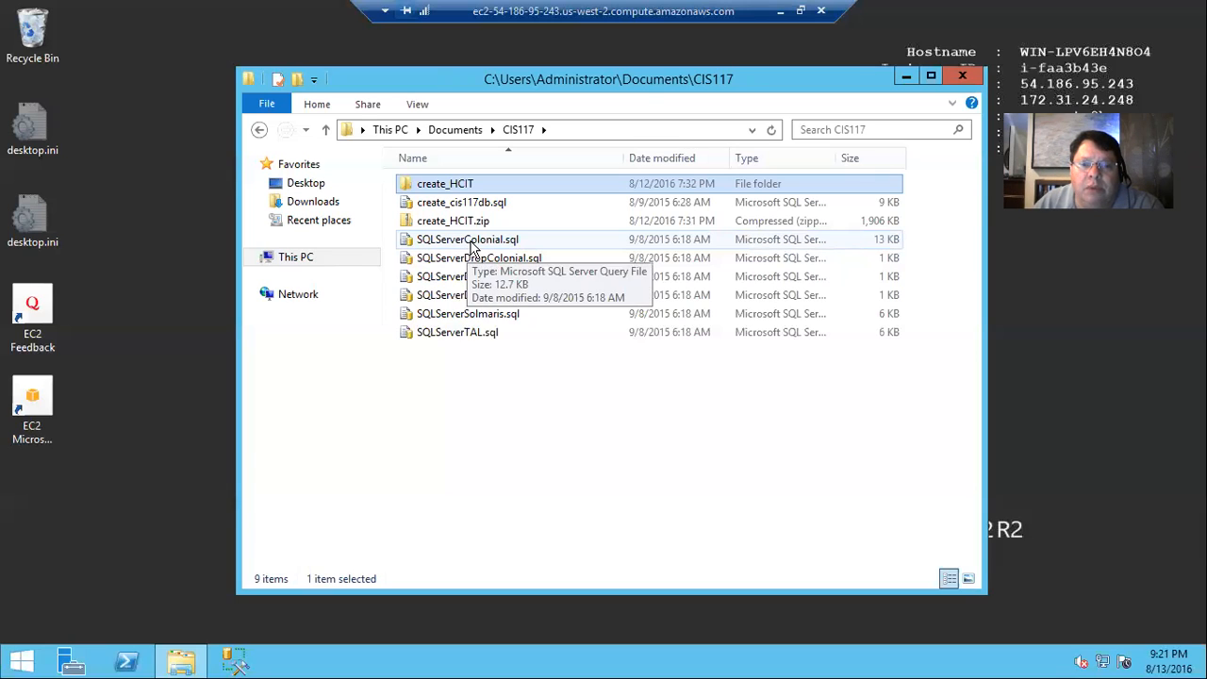
mouse_move(462, 273)
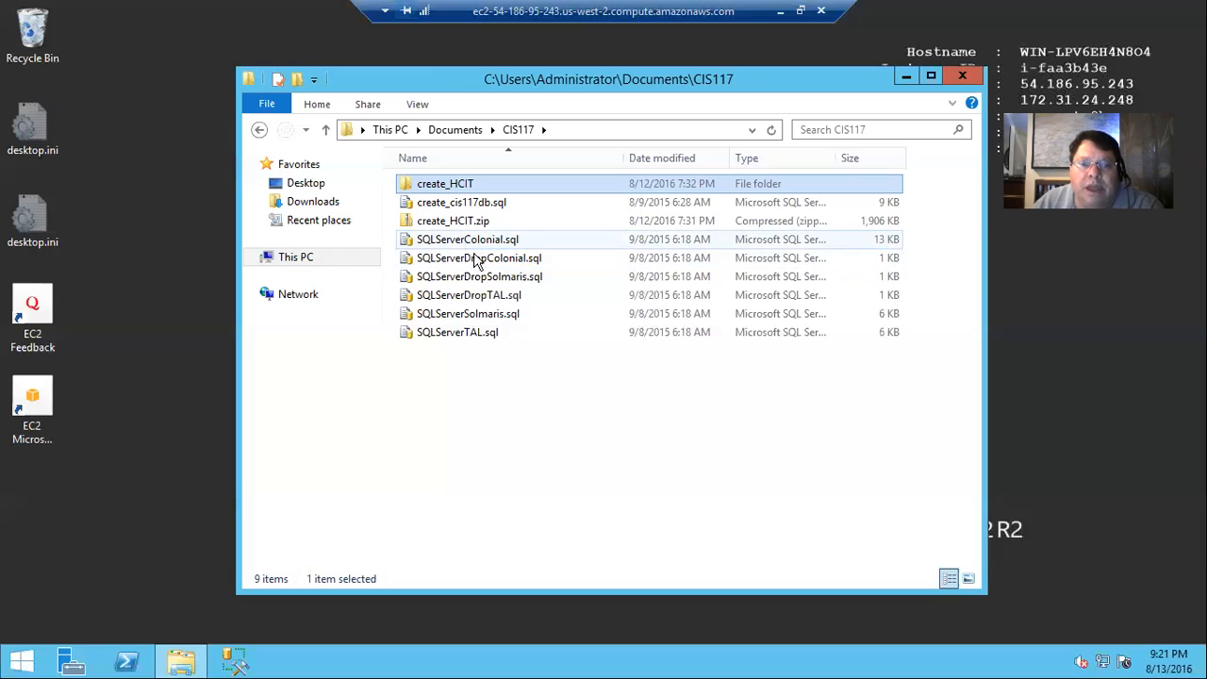
mouse_move(462, 202)
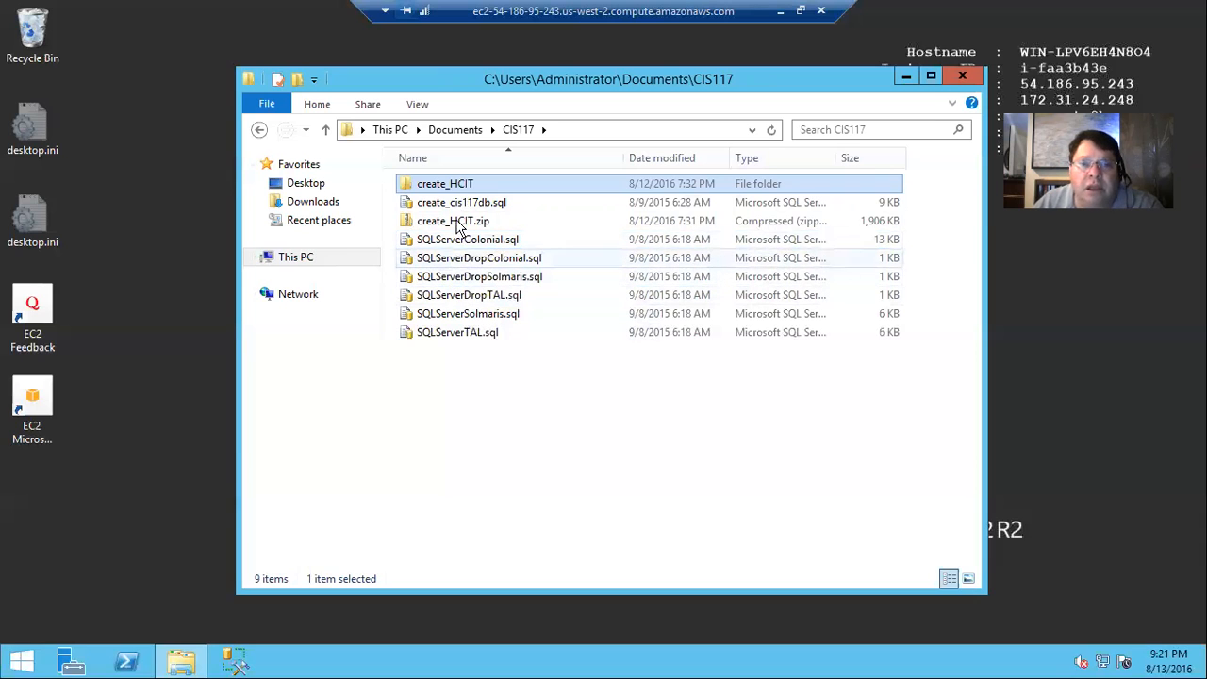
mouse_move(471, 268)
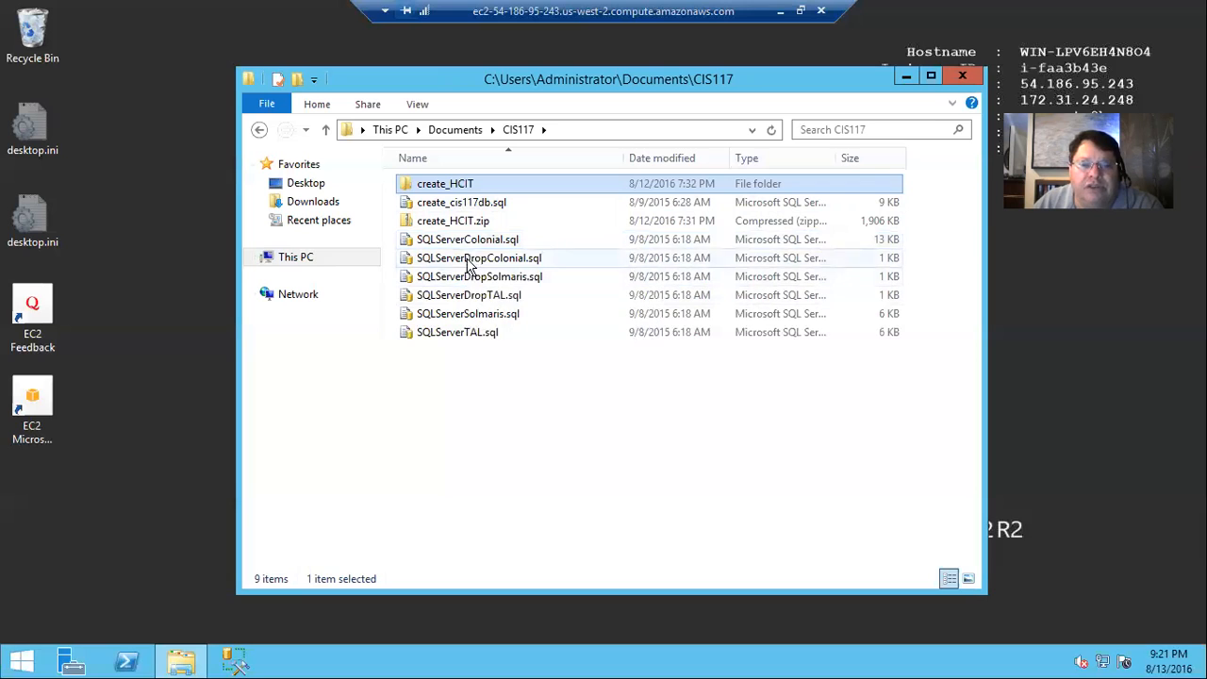
mouse_move(453, 281)
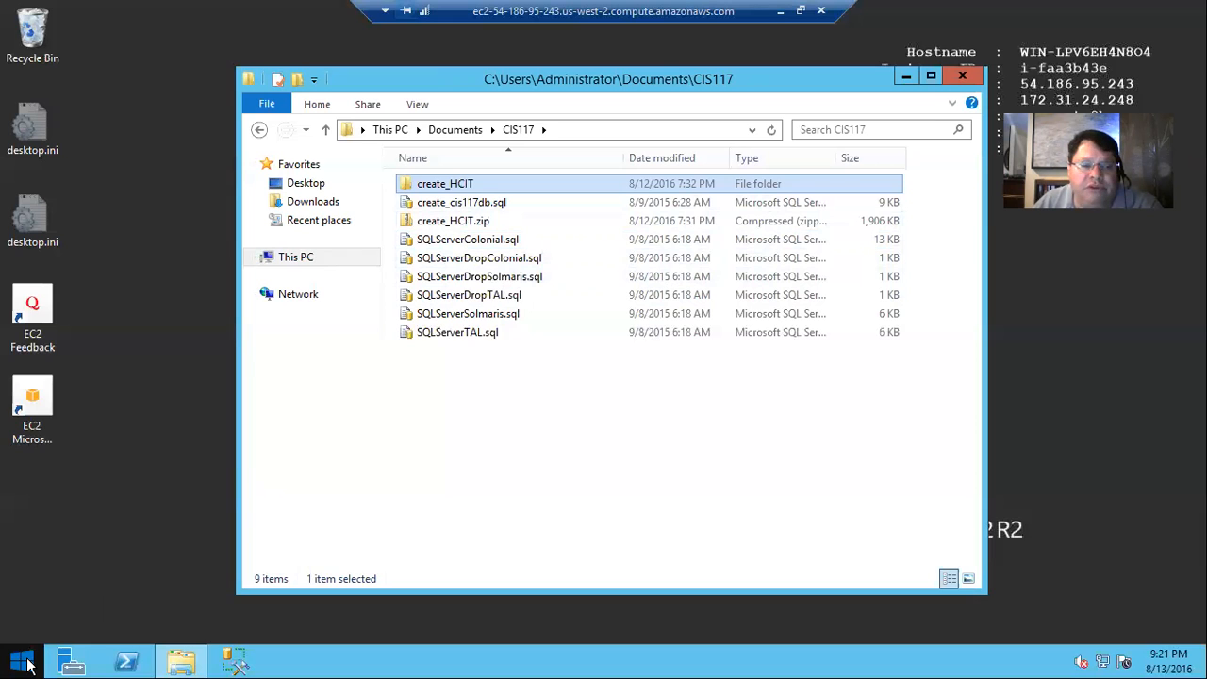
Launch SQL Server Management Studio from the Start screen by searching 'sql'.
click(19, 660)
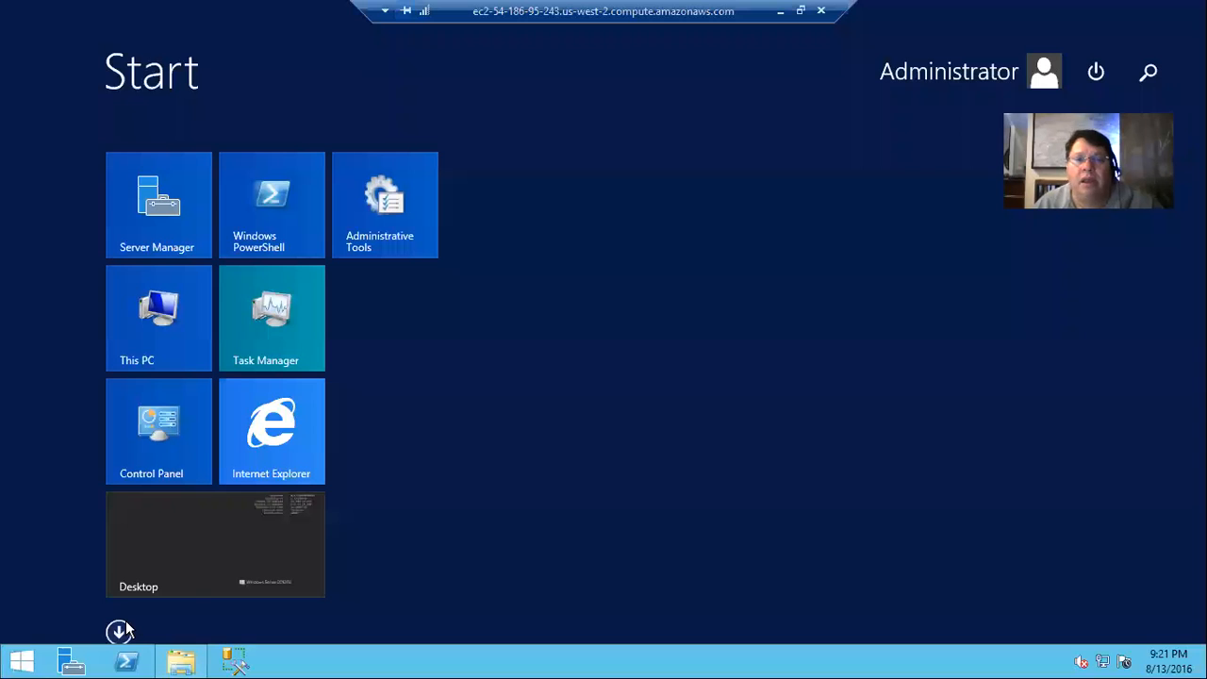
text(sql)
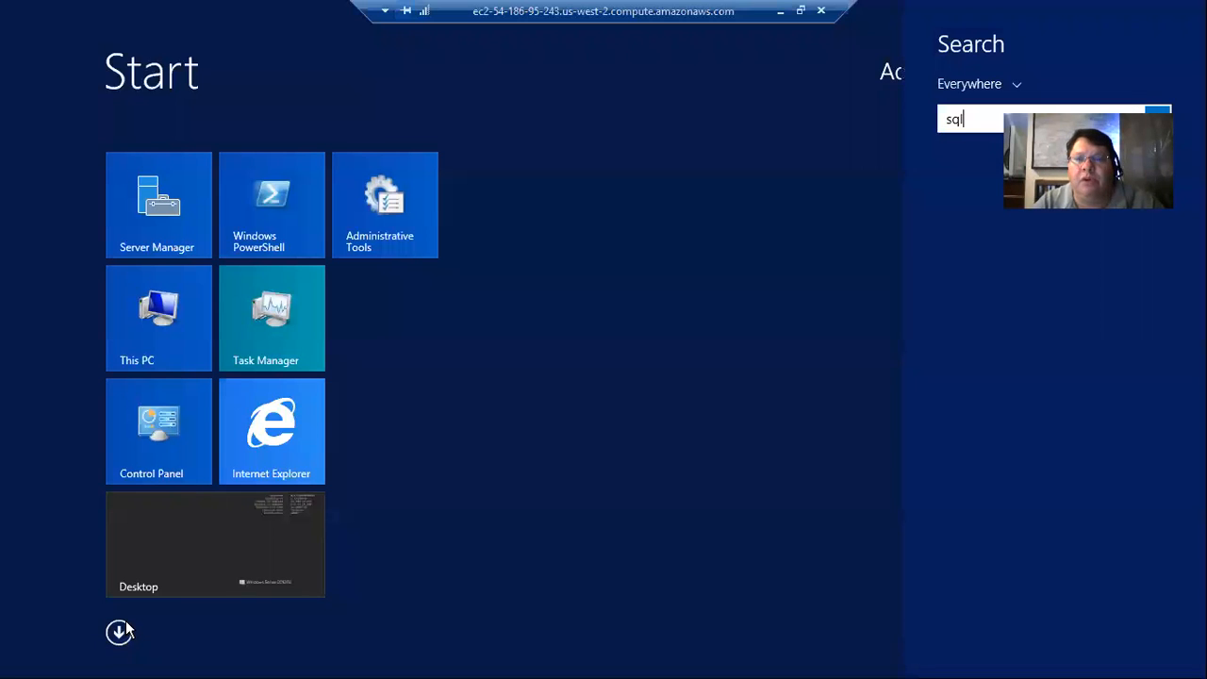
text(sql)
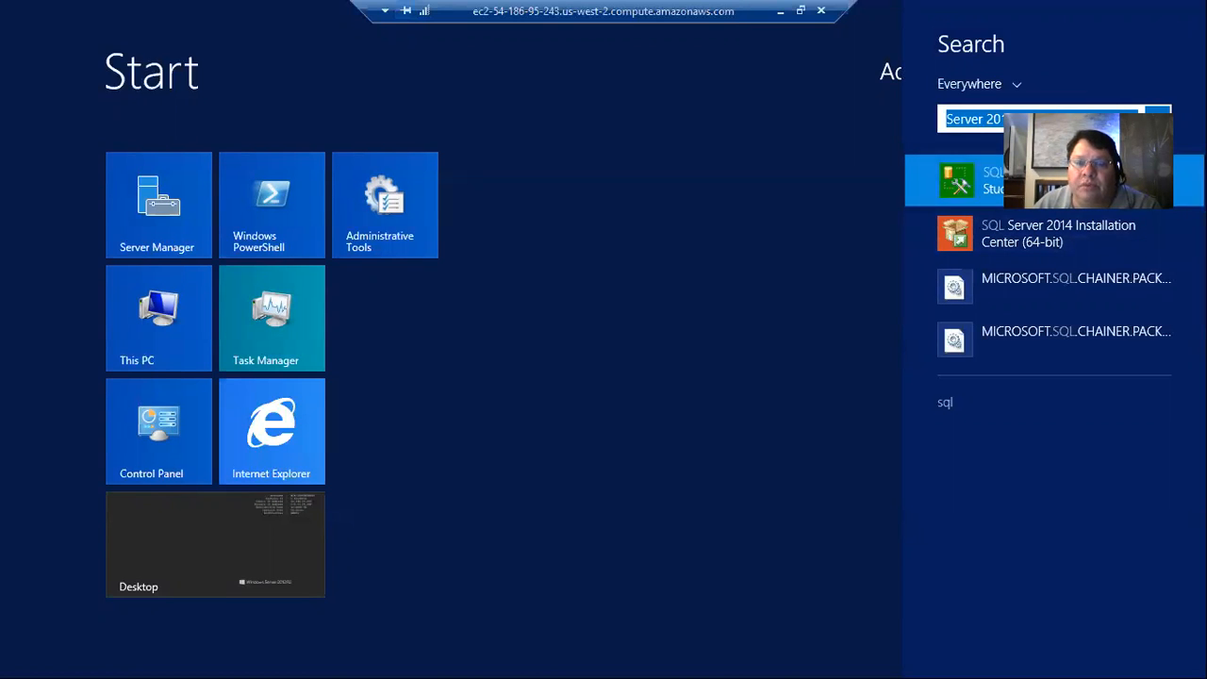
click(957, 179)
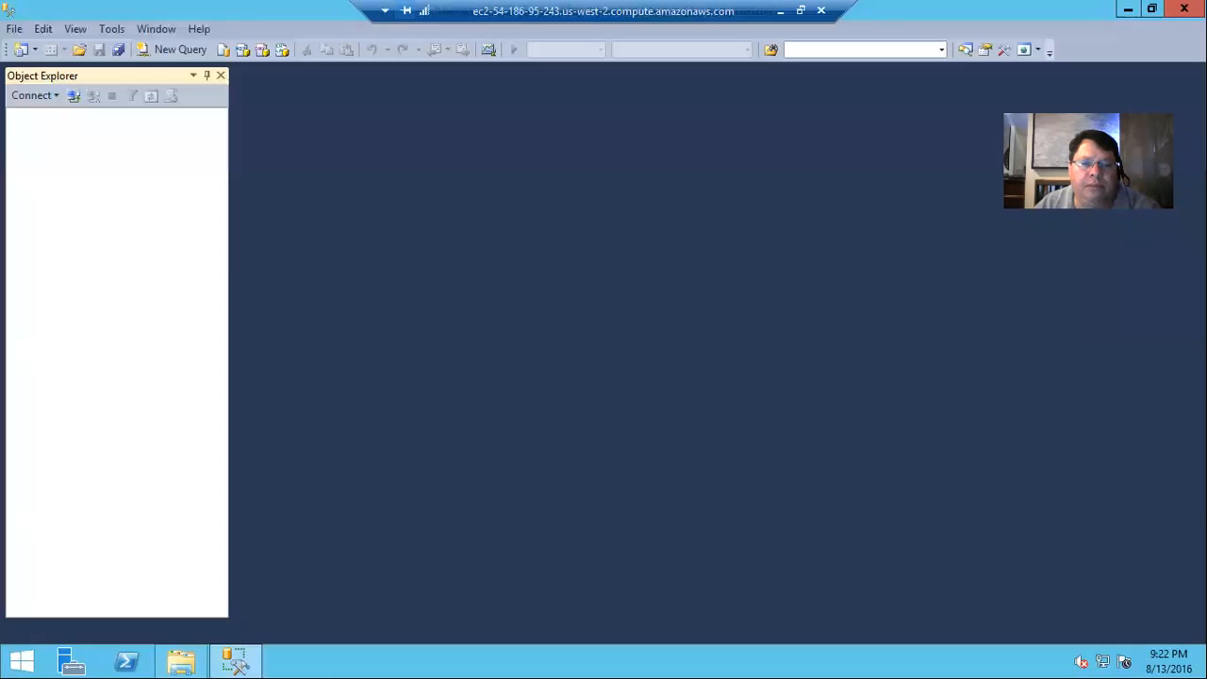
Connect to the local server and expand Databases, browsing CIS117DB and HCIT.
click(30, 94)
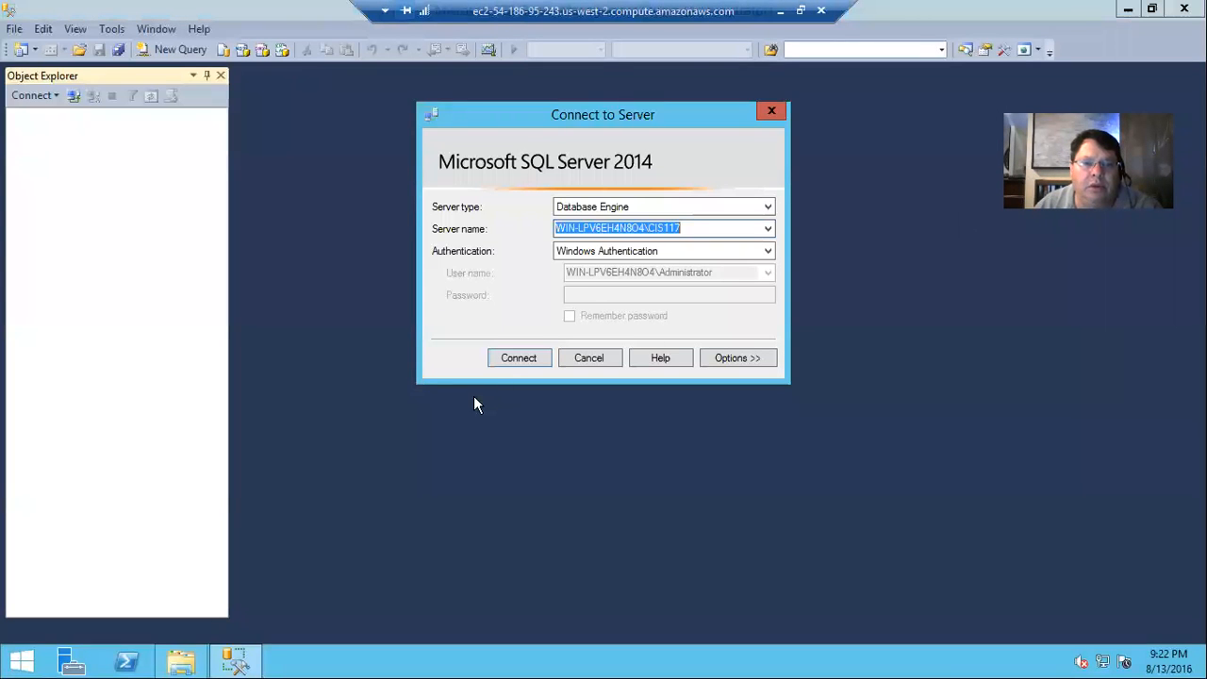
click(516, 359)
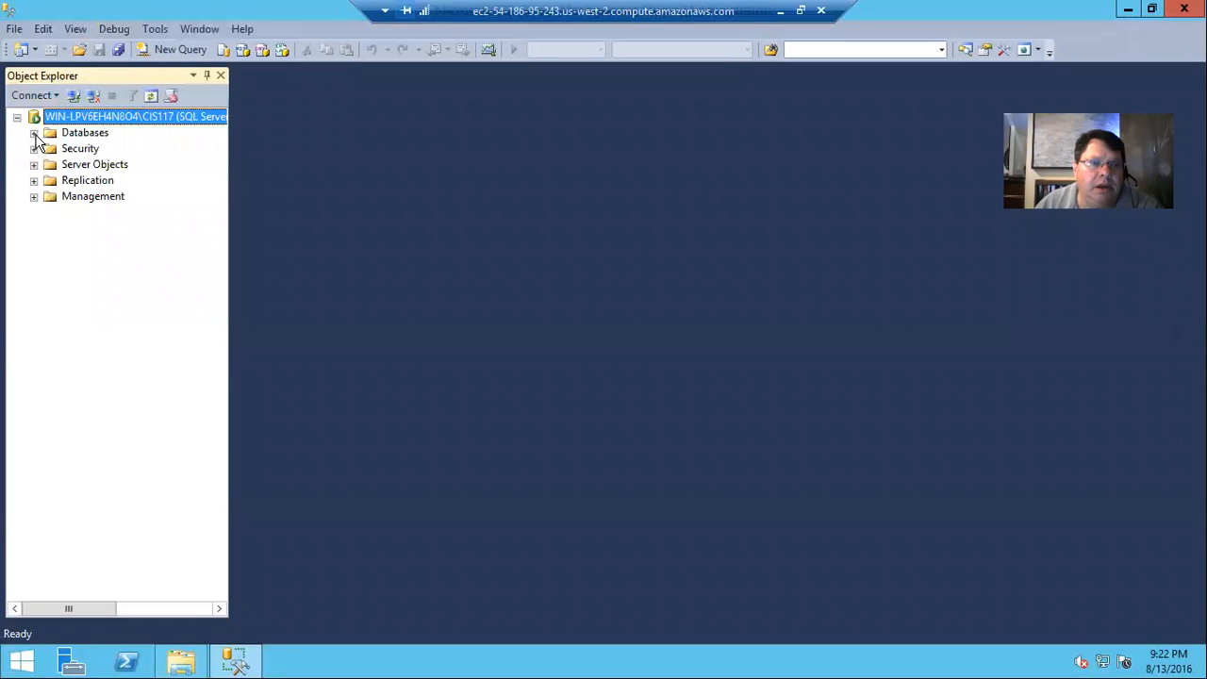
click(34, 132)
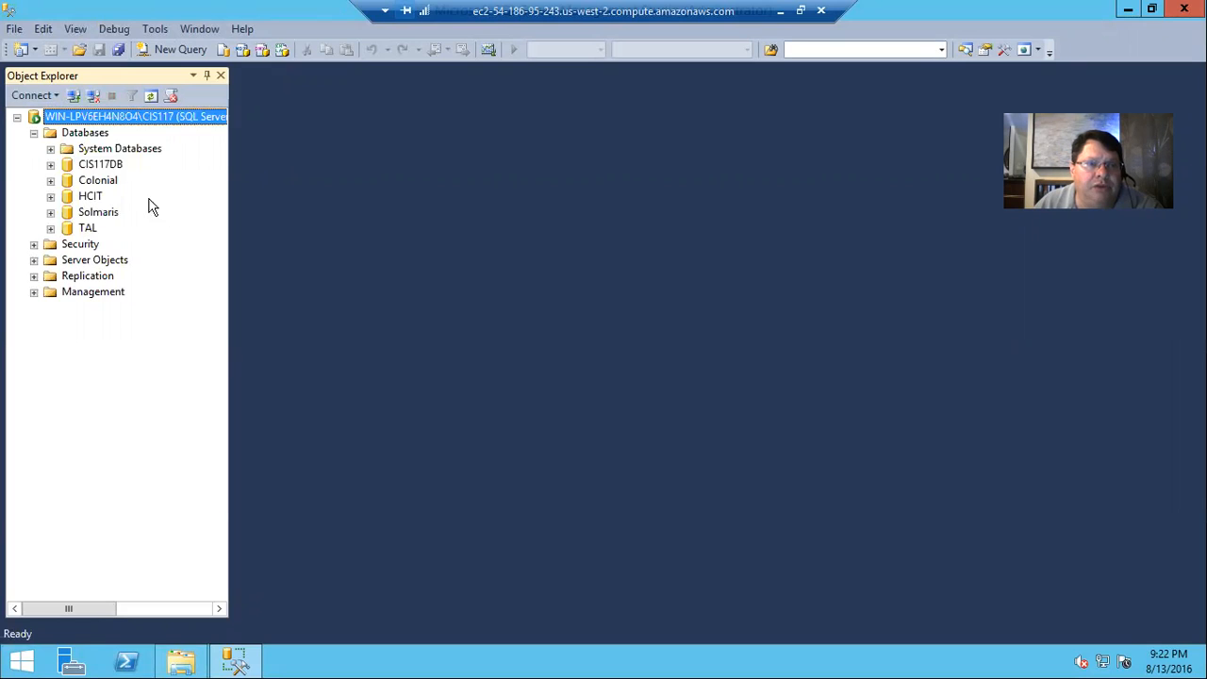
mouse_move(96, 177)
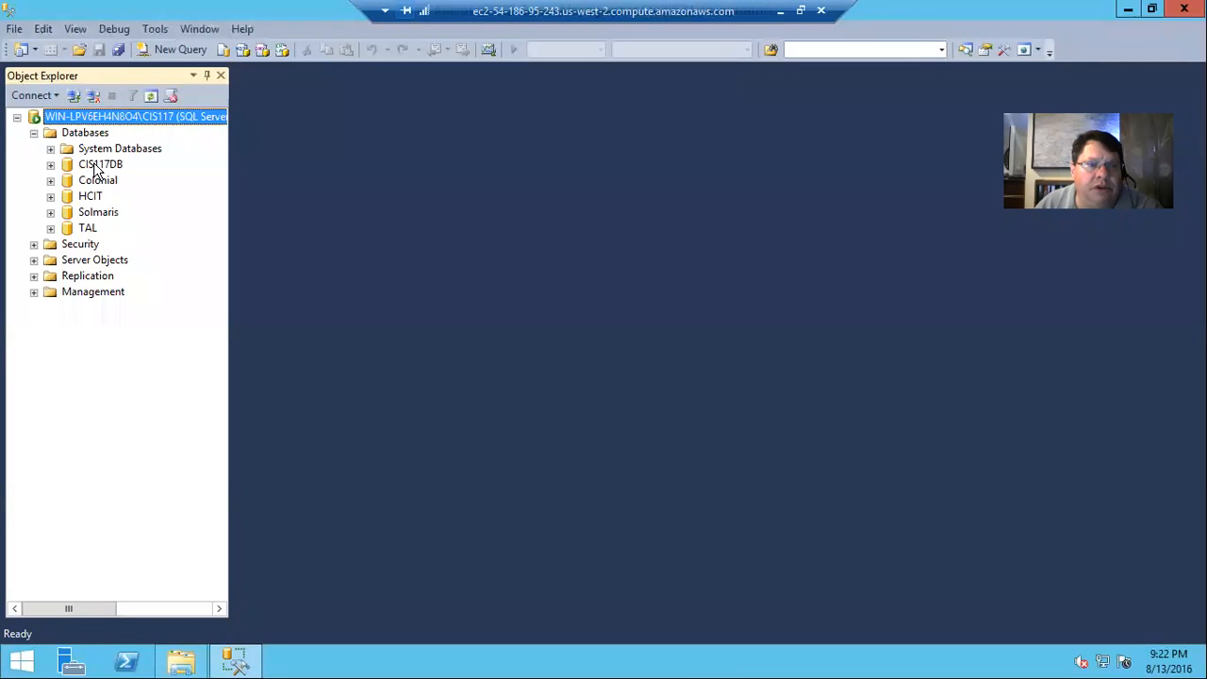
click(100, 164)
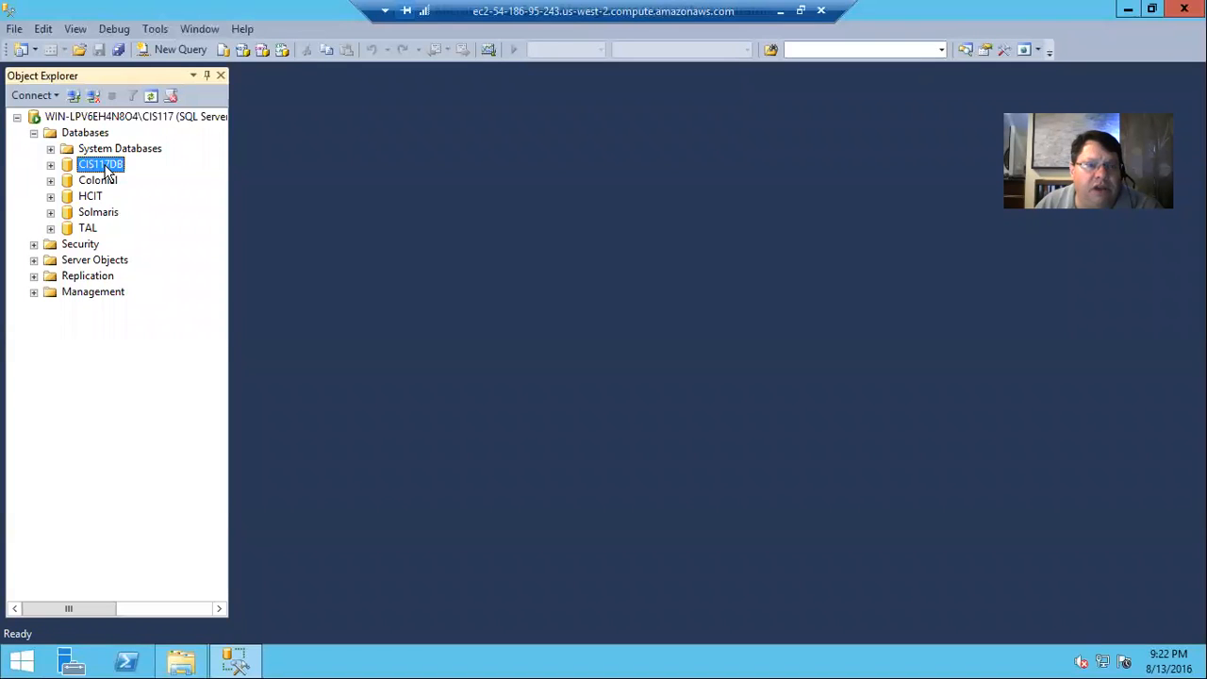
click(91, 195)
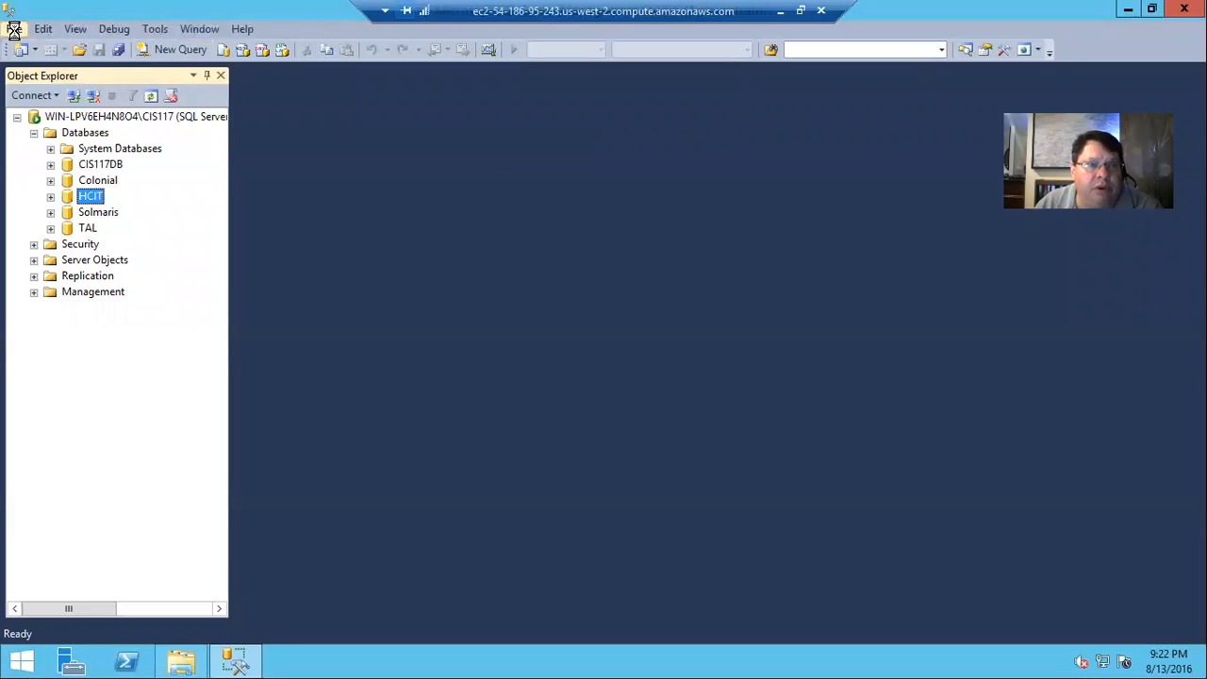
Open create_cis117db.sql from Documents\CIS117 into a query window.
click(15, 28)
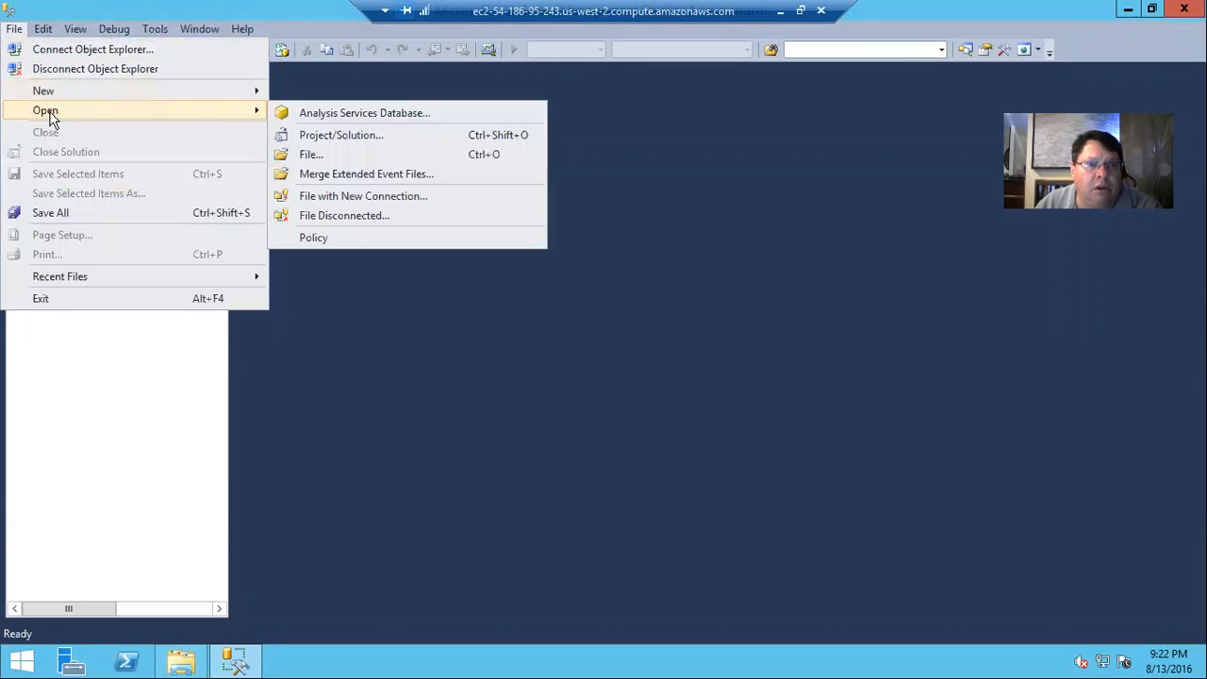
mouse_move(320, 154)
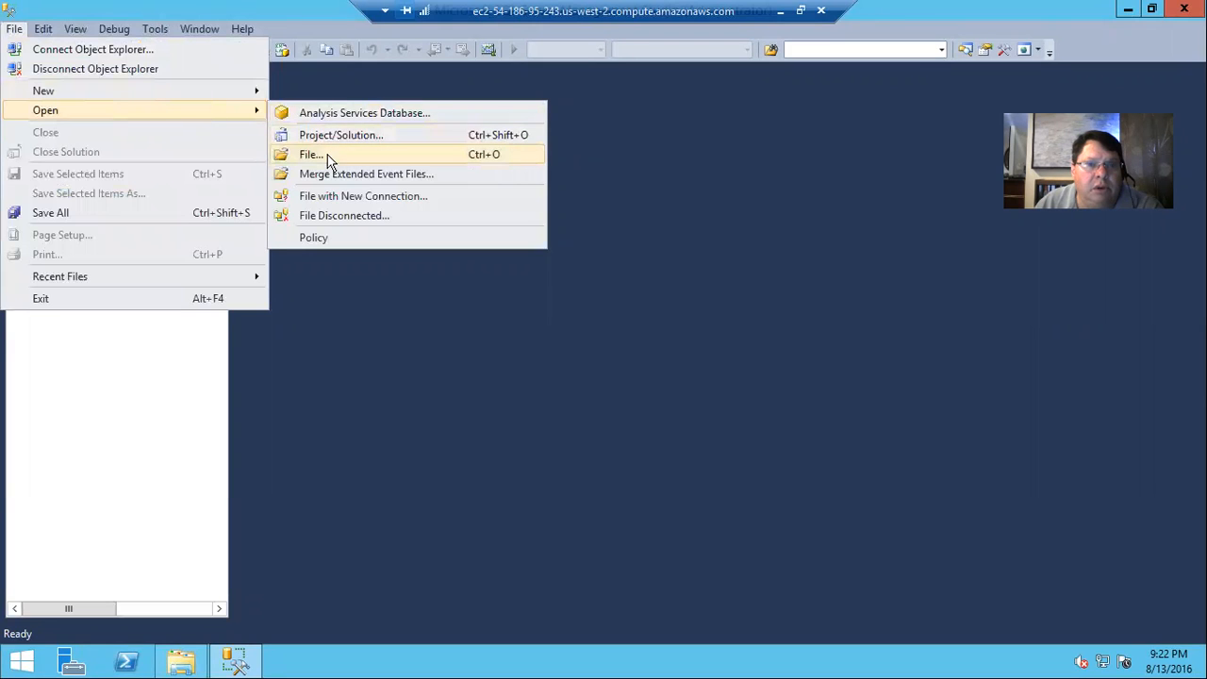
click(311, 155)
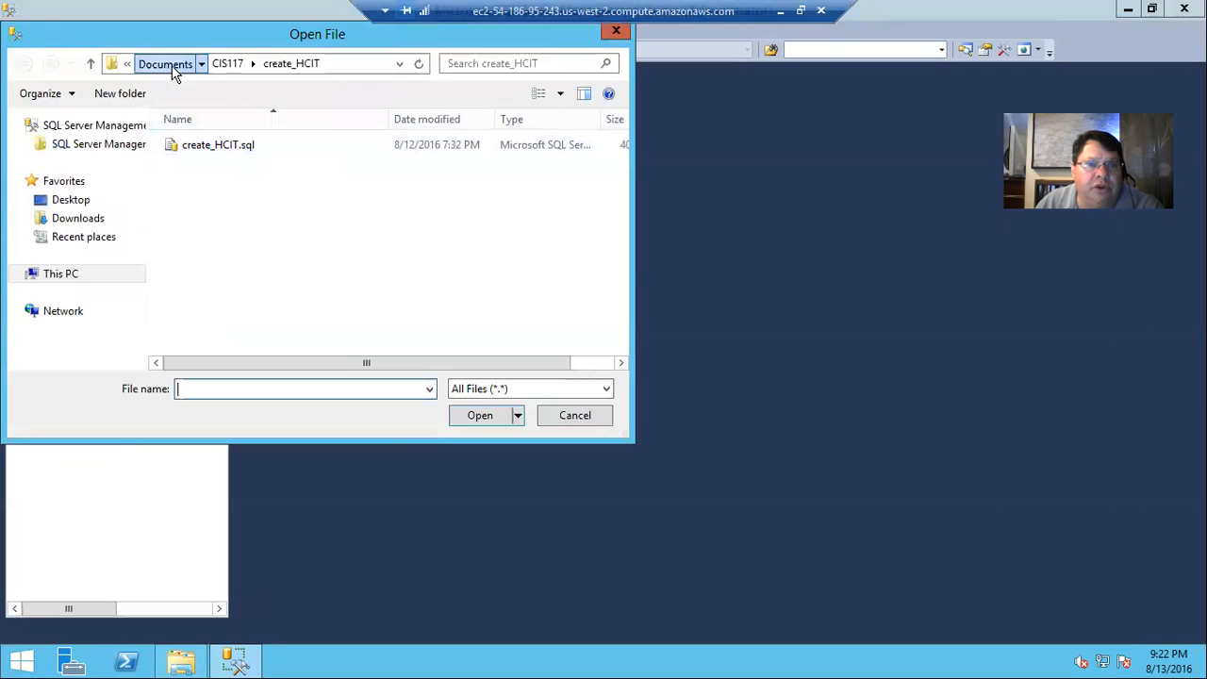
click(166, 64)
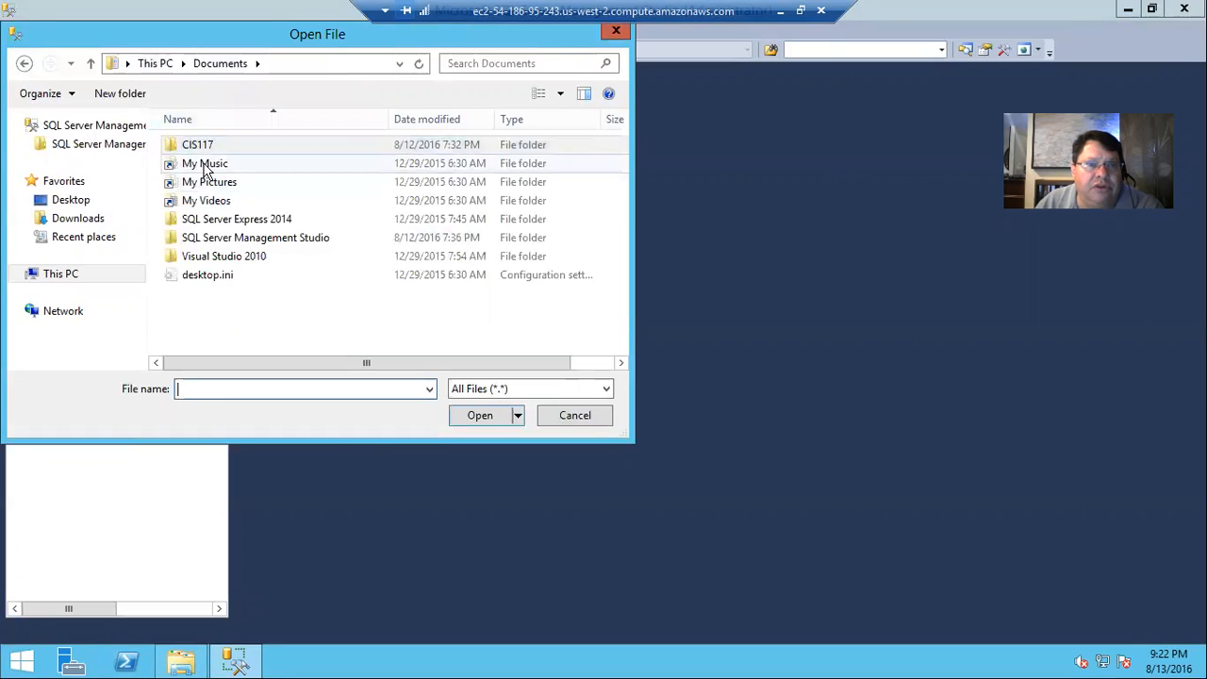
double_click(196, 144)
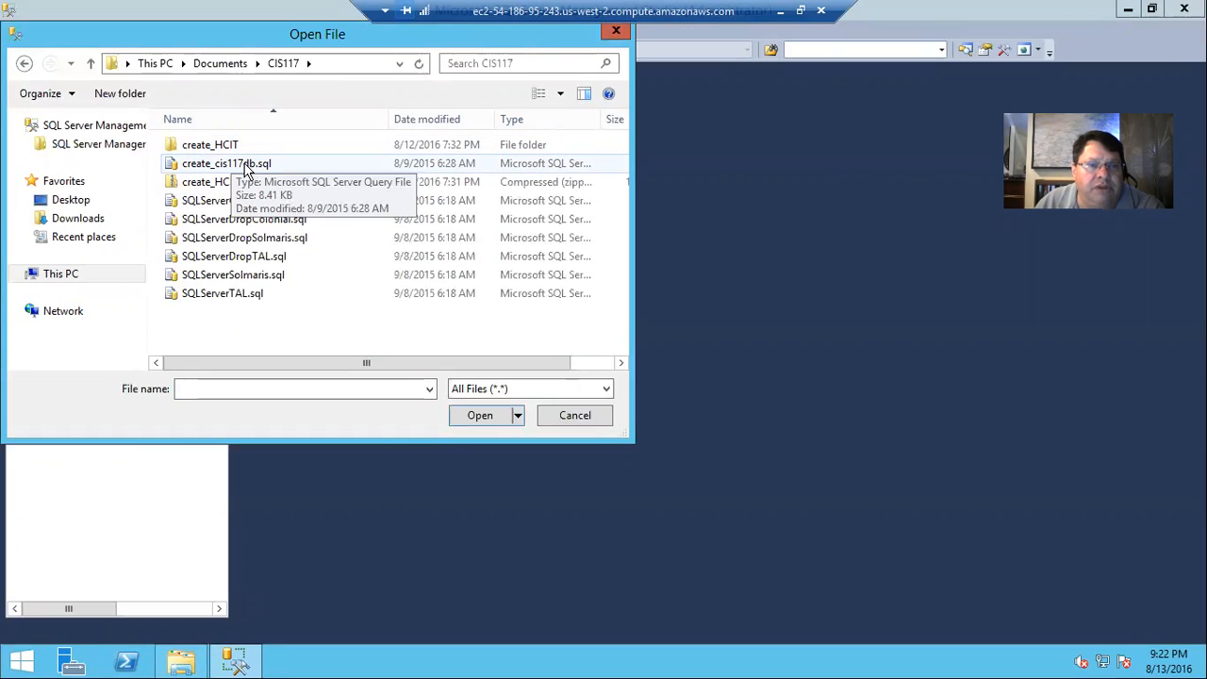
click(227, 162)
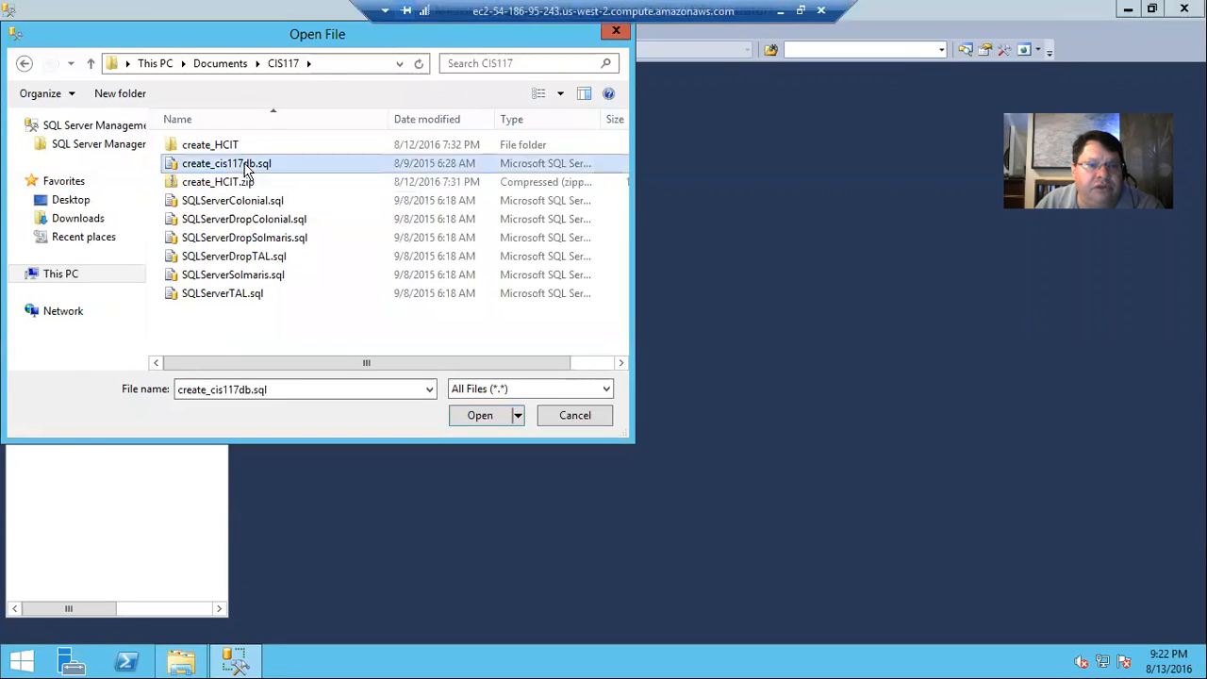
click(478, 415)
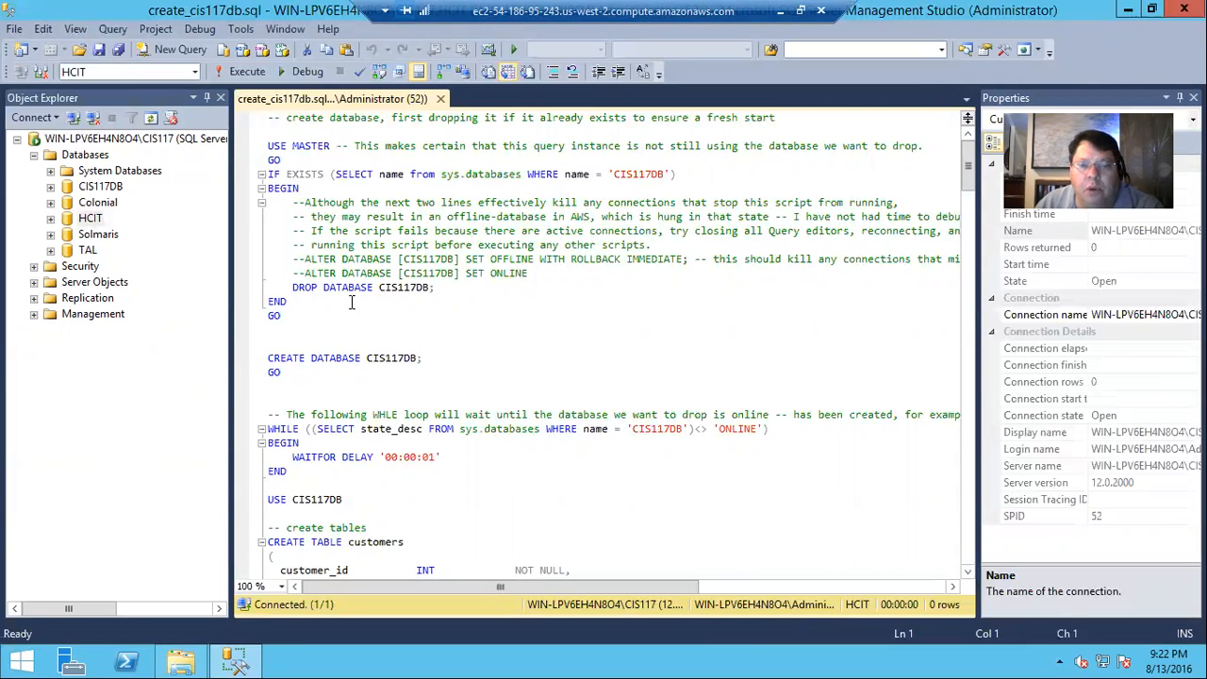
mouse_move(405, 212)
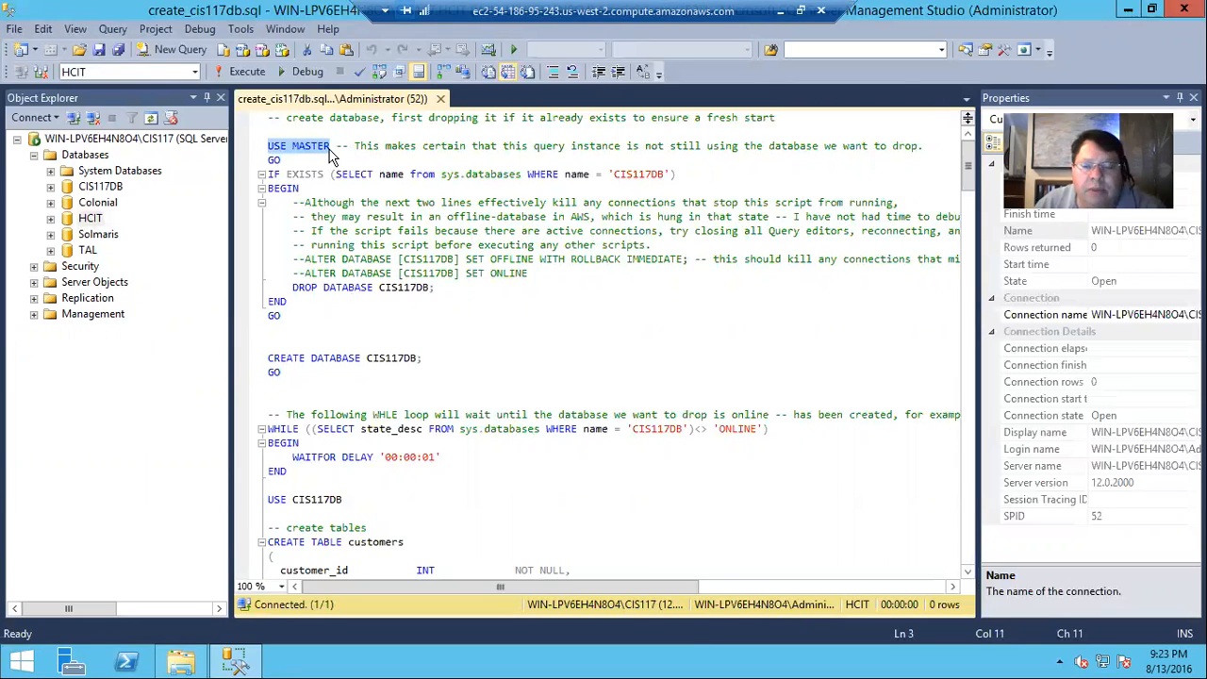
mouse_move(311, 158)
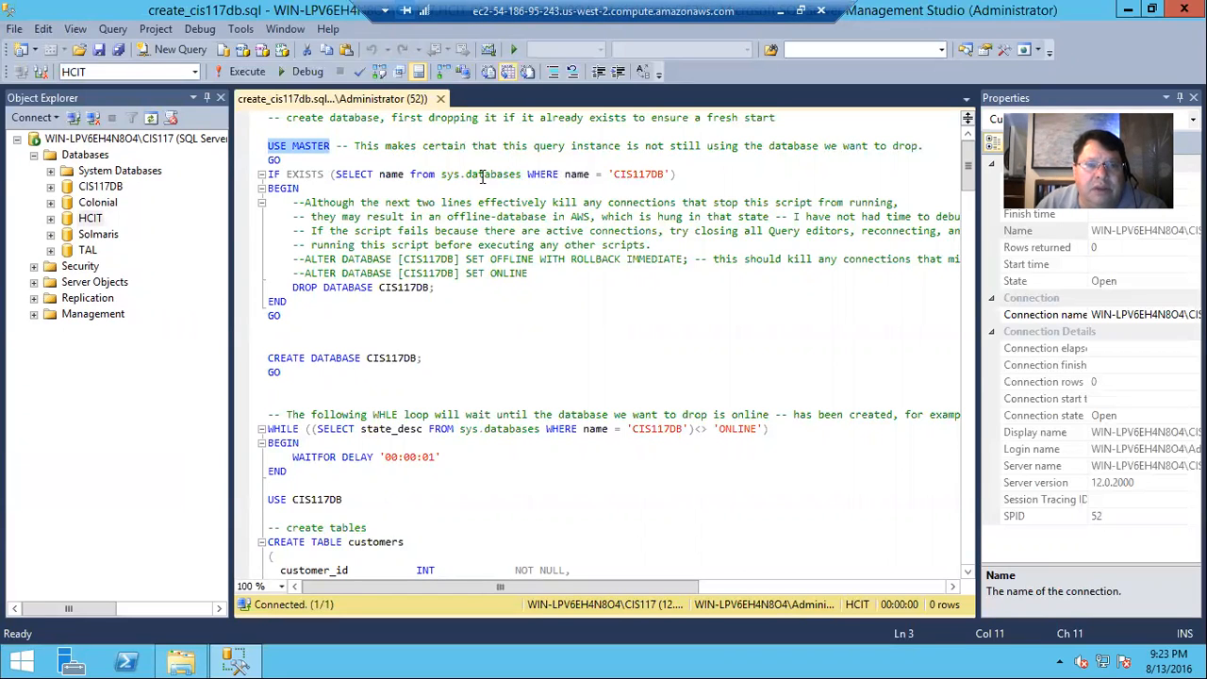
mouse_move(543, 173)
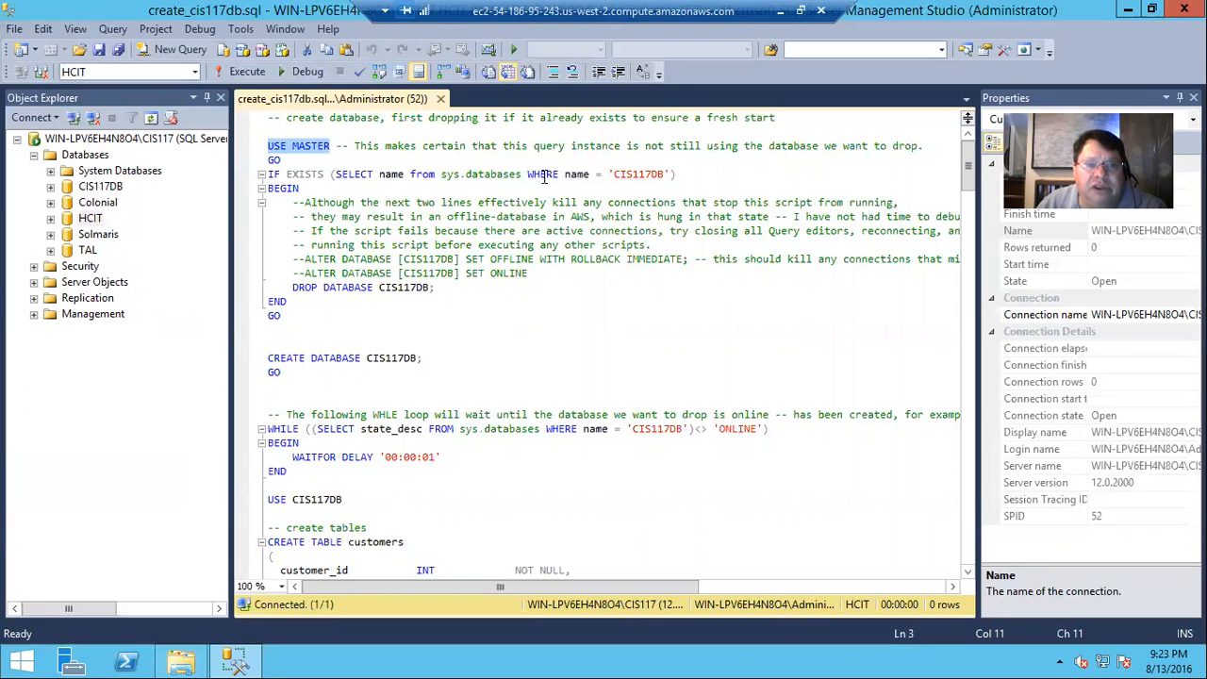
mouse_move(501, 193)
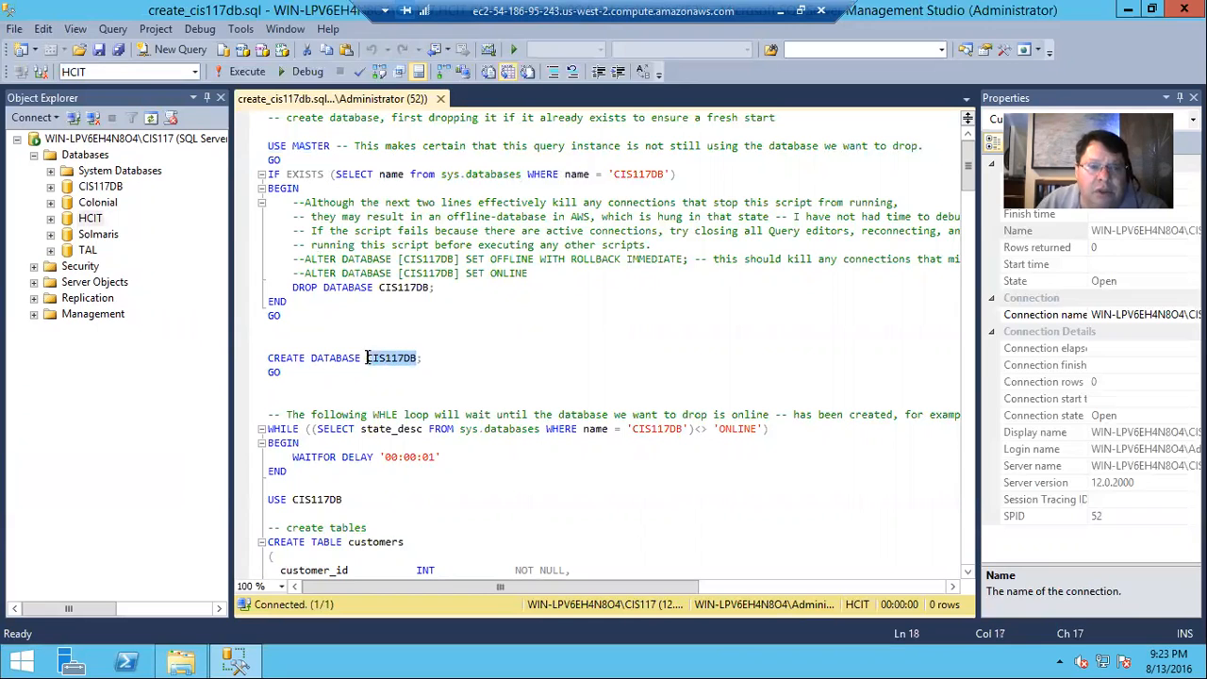
scroll(down, 3)
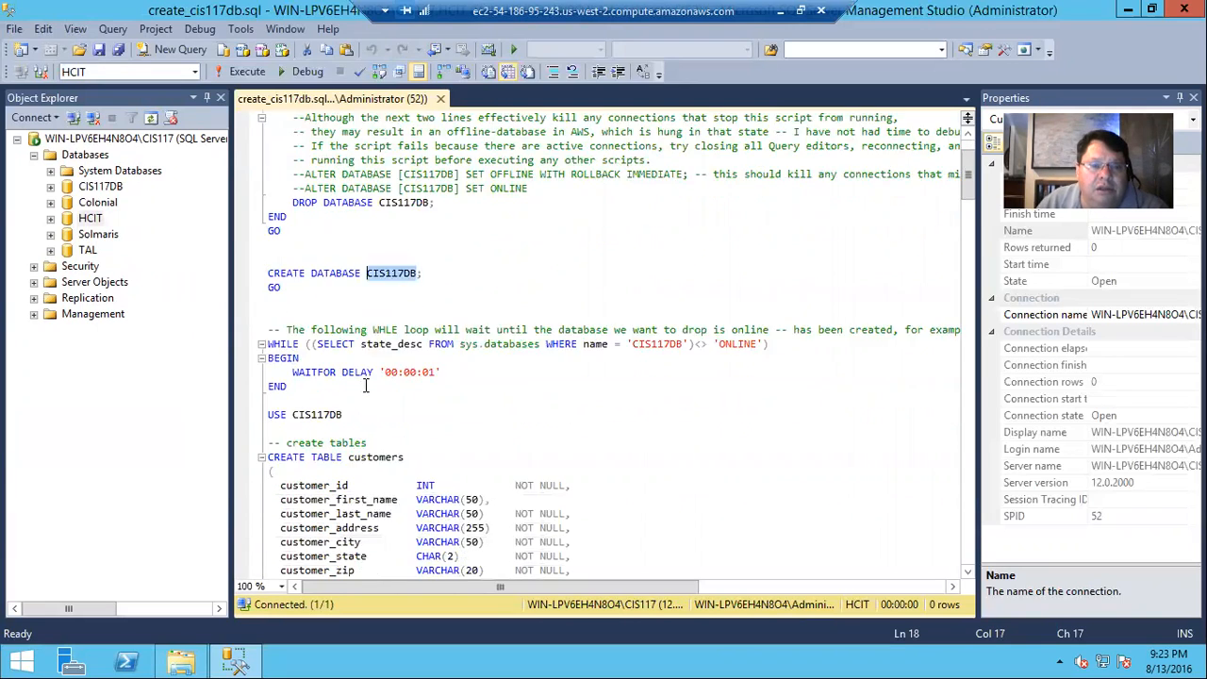
scroll(down, 3)
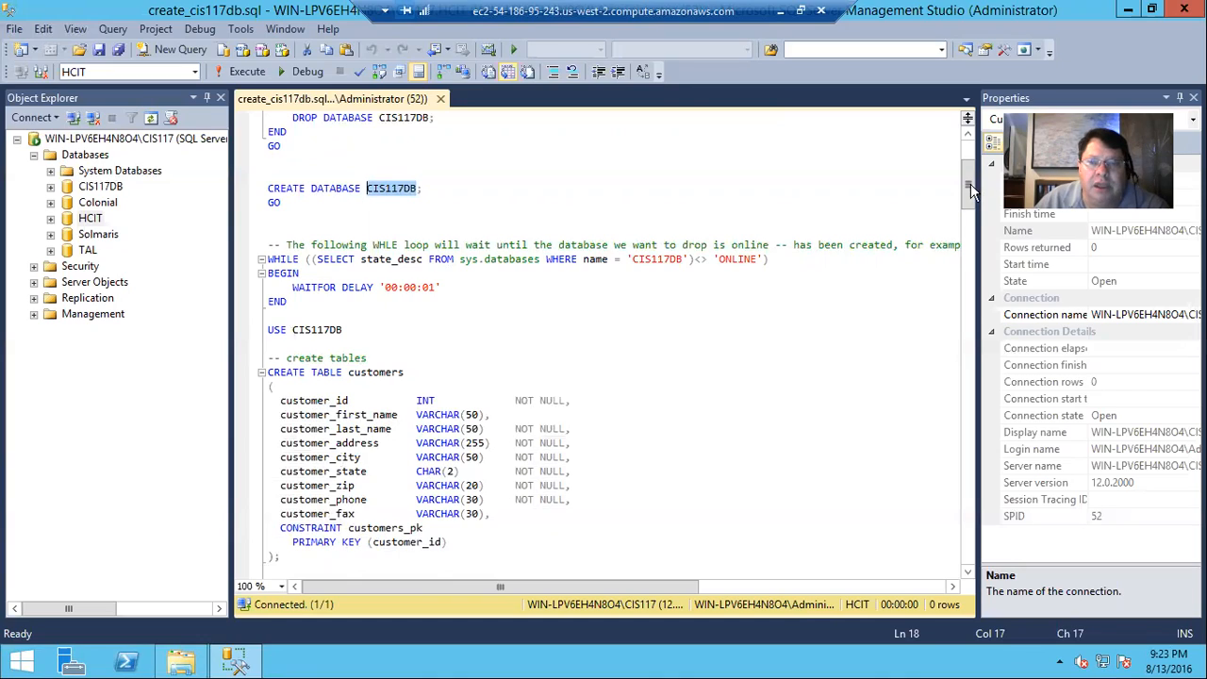
scroll(down, 3)
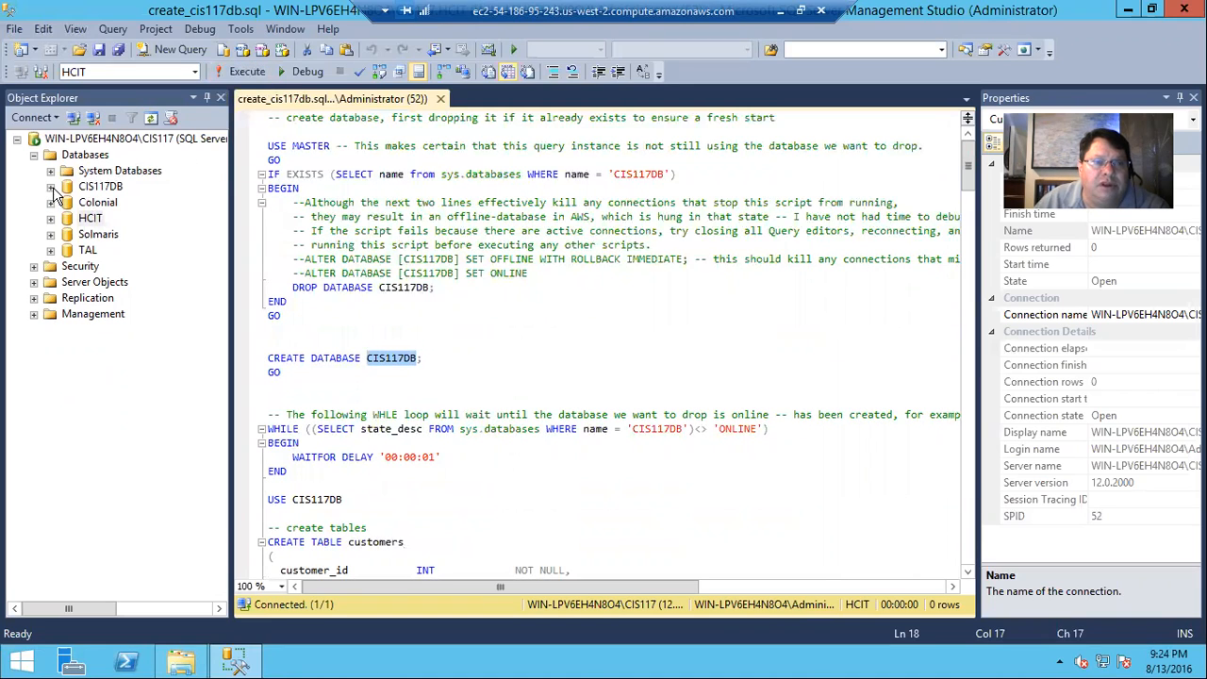
Execute create_cis117db.sql and review the 25, 10, 47 and 68 rows-affected messages.
click(51, 187)
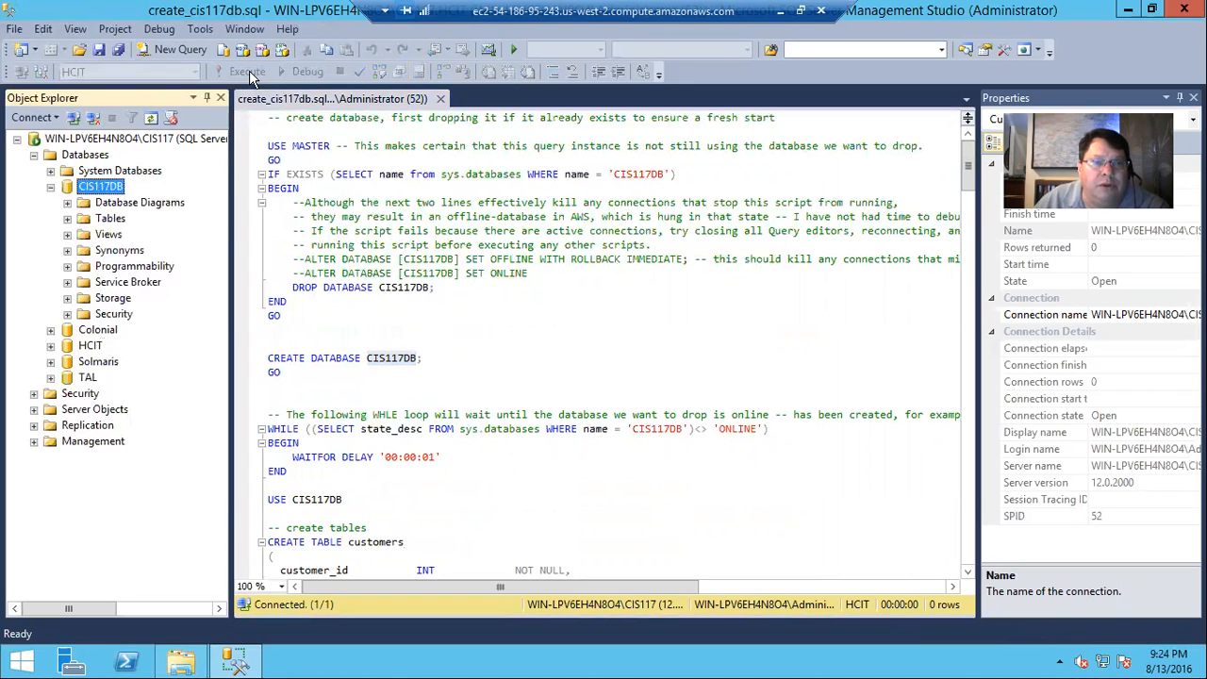
click(332, 147)
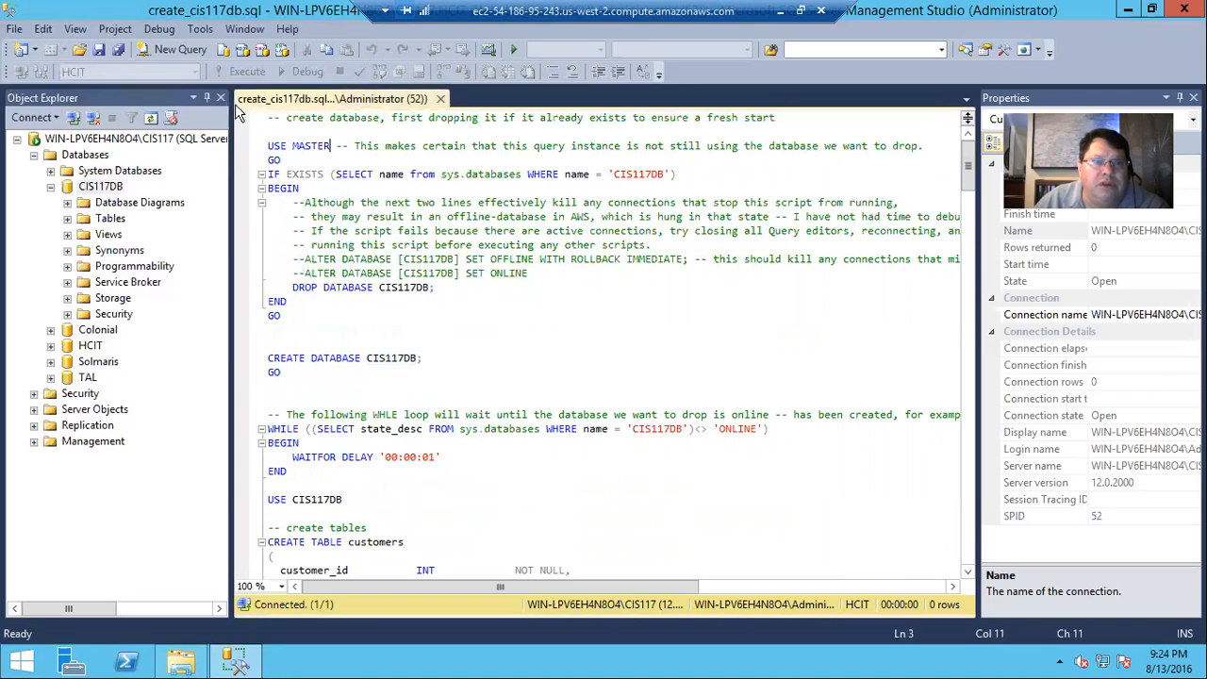
mouse_move(247, 72)
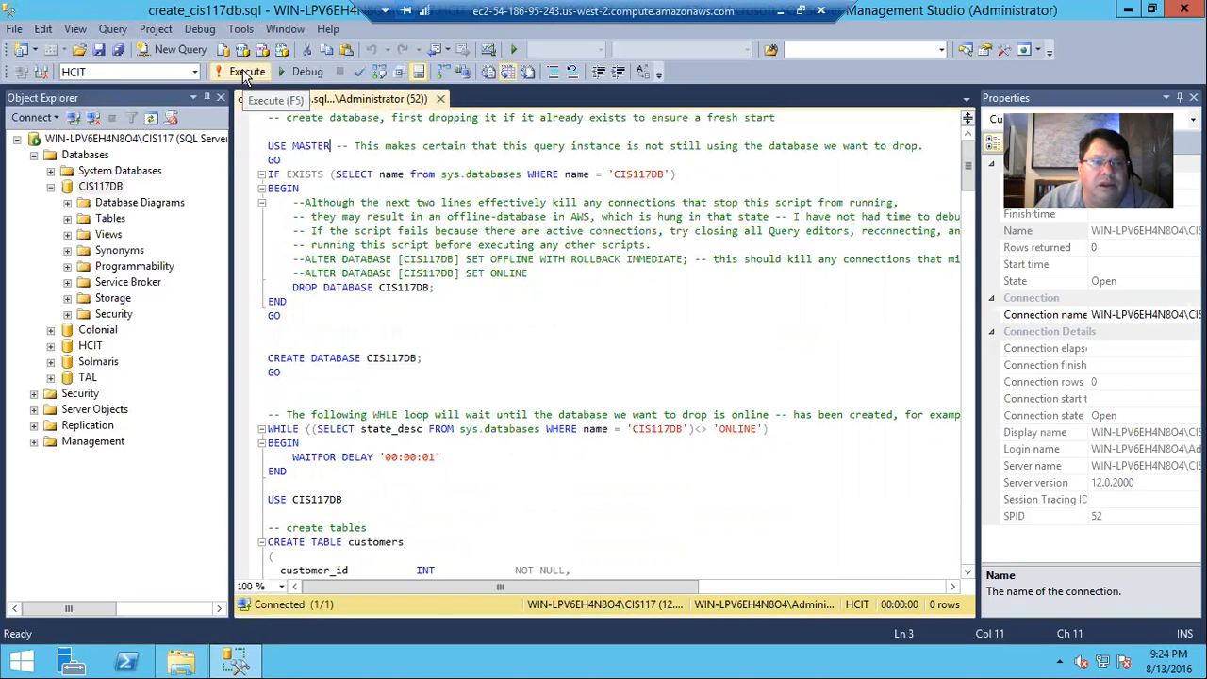
click(245, 71)
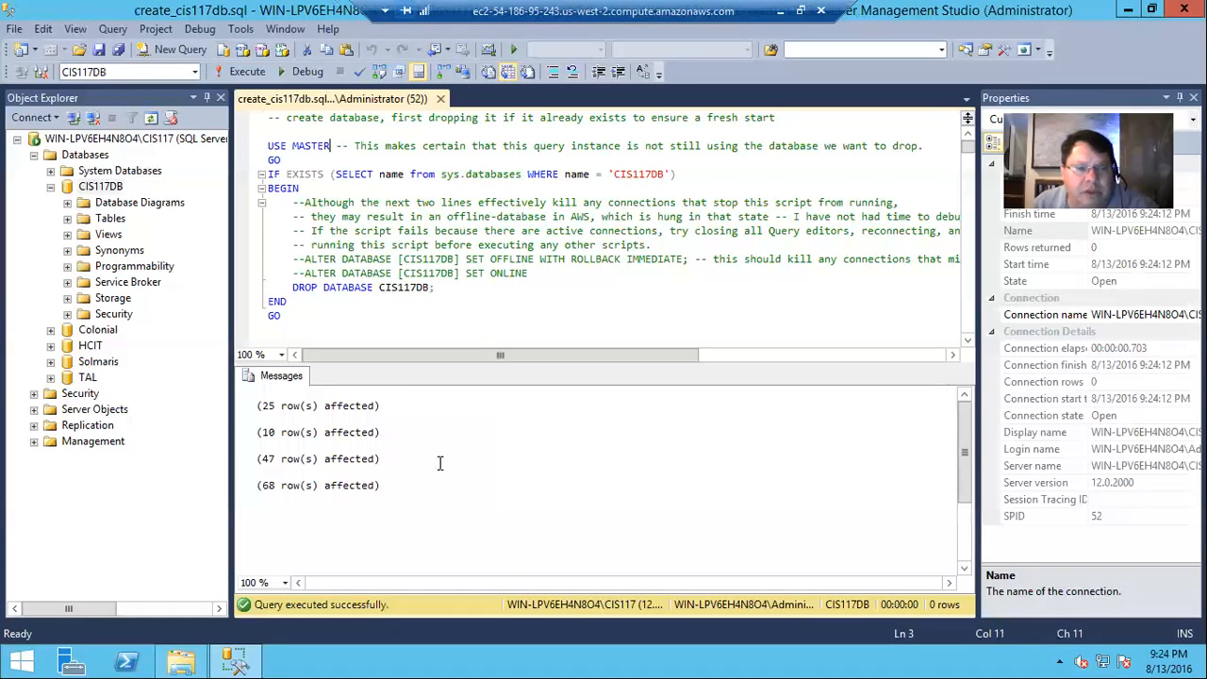
scroll(down, 3)
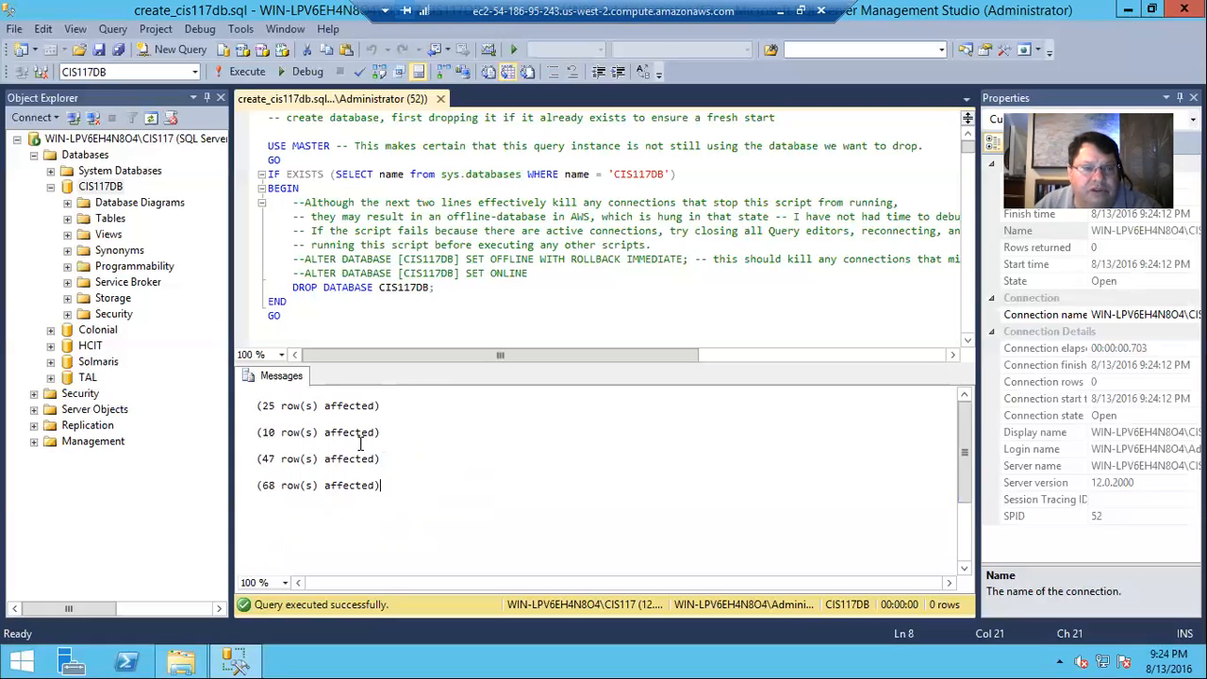
mouse_move(357, 389)
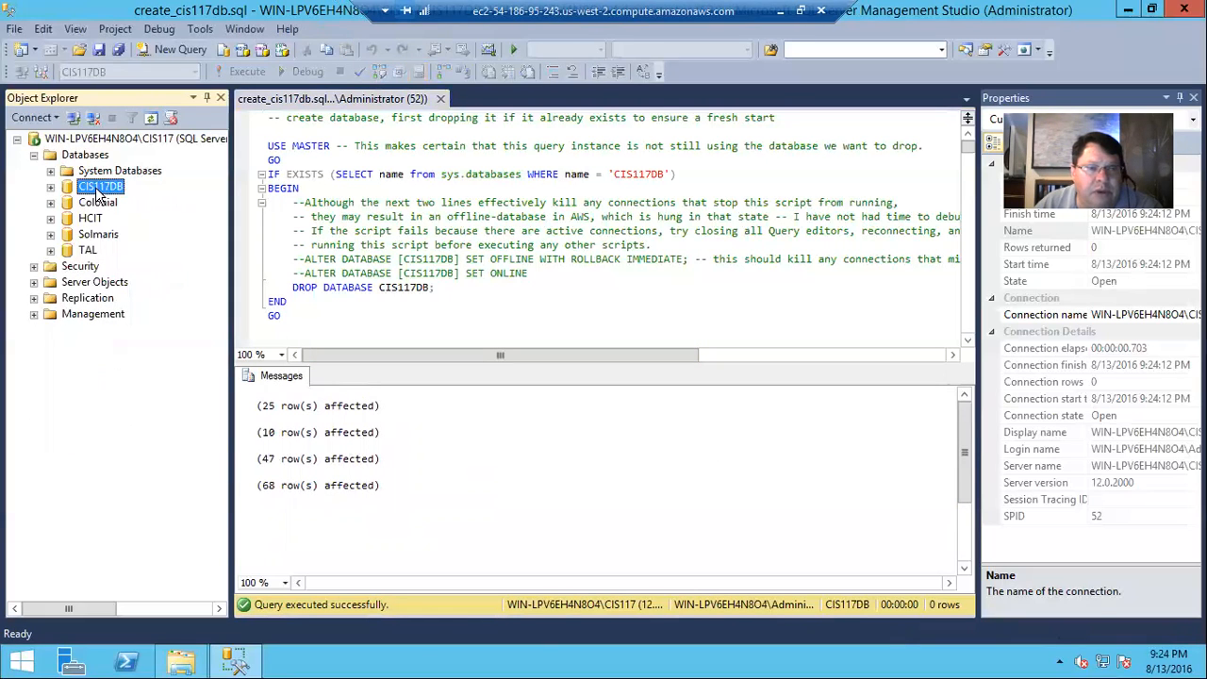
right_click(100, 186)
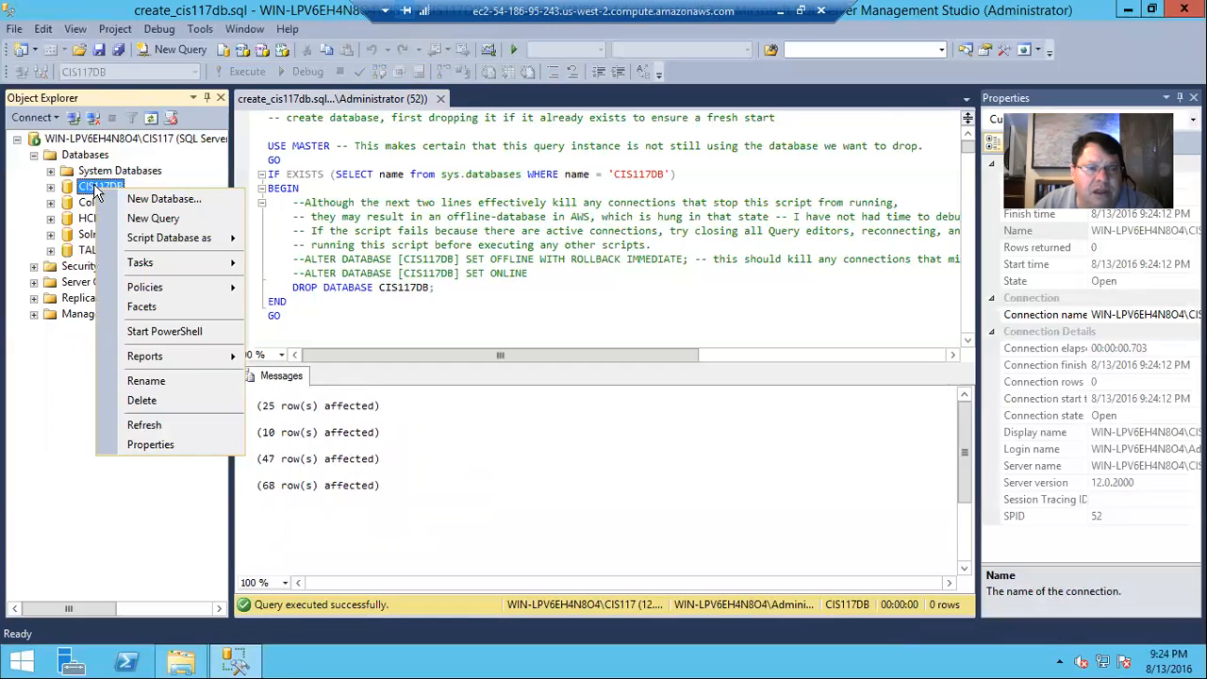
mouse_move(153, 218)
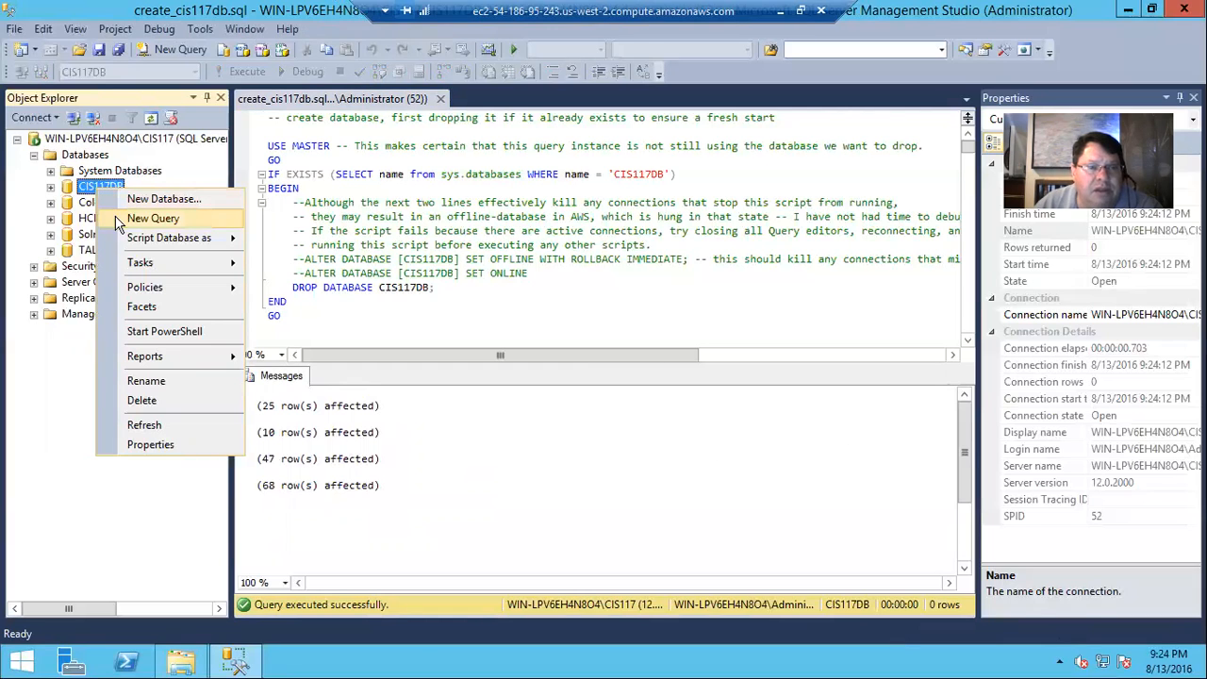
mouse_move(159, 400)
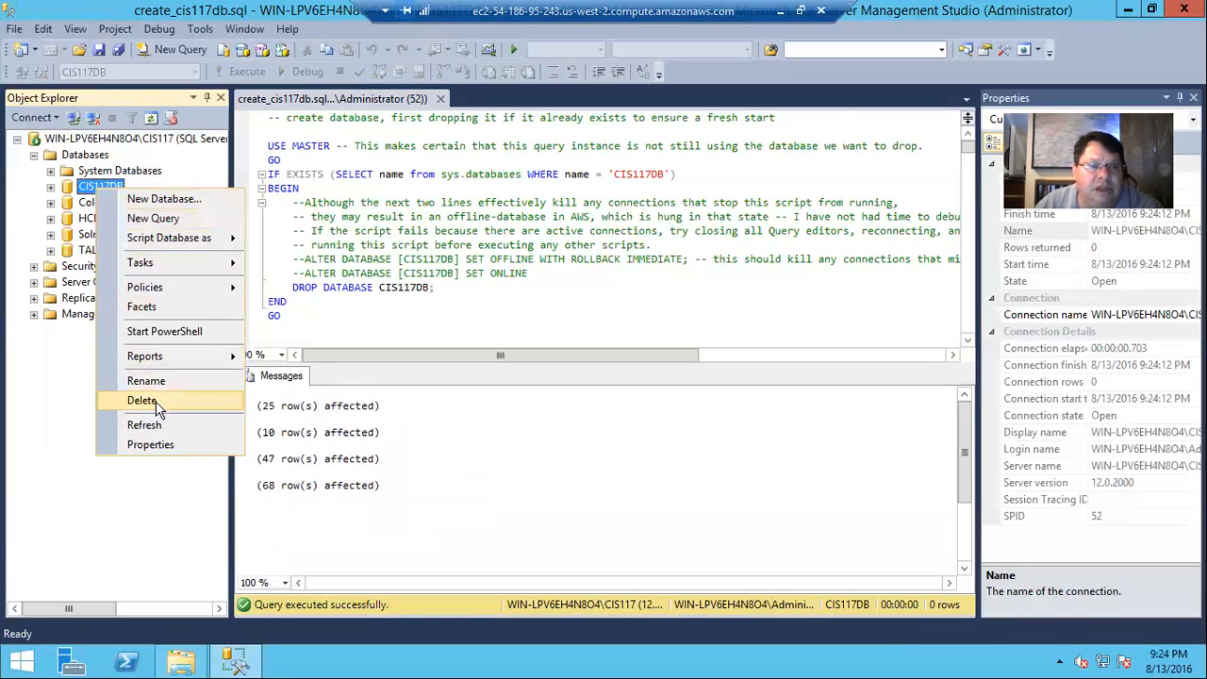
click(141, 400)
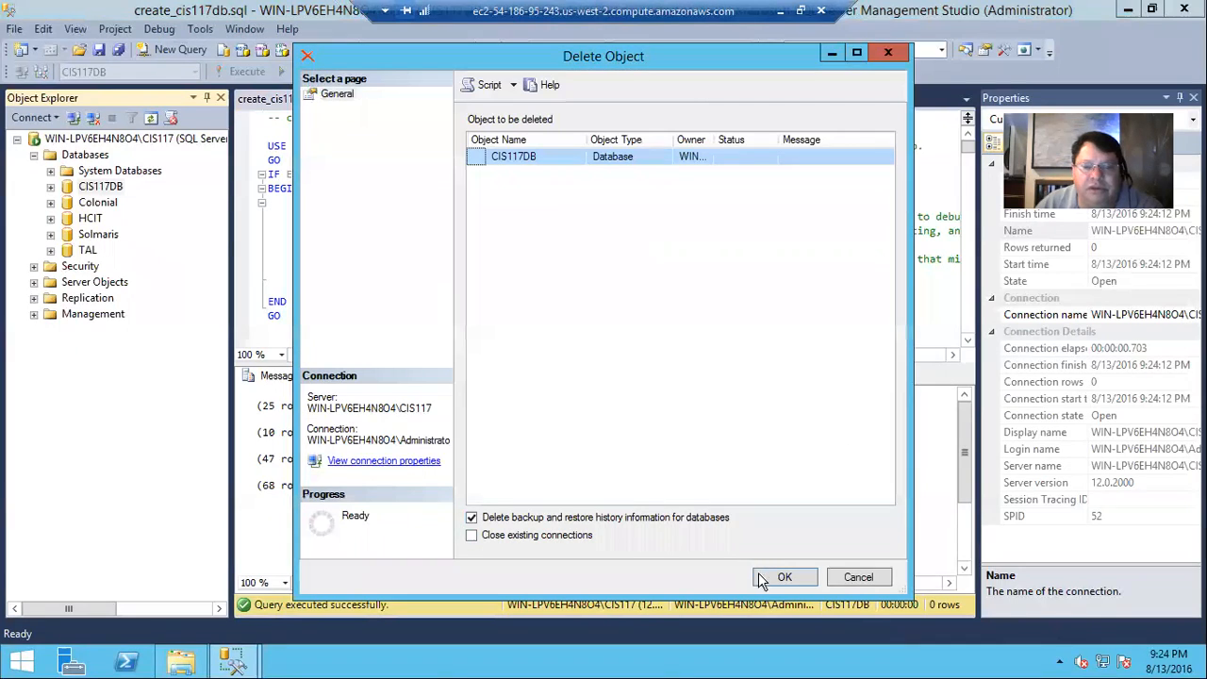
click(785, 577)
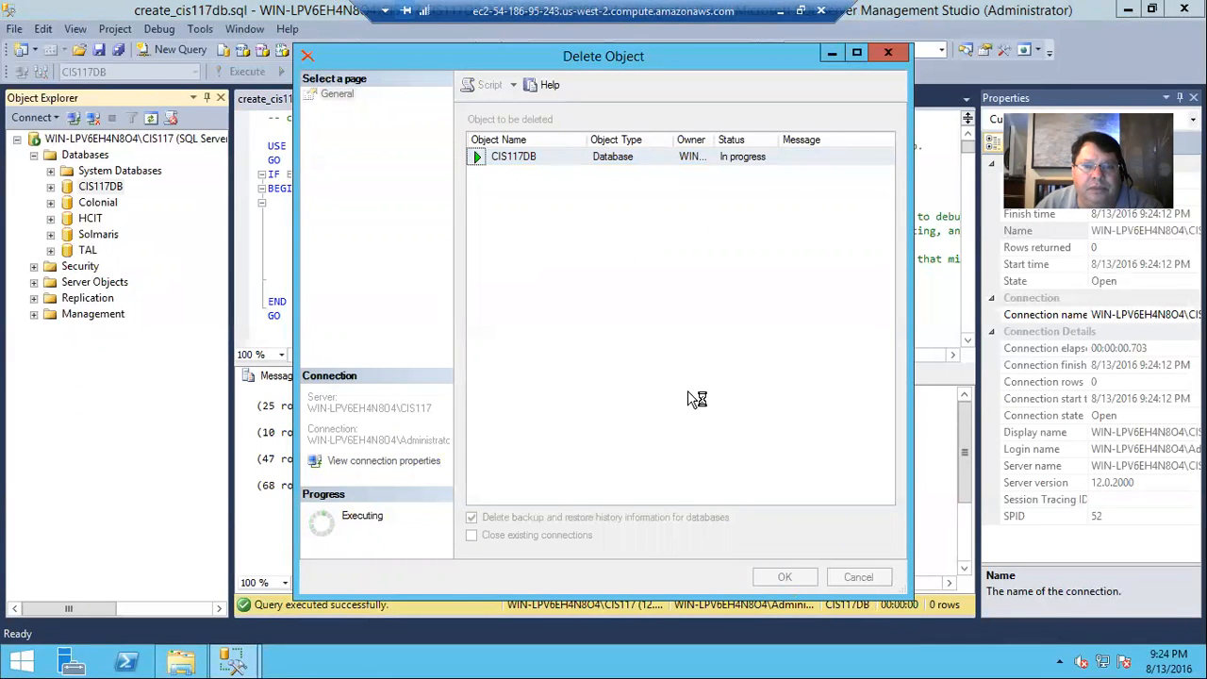
mouse_move(688, 388)
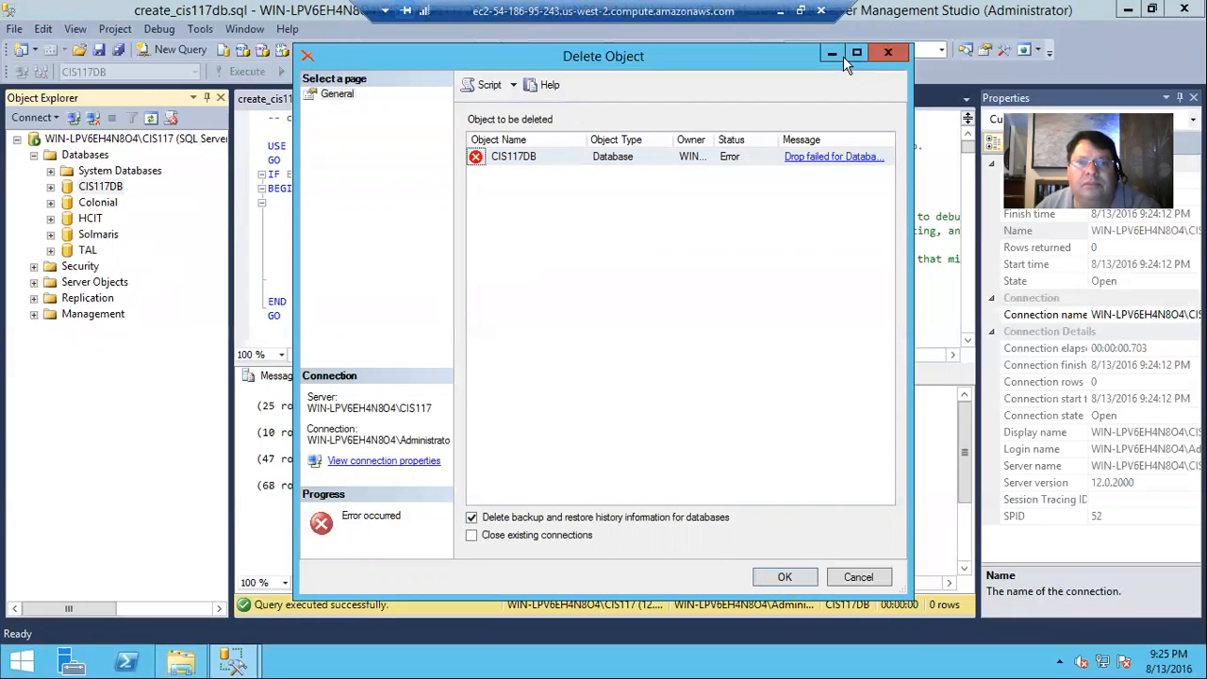
click(833, 157)
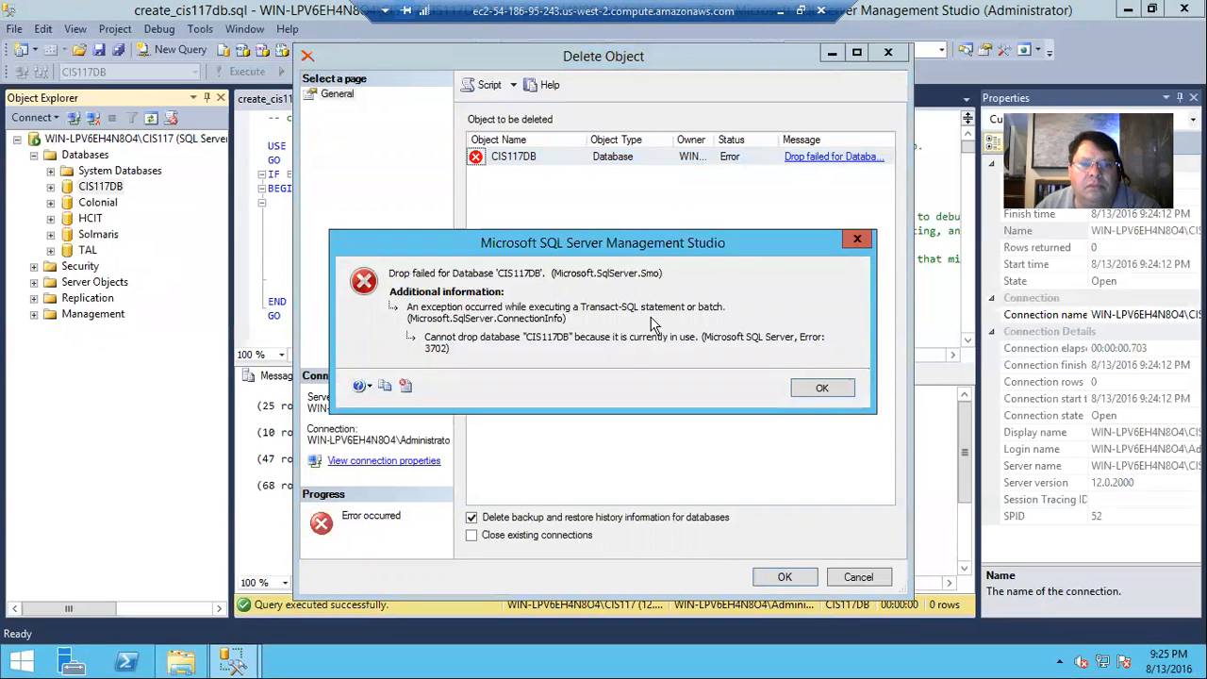
mouse_move(702, 350)
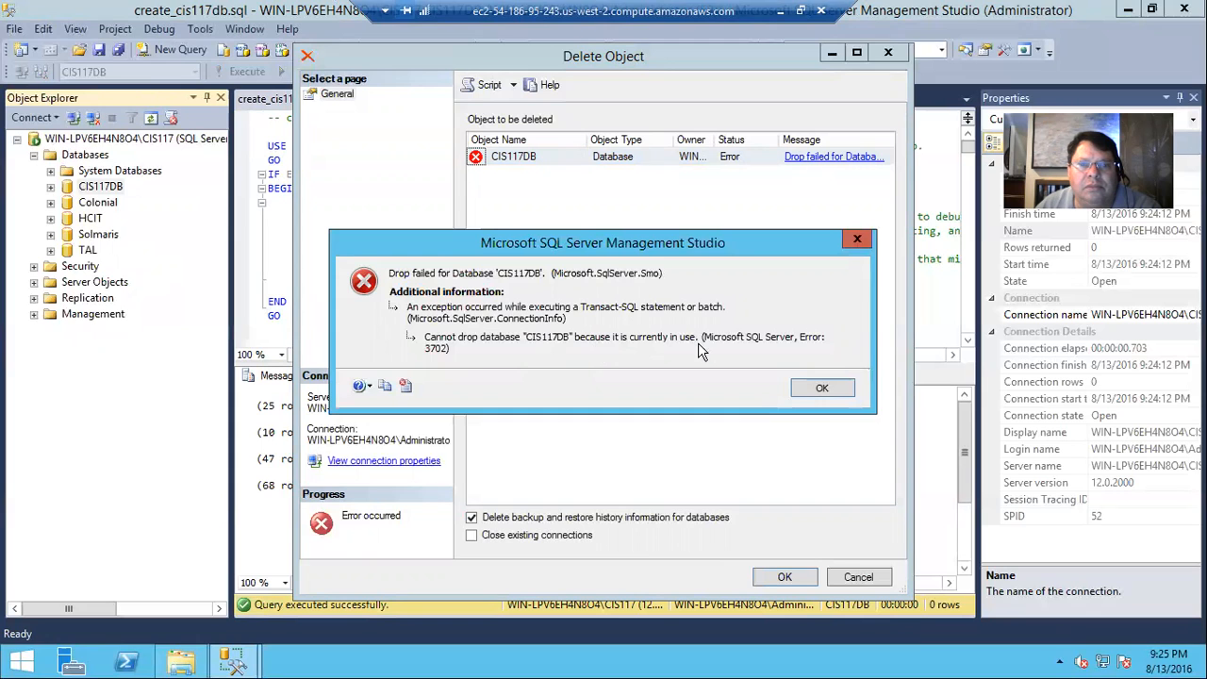
click(821, 388)
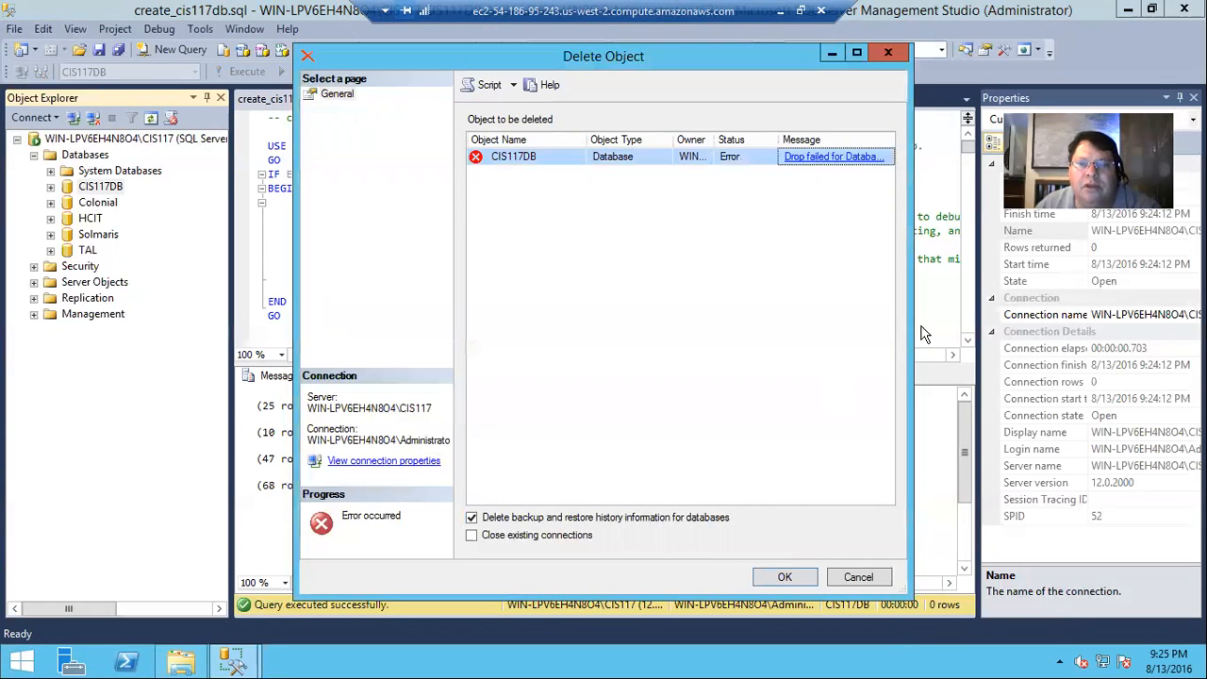
click(856, 576)
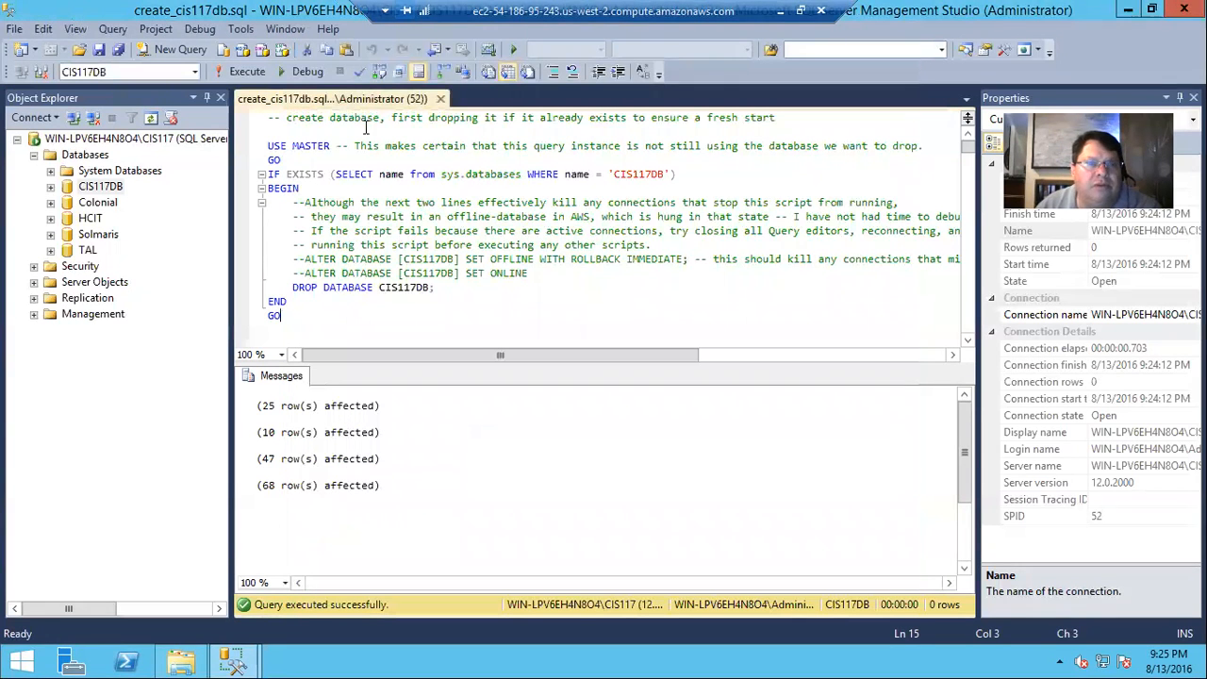
mouse_move(442, 100)
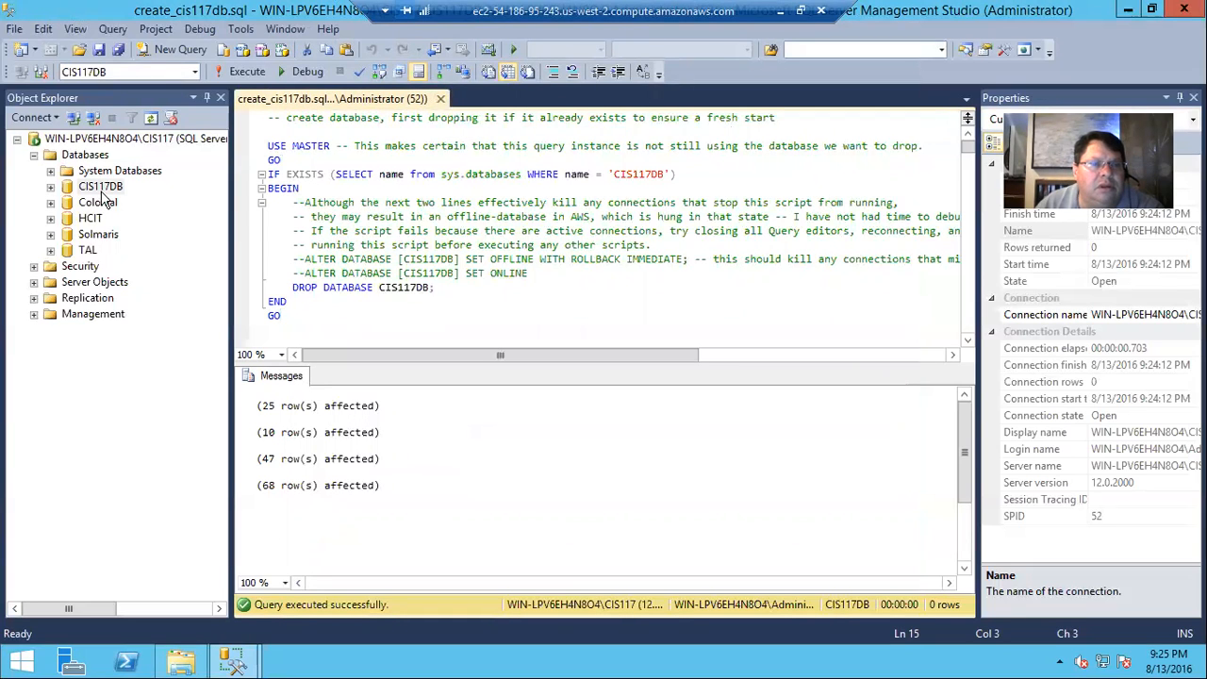
mouse_move(147, 210)
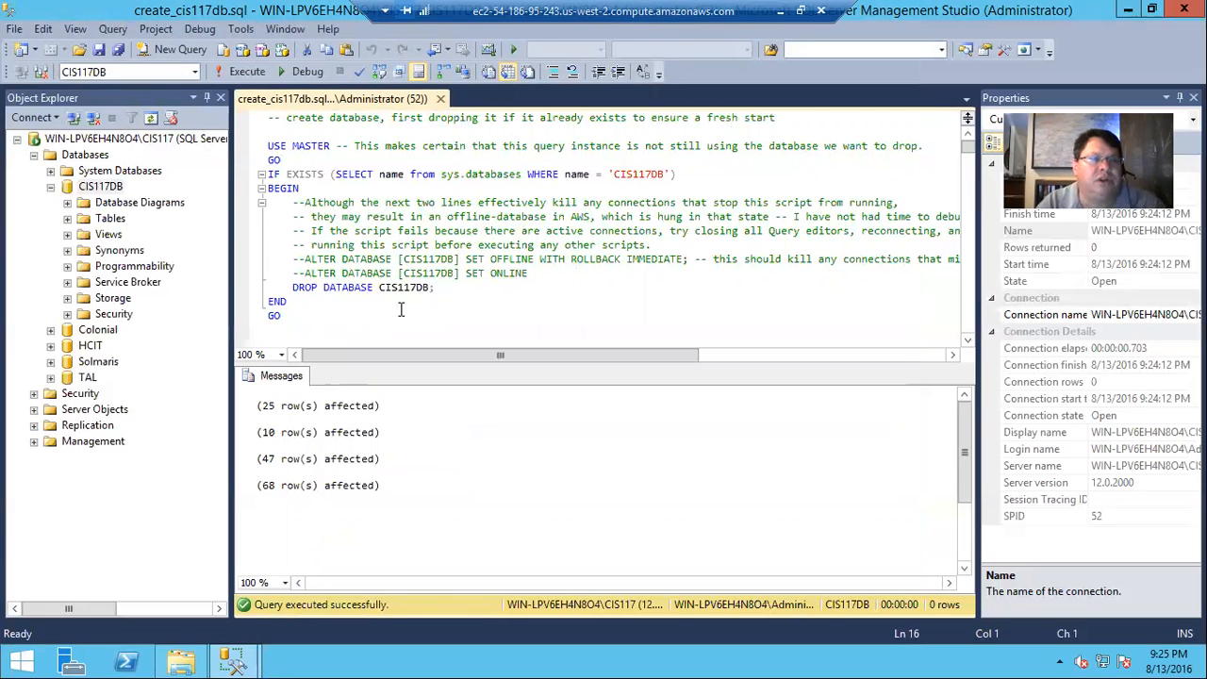
Run a 'use master' statement to switch the query window's context off CIS117DB.
text(use master;)
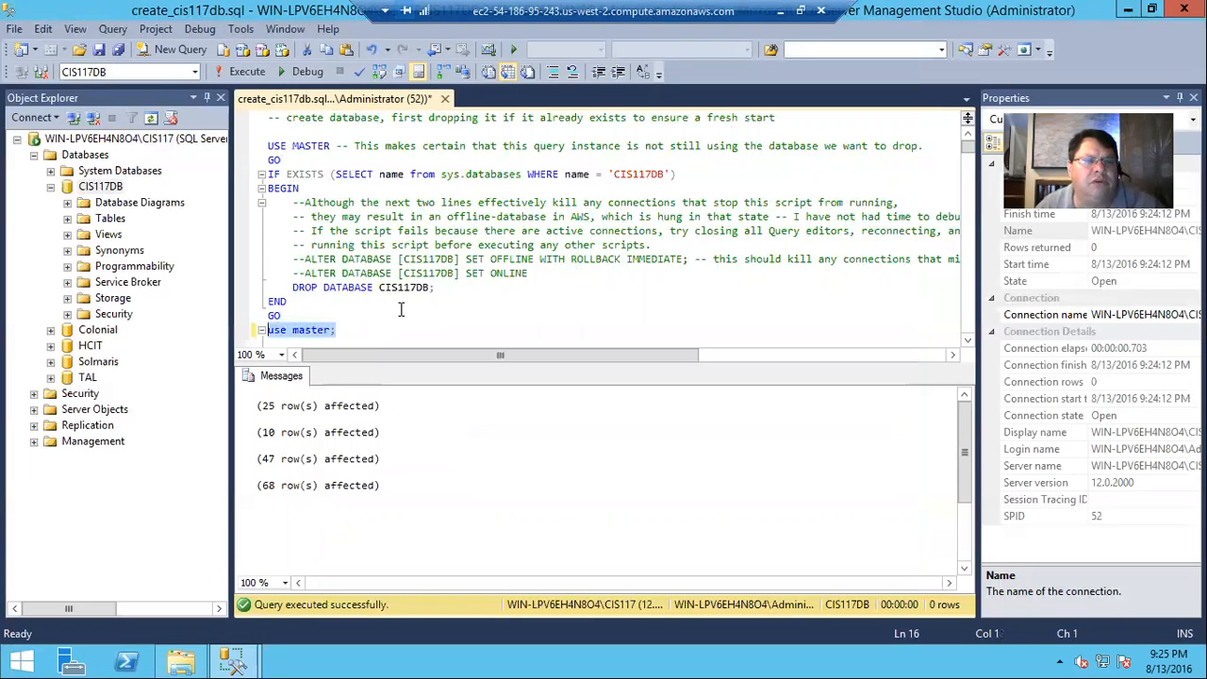
click(245, 71)
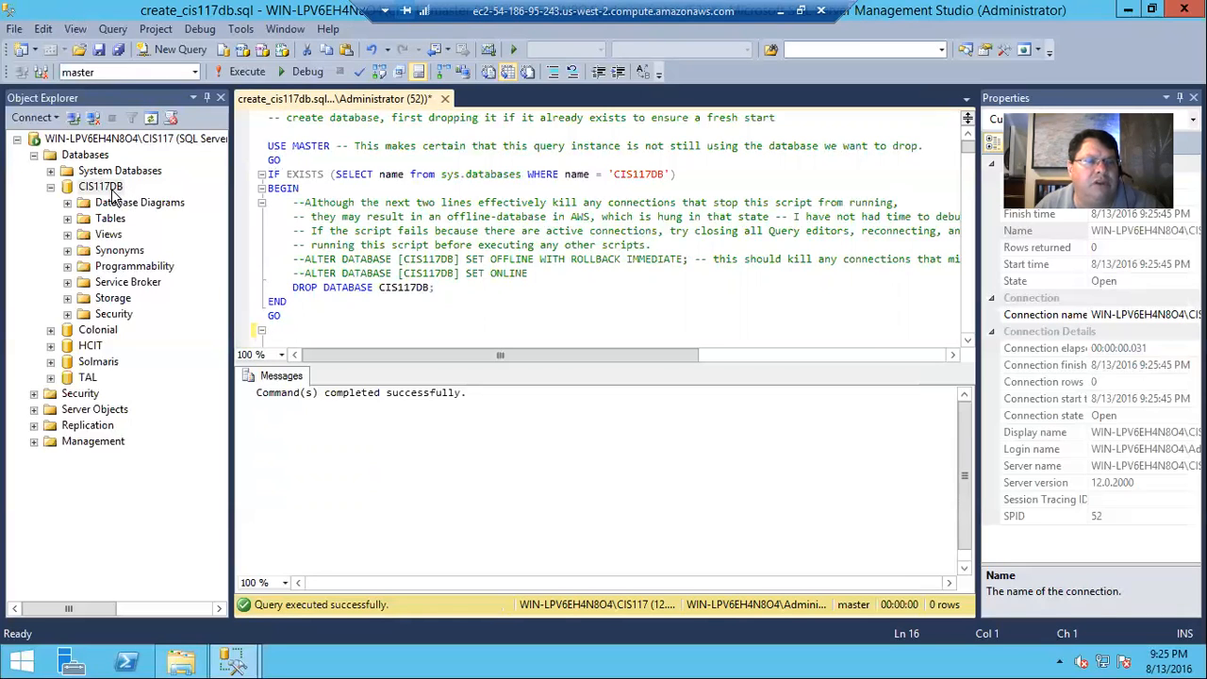
Delete CIS117DB from Object Explorer and refresh the Databases list.
right_click(100, 187)
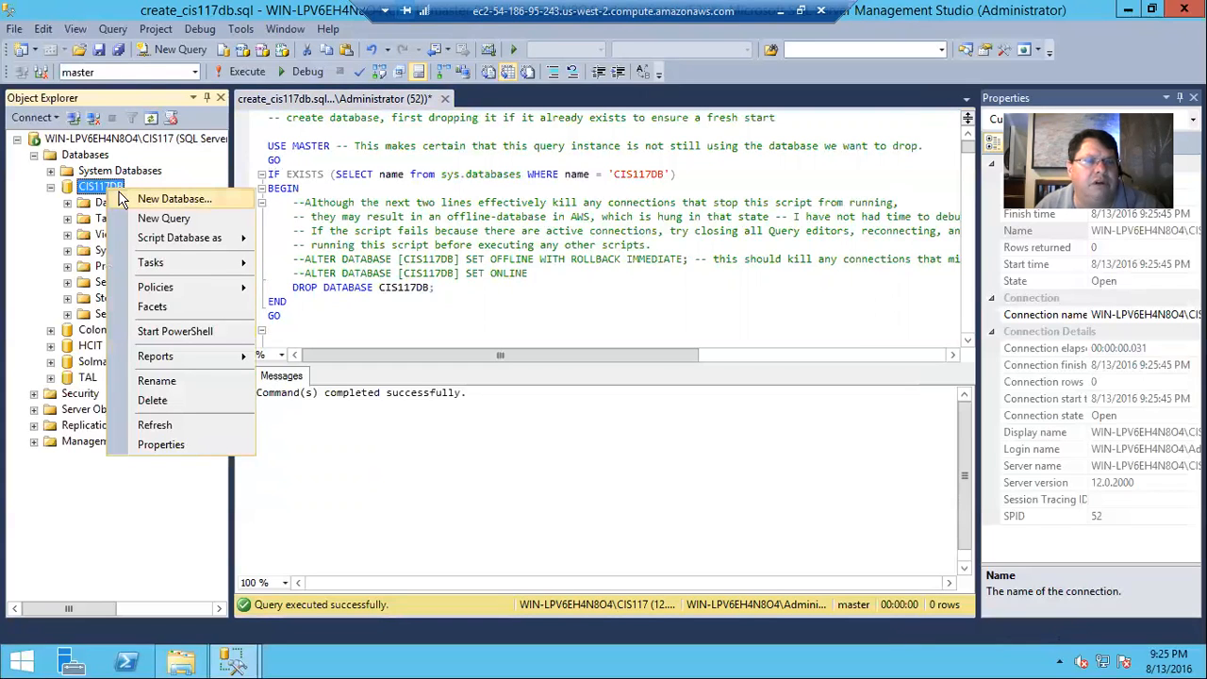
mouse_move(155, 425)
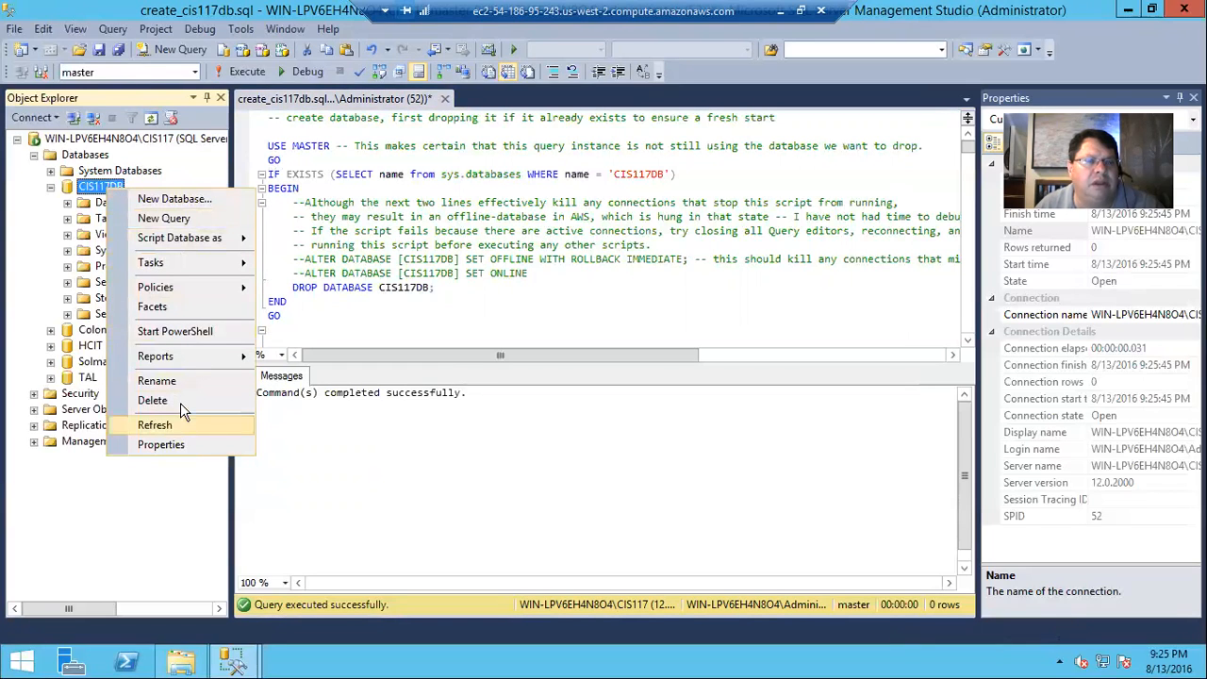
click(153, 399)
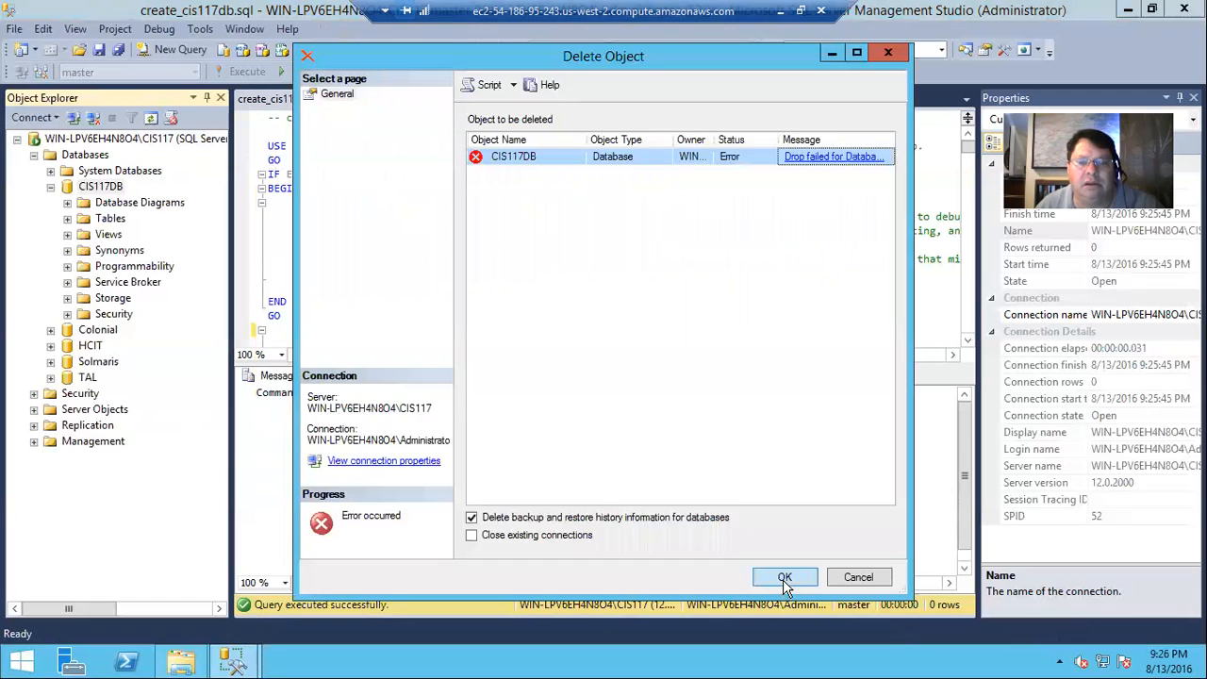
click(784, 576)
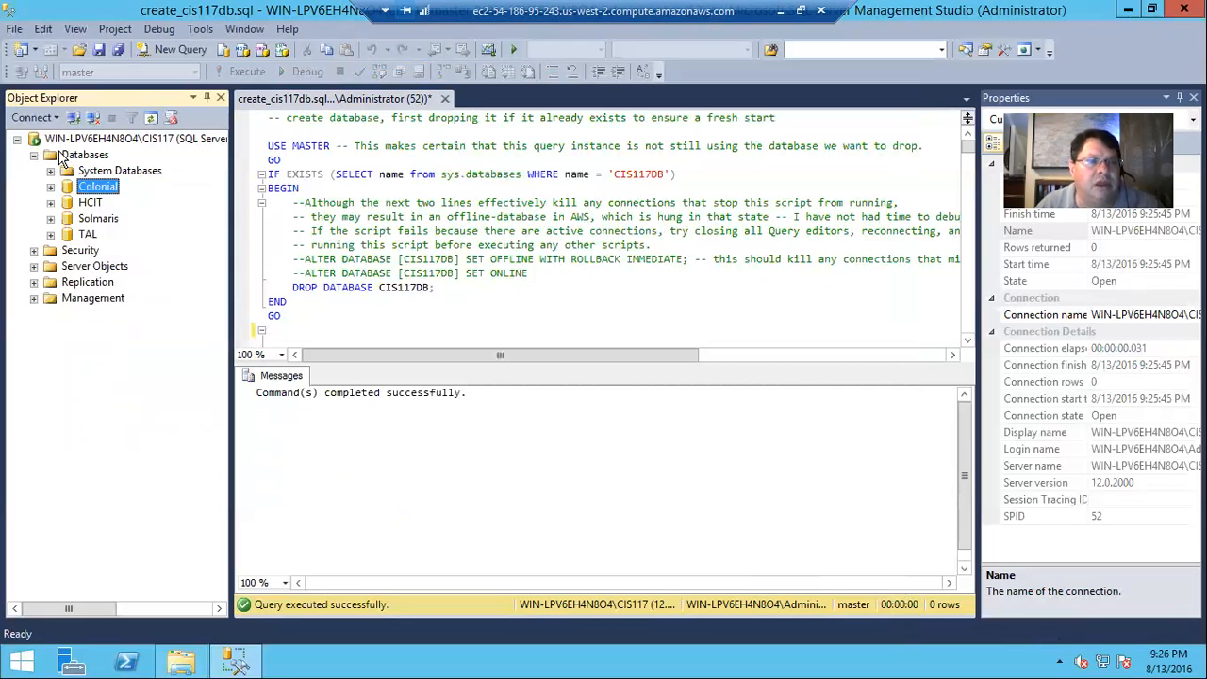
right_click(85, 155)
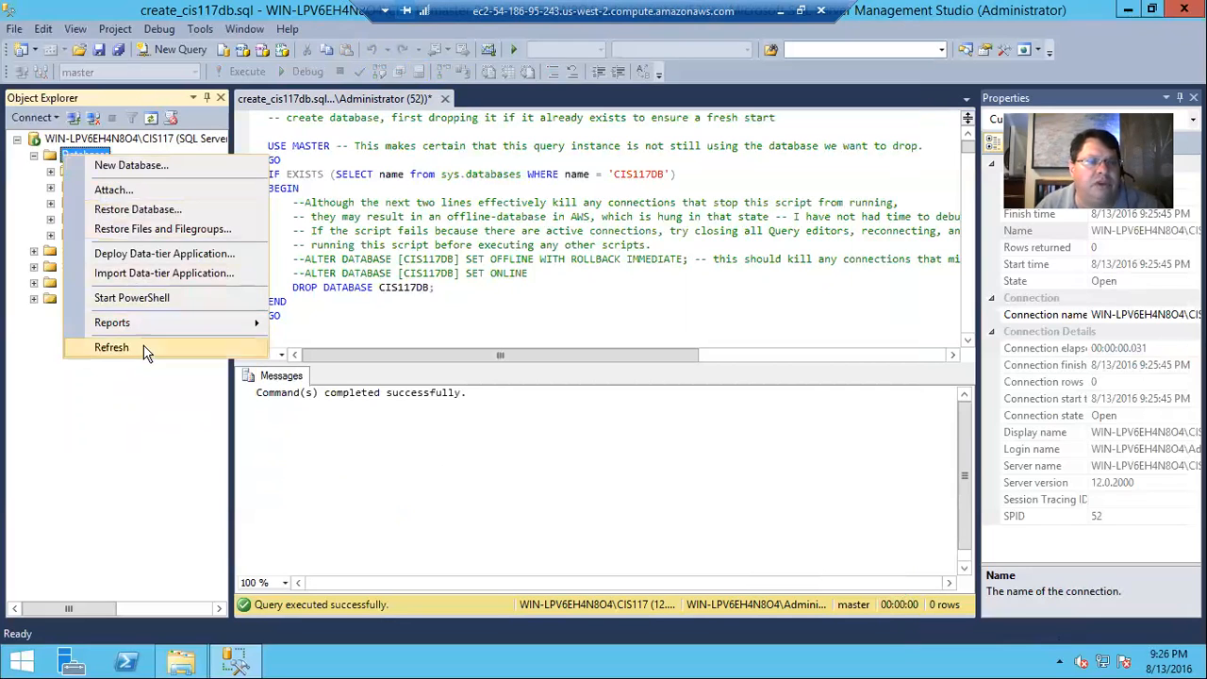
click(111, 346)
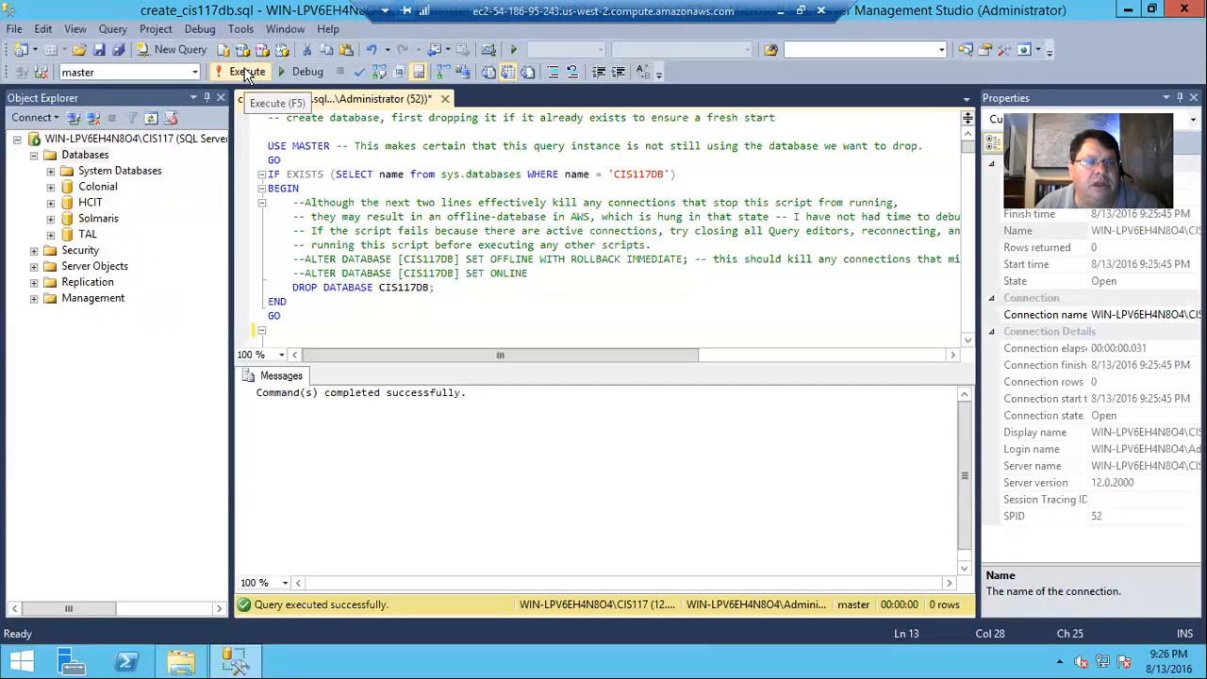
Rerun the create script, expand the recreated CIS117DB's tables, and start a new query window.
click(245, 72)
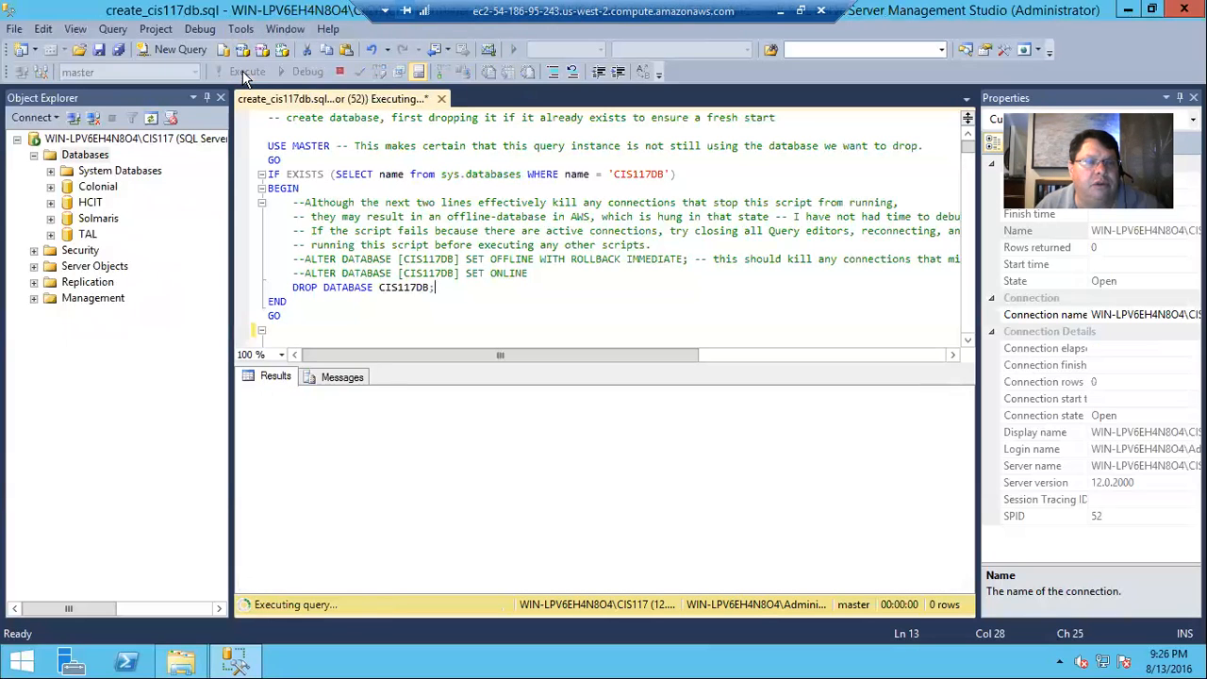
click(247, 72)
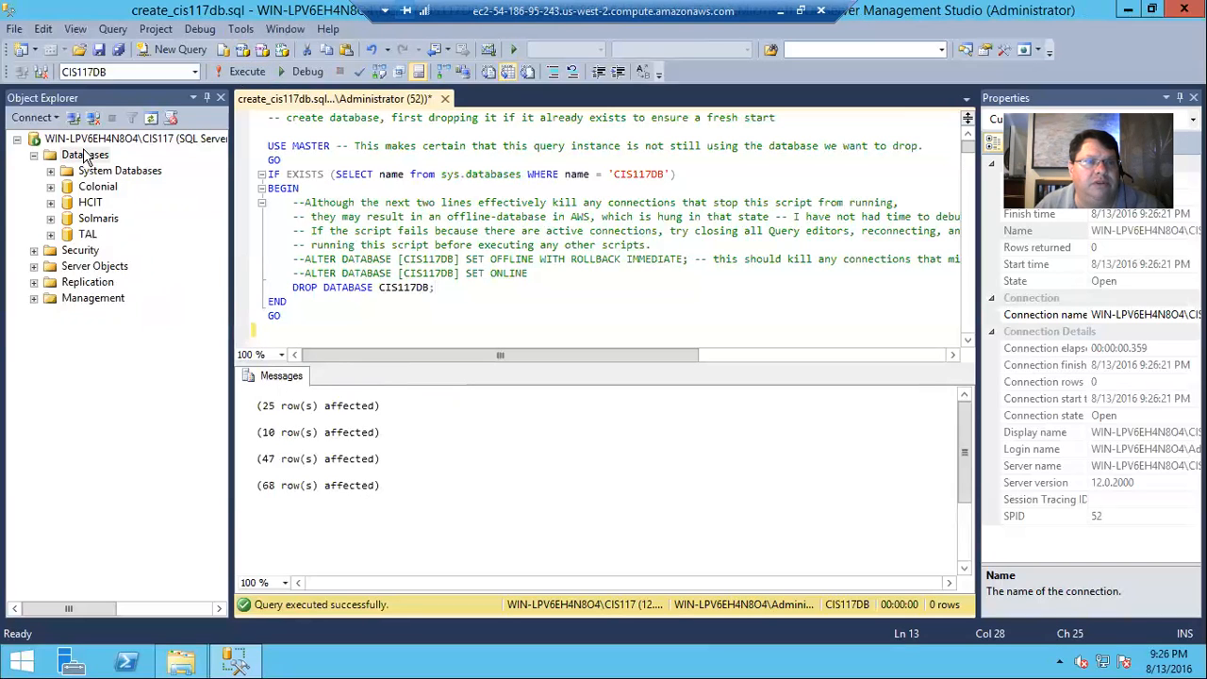
right_click(85, 155)
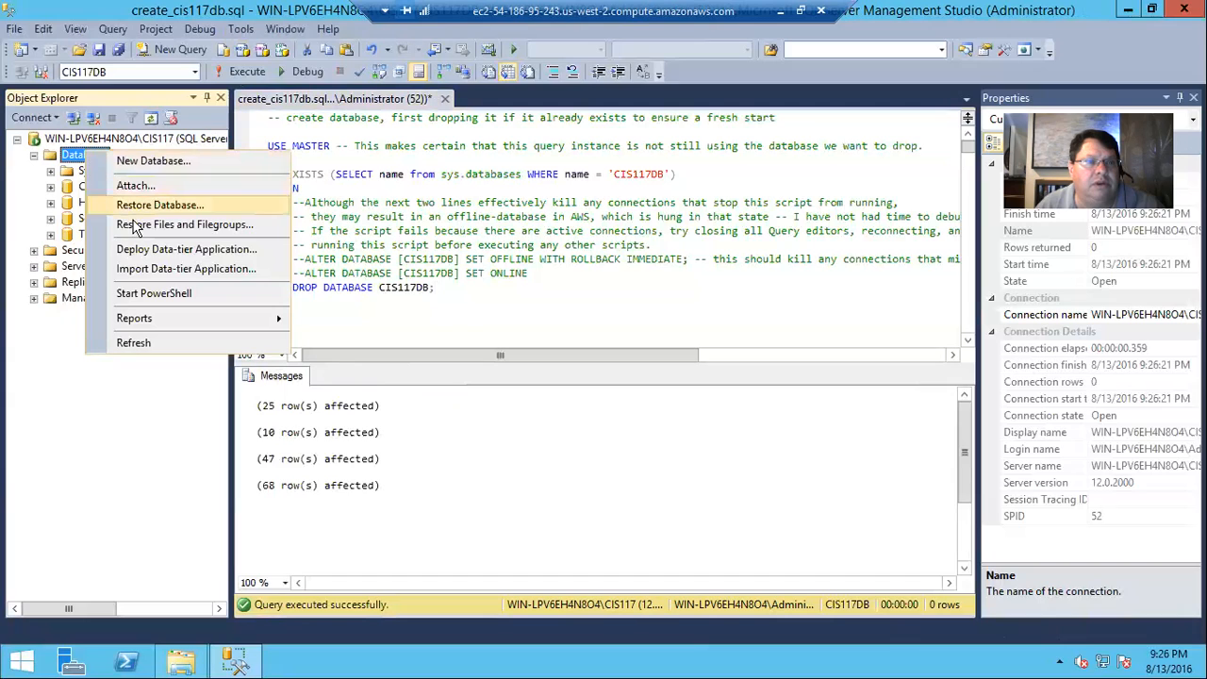
mouse_move(133, 317)
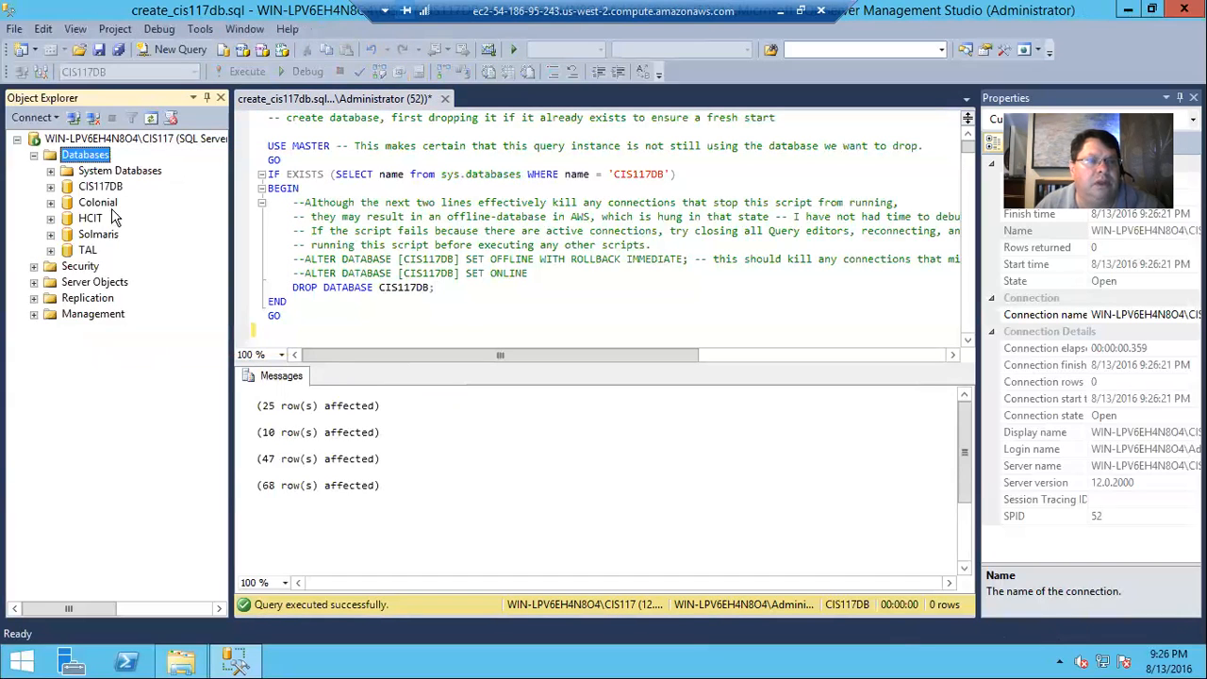
click(102, 187)
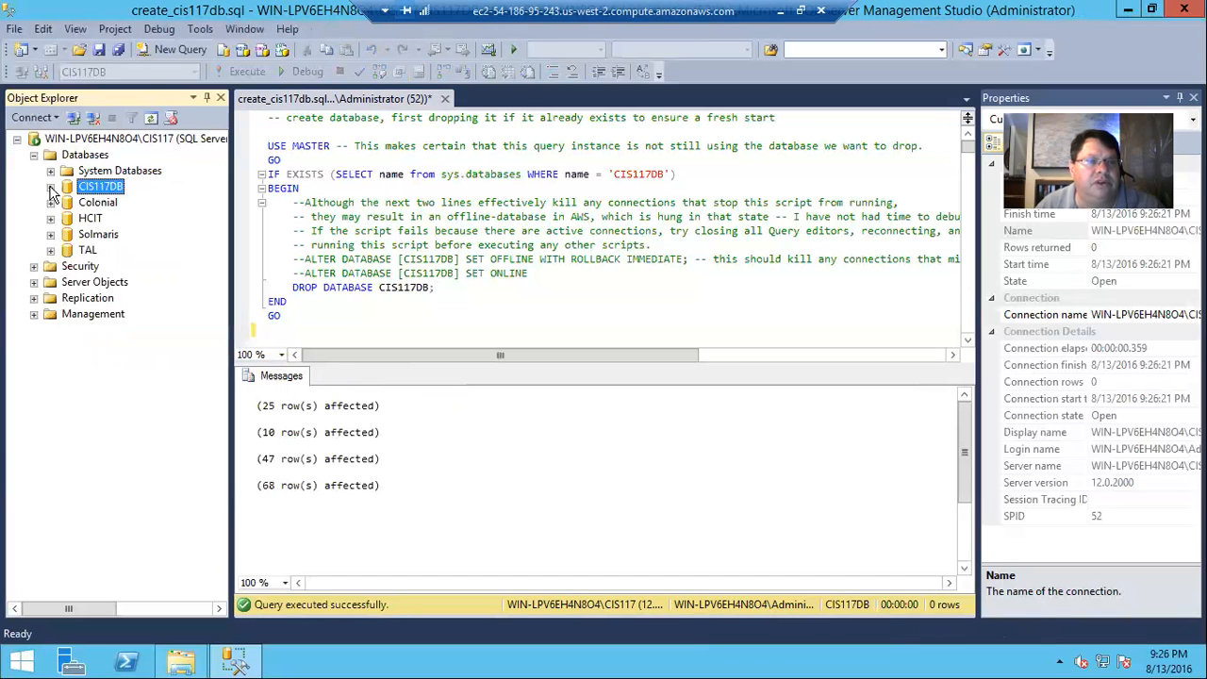
click(51, 187)
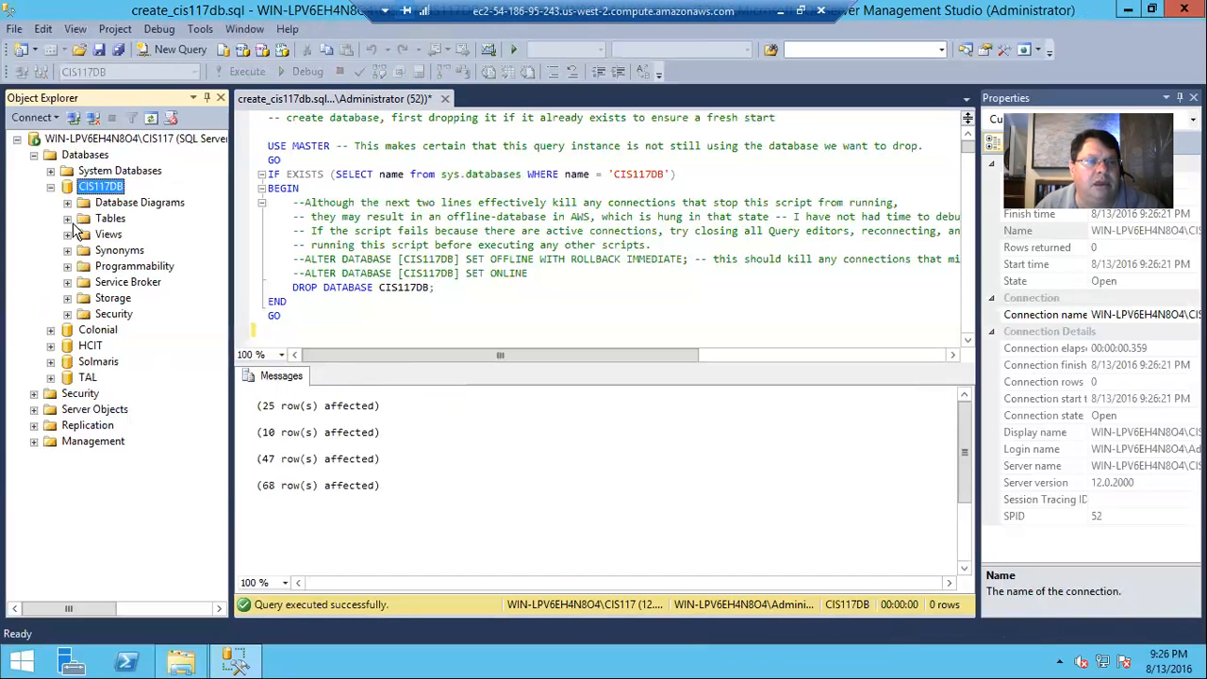
click(68, 219)
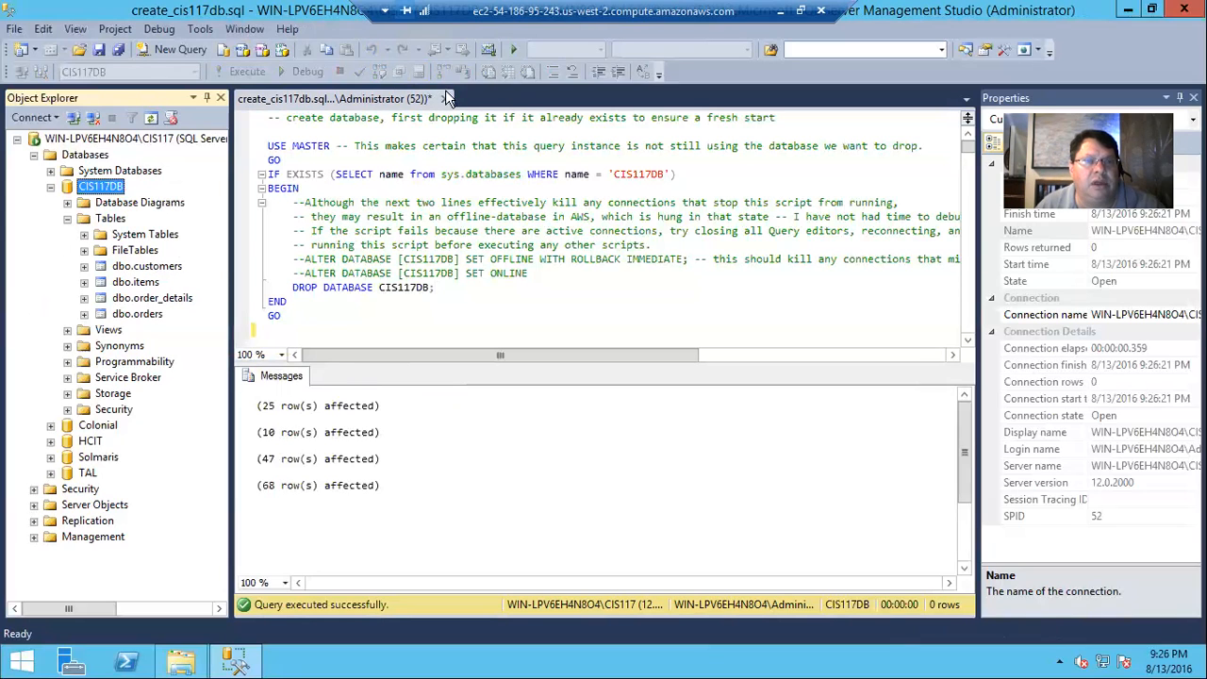
click(181, 49)
text(use)
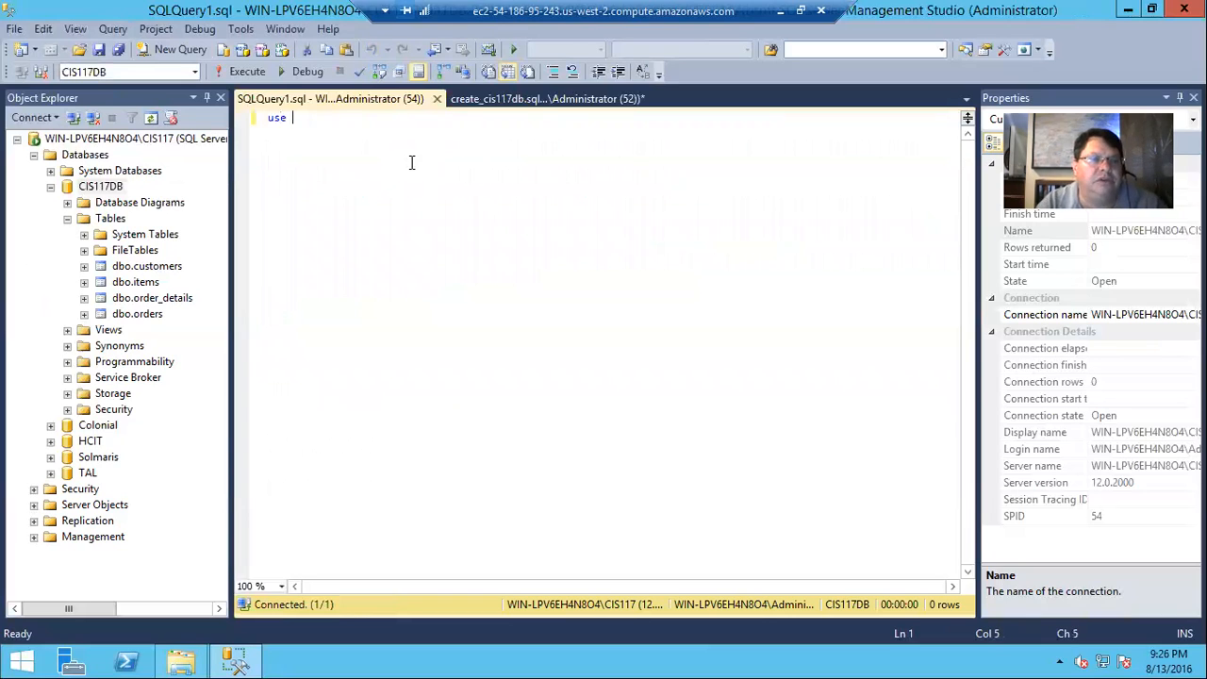
Run 'use CIS117DB; select * from customers;' returning 25 rows, then close that query tab.
text(cis)
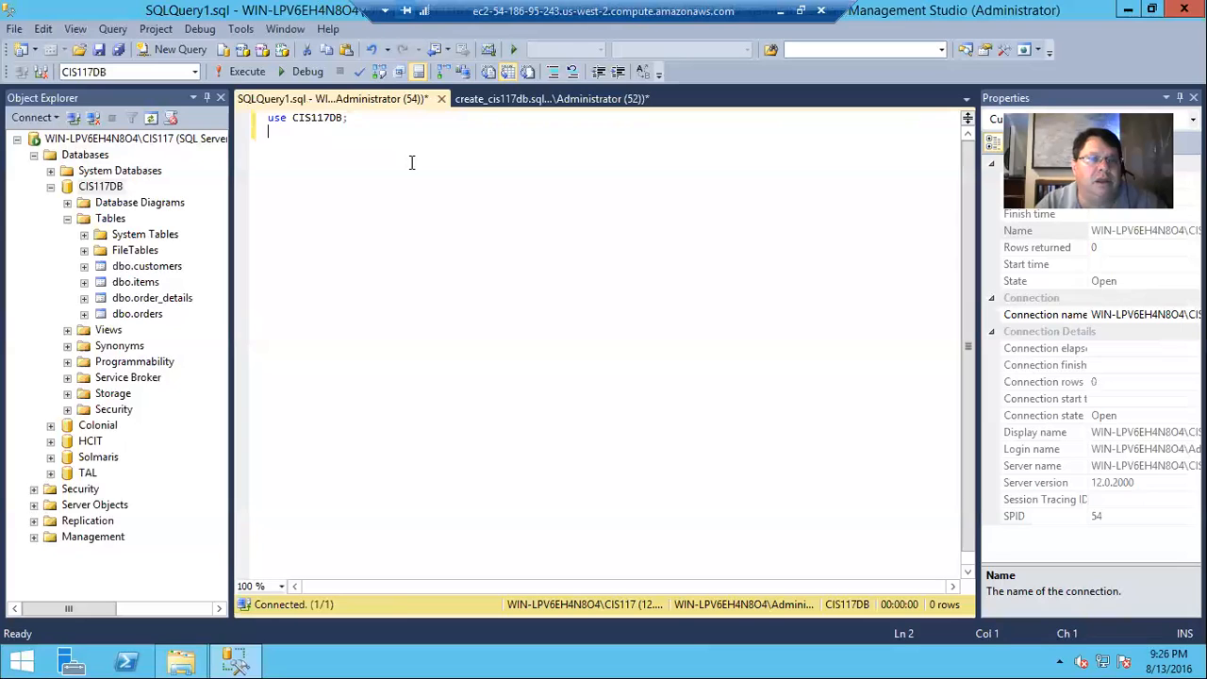
text(s)
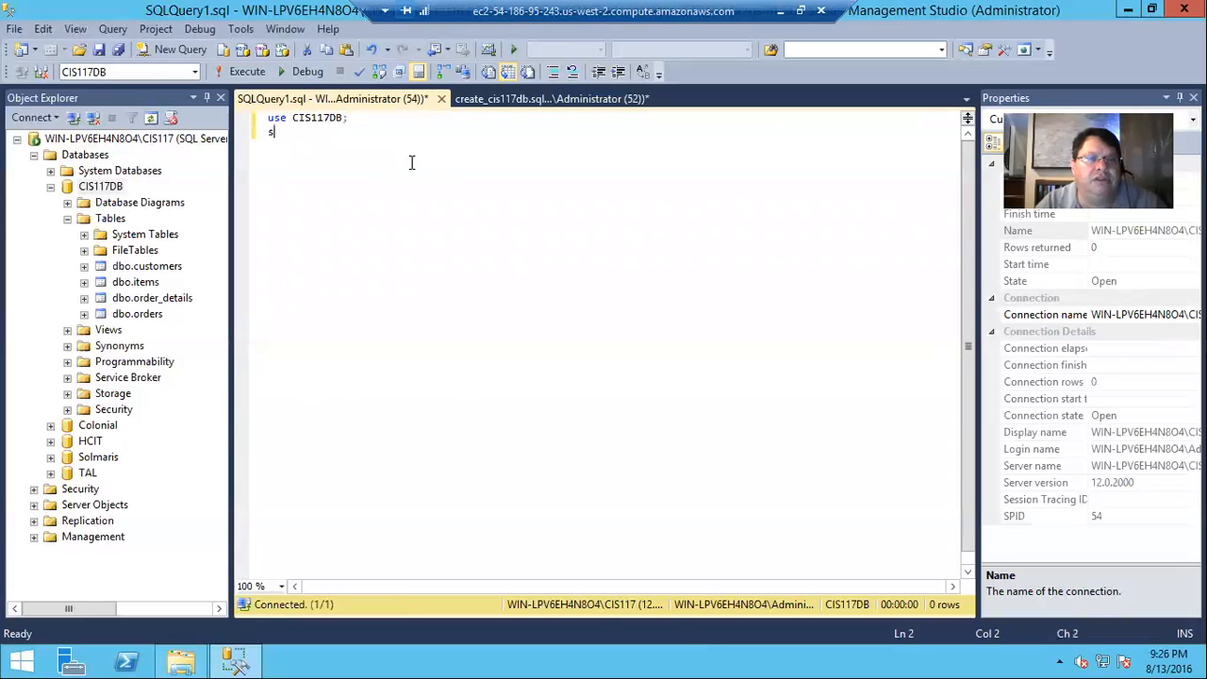
text(elect * from customers)
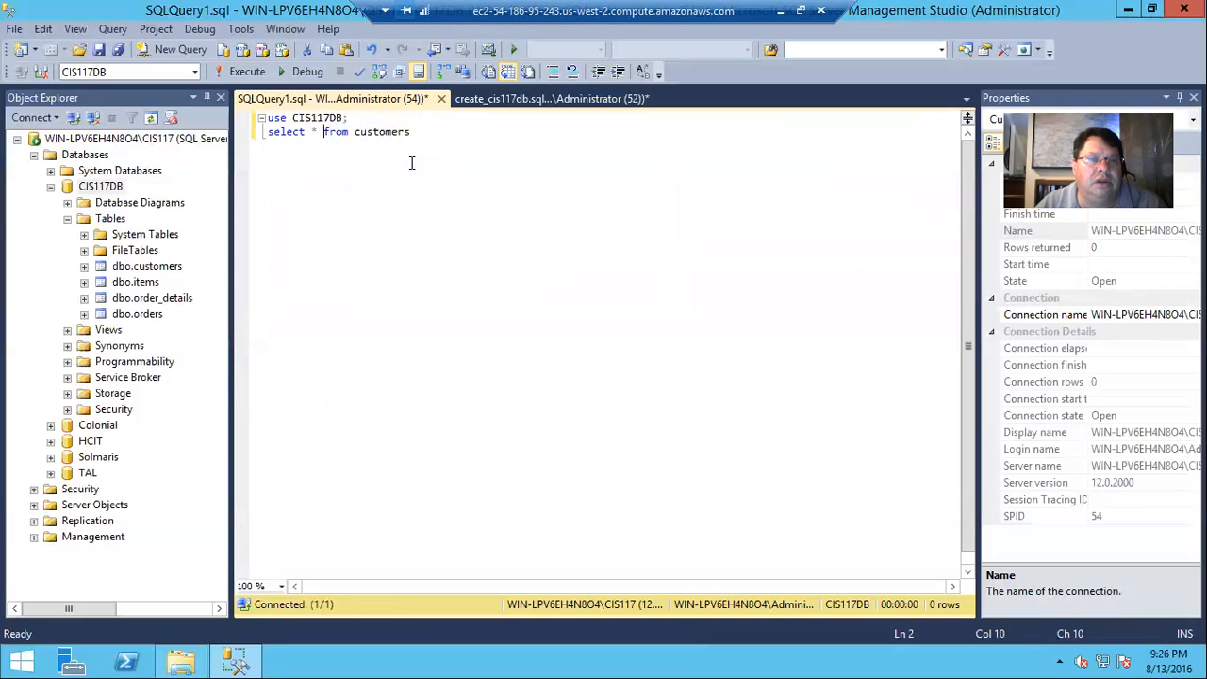
key(Enter)
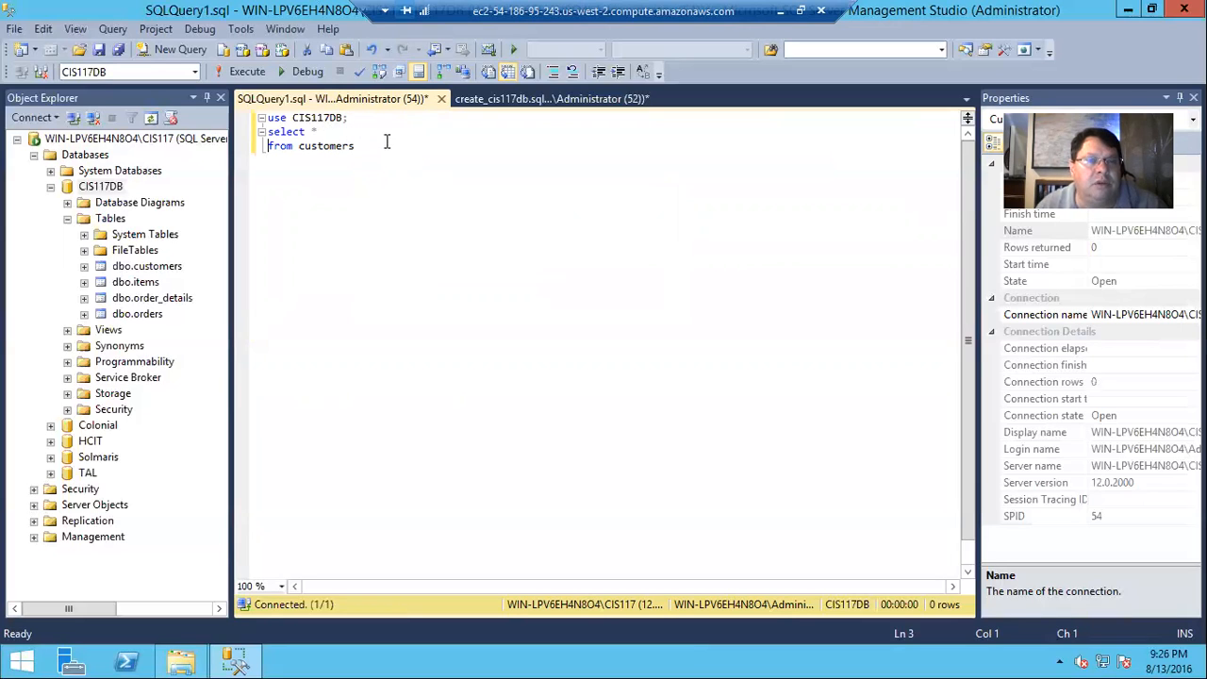
text(;)
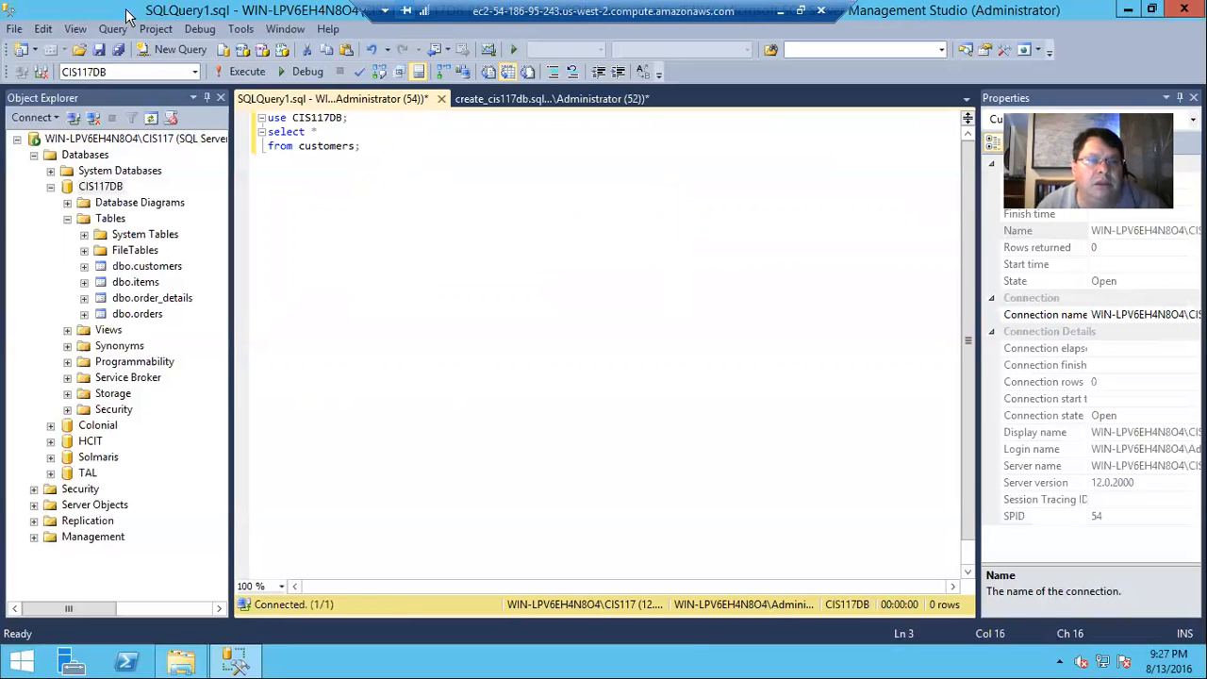
click(247, 71)
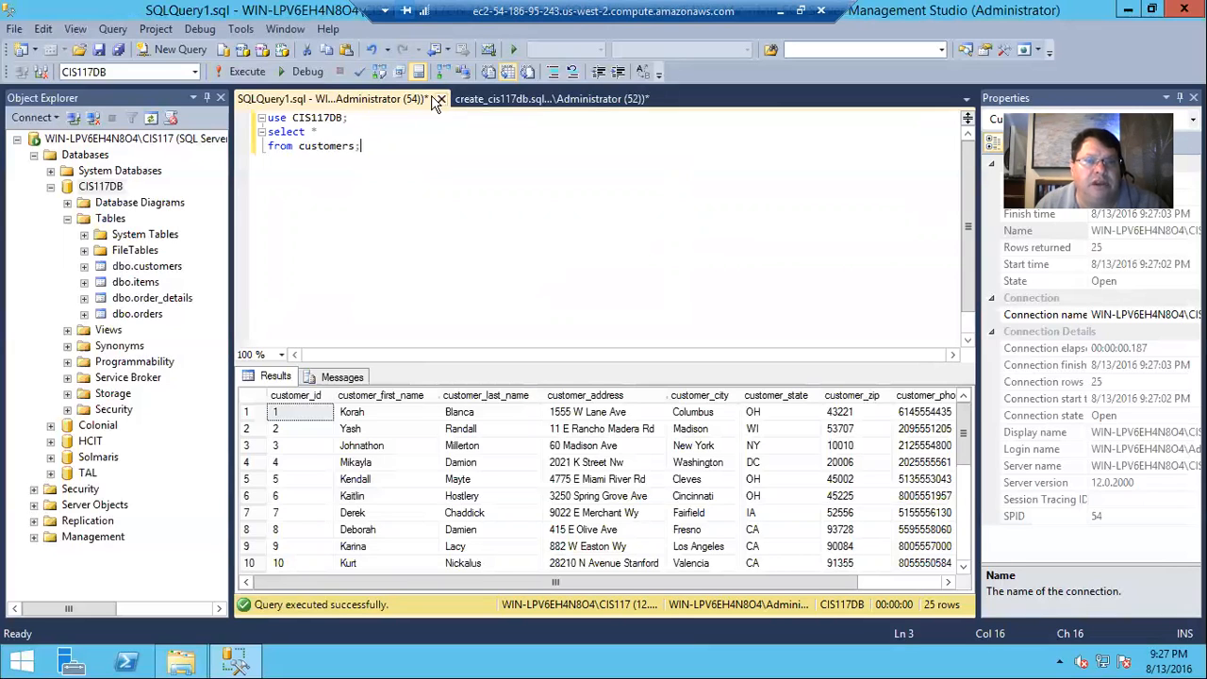
click(439, 98)
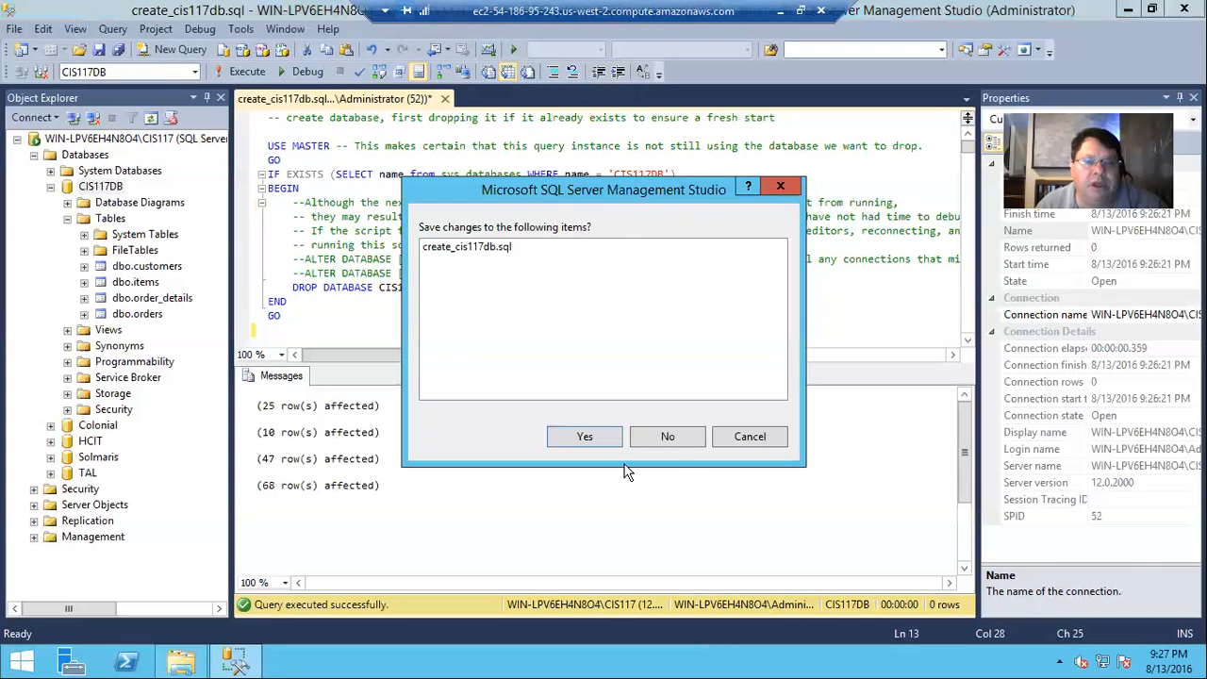
Discard the create script's changes, collapse CIS117DB and expand TAL's tables.
click(667, 436)
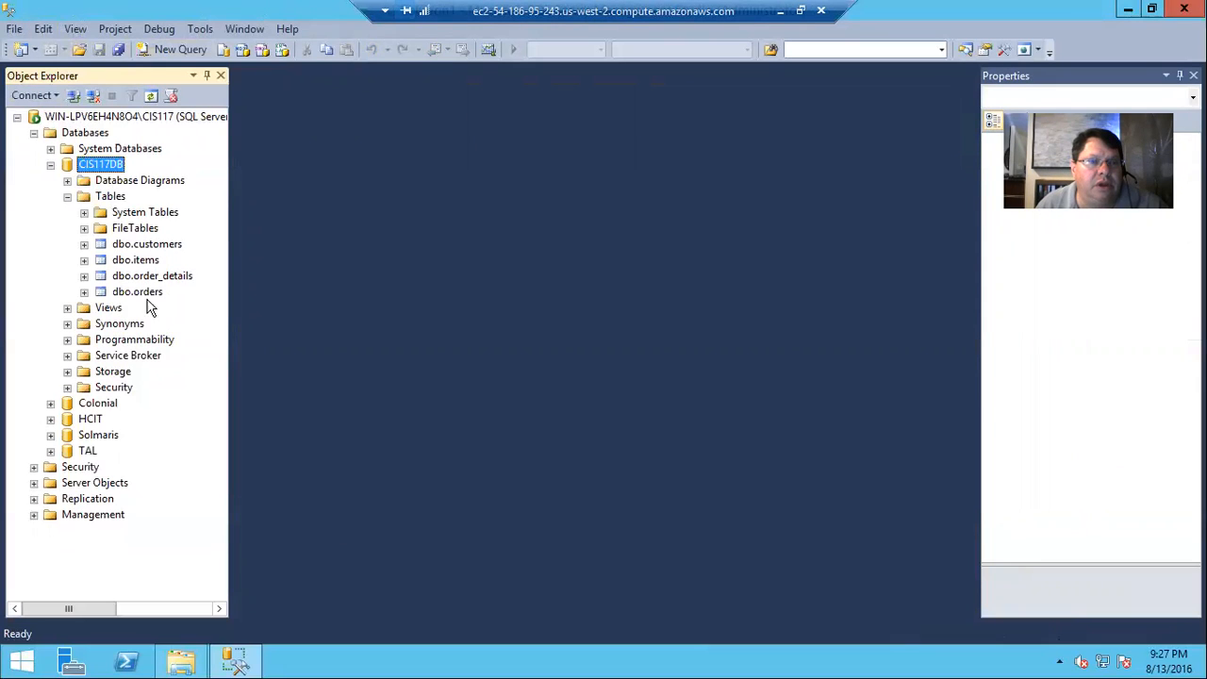
mouse_move(136, 275)
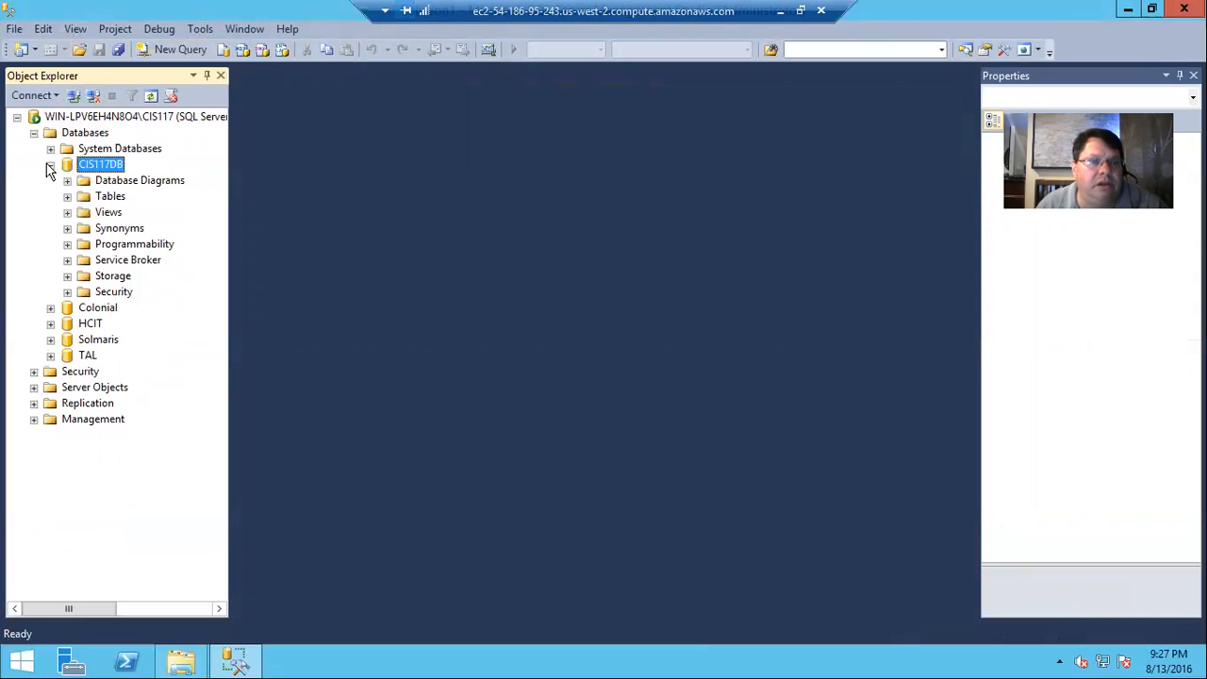
click(49, 164)
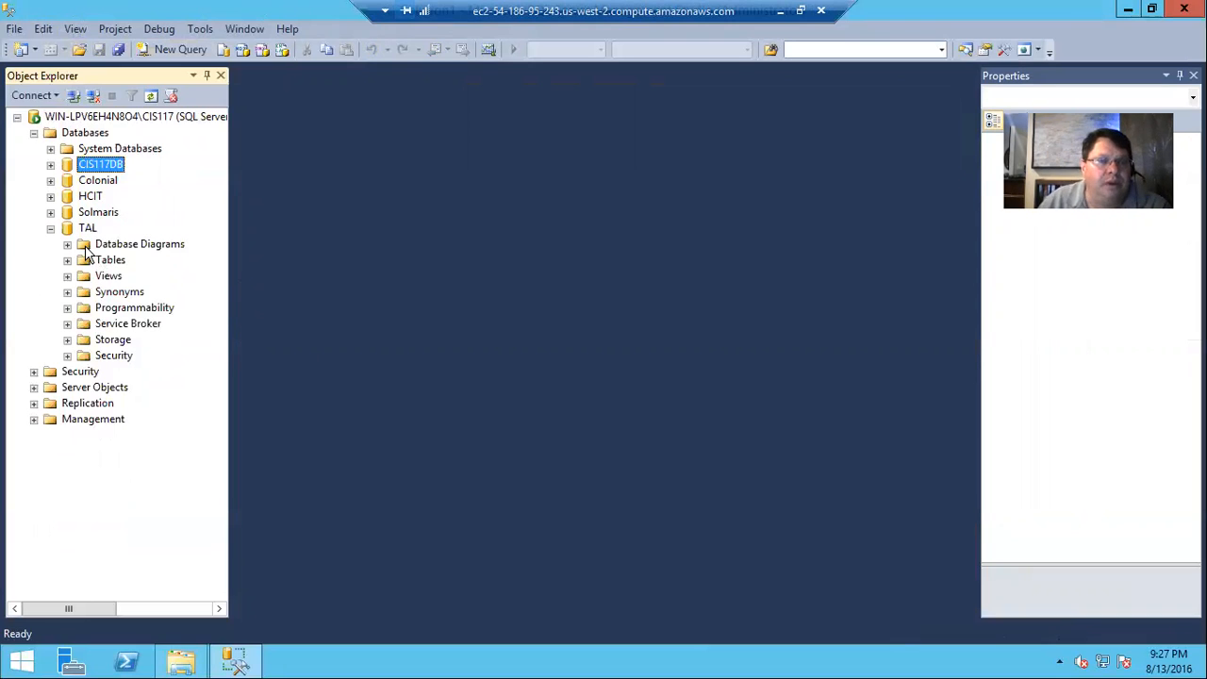
click(68, 260)
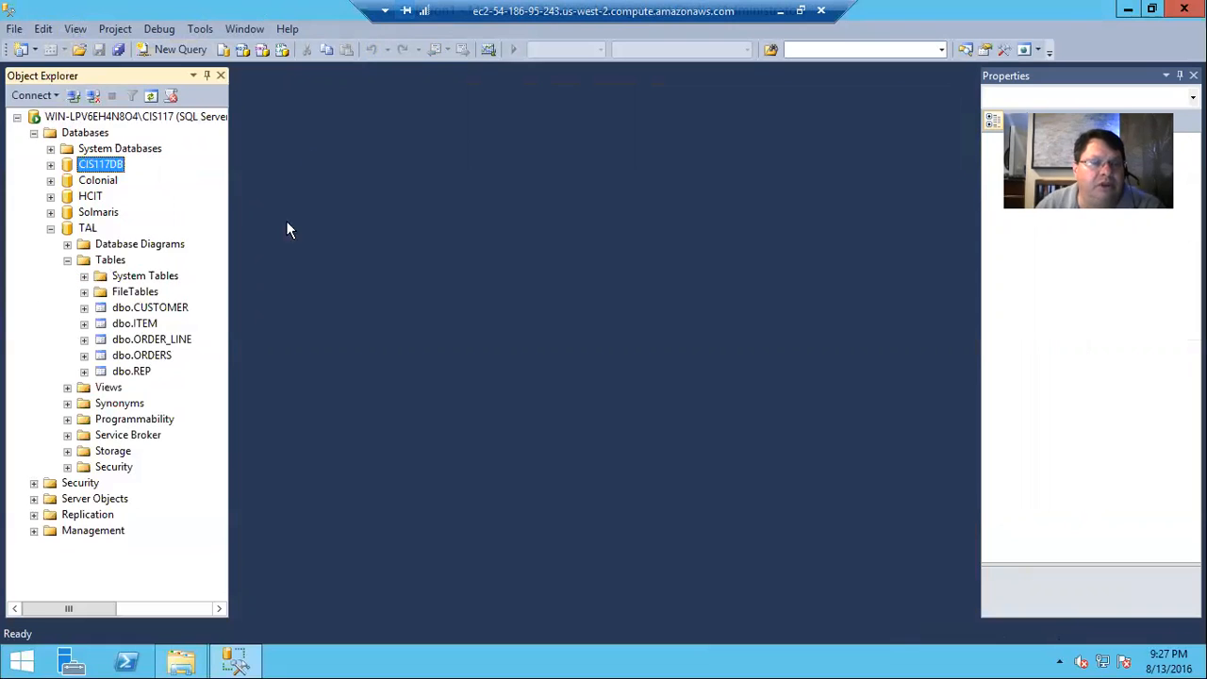
click(15, 28)
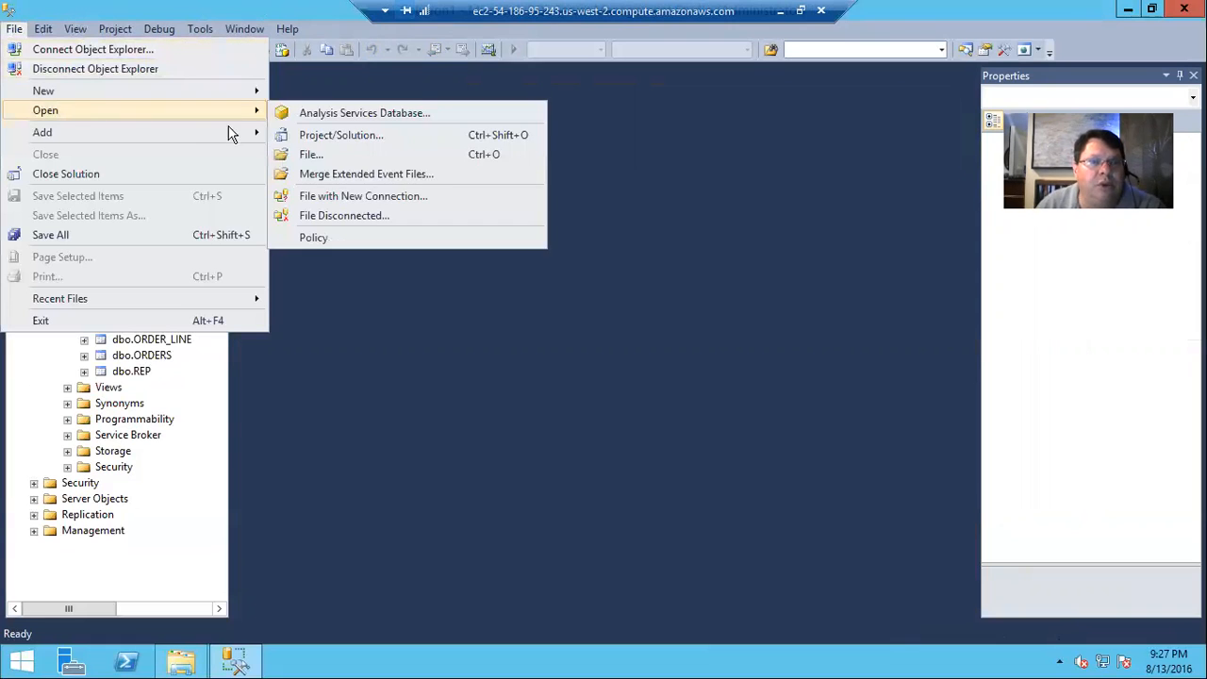
Open SQLServerDropTAL.sql from the CIS117 folder into a query window.
click(309, 155)
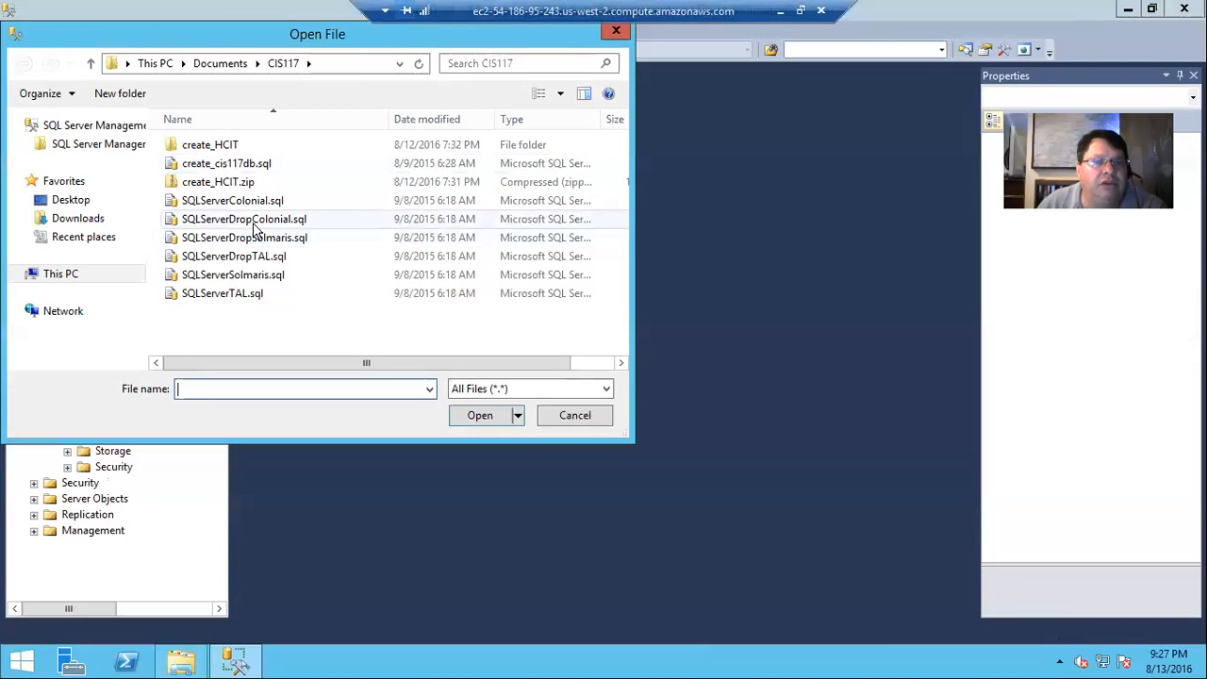
mouse_move(247, 262)
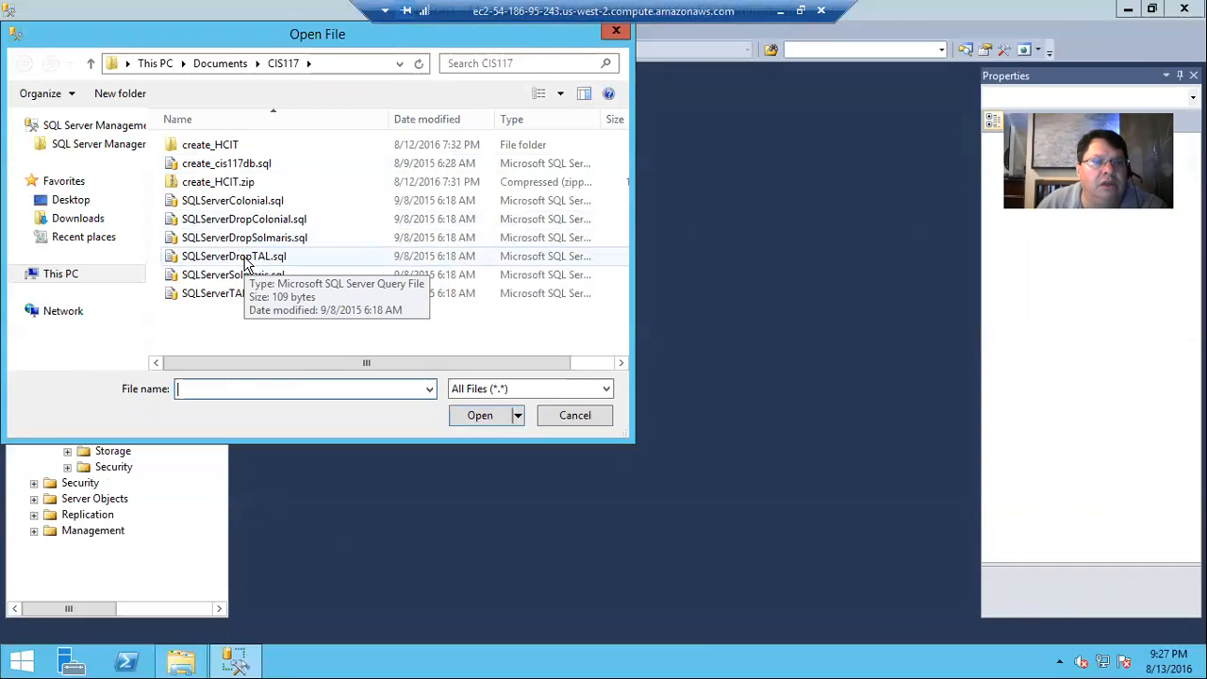
click(234, 256)
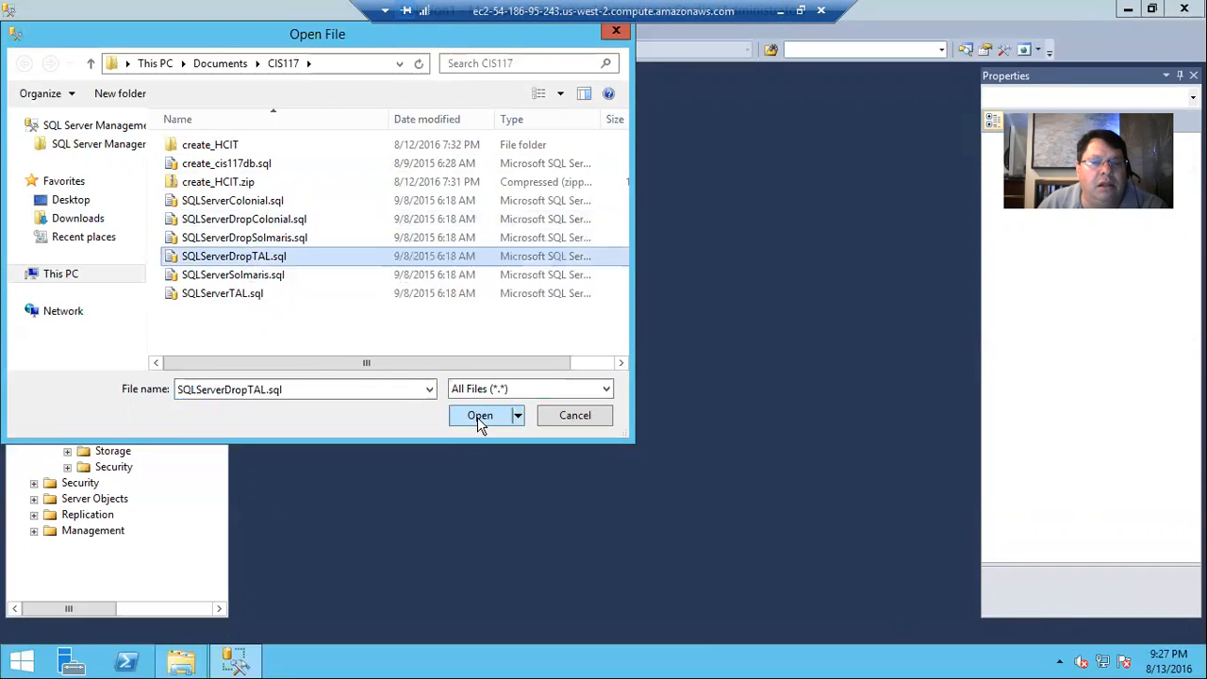
click(479, 415)
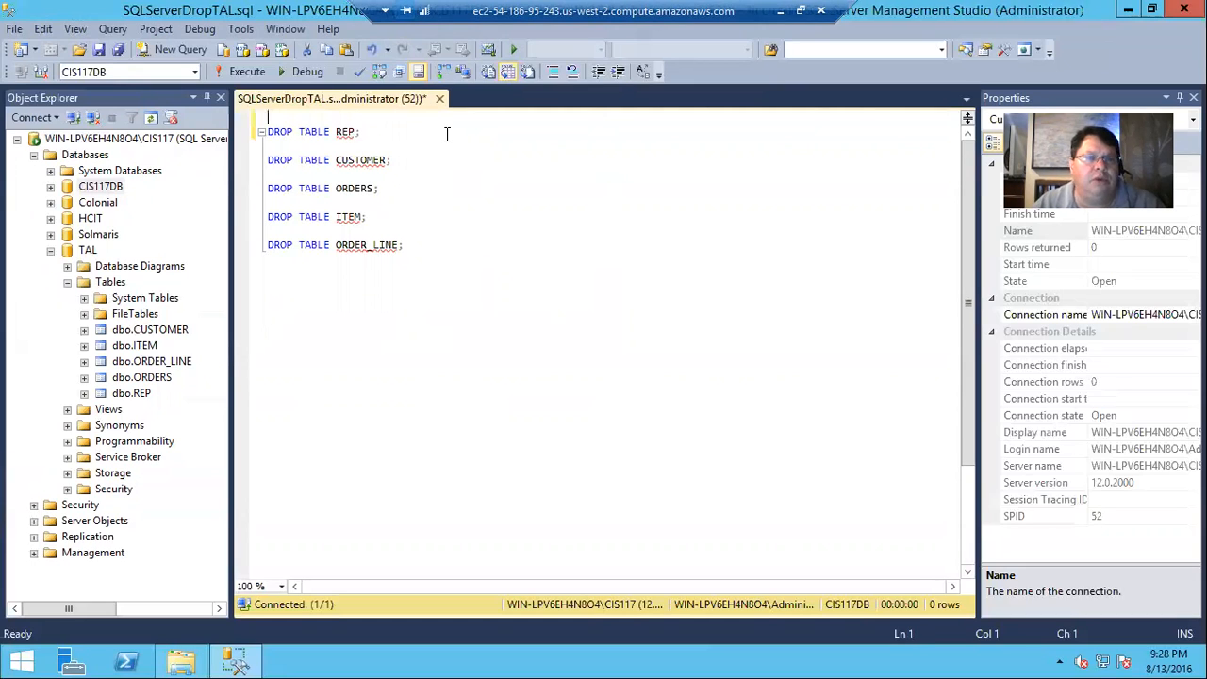
Add 'use tal;' atop the drop script and run that statement alone.
text(use)
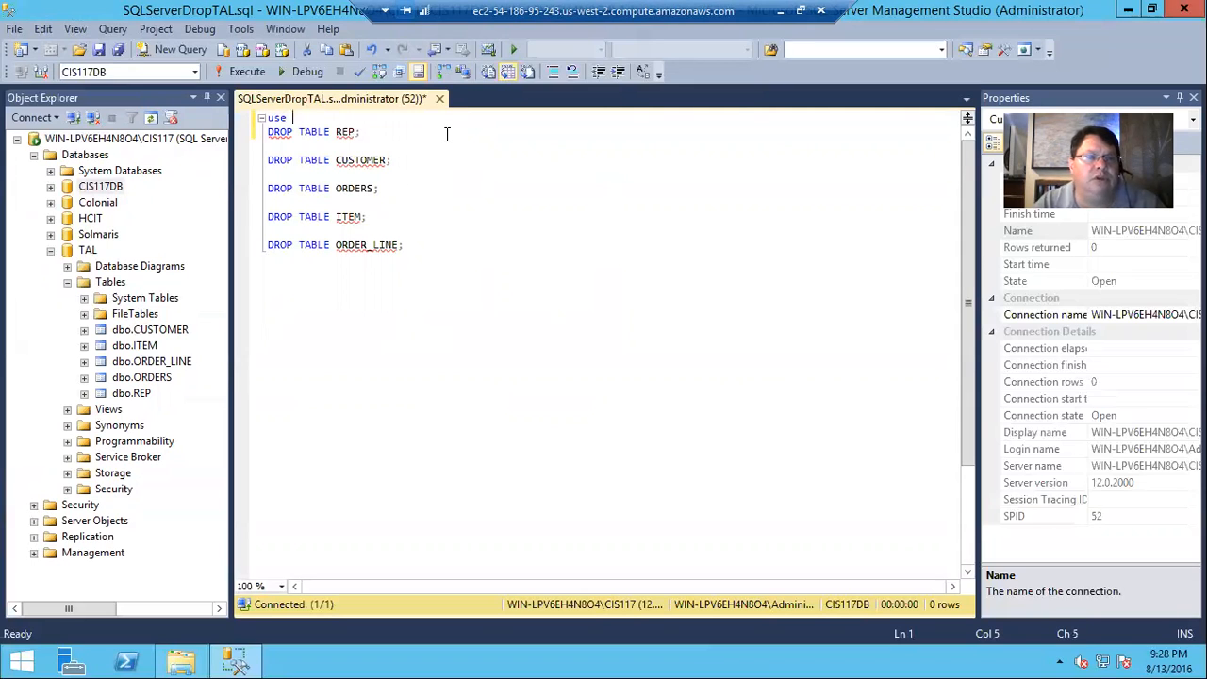
text(tal;)
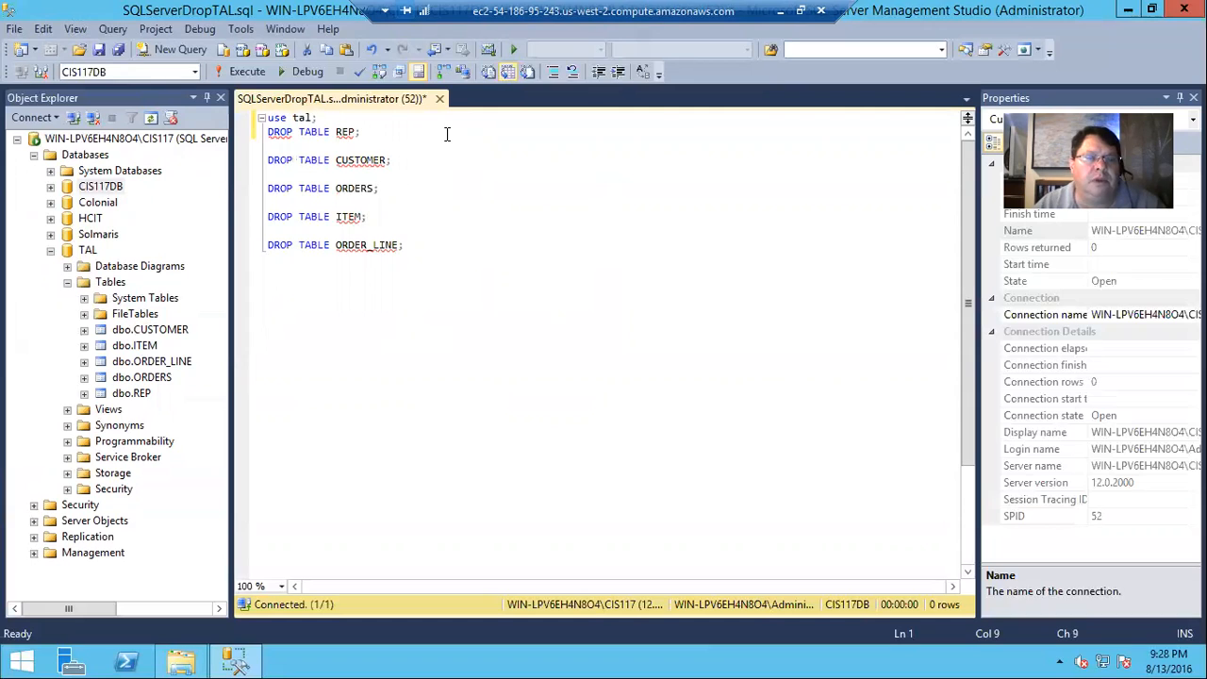
click(319, 117)
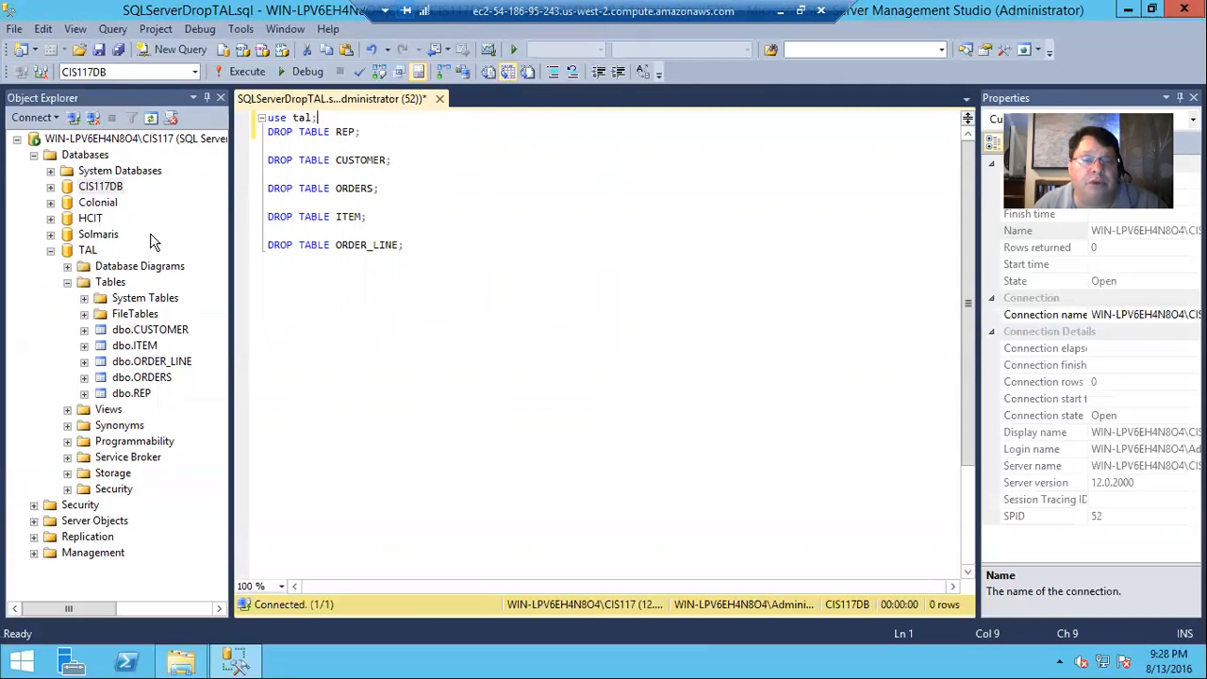
mouse_move(211, 249)
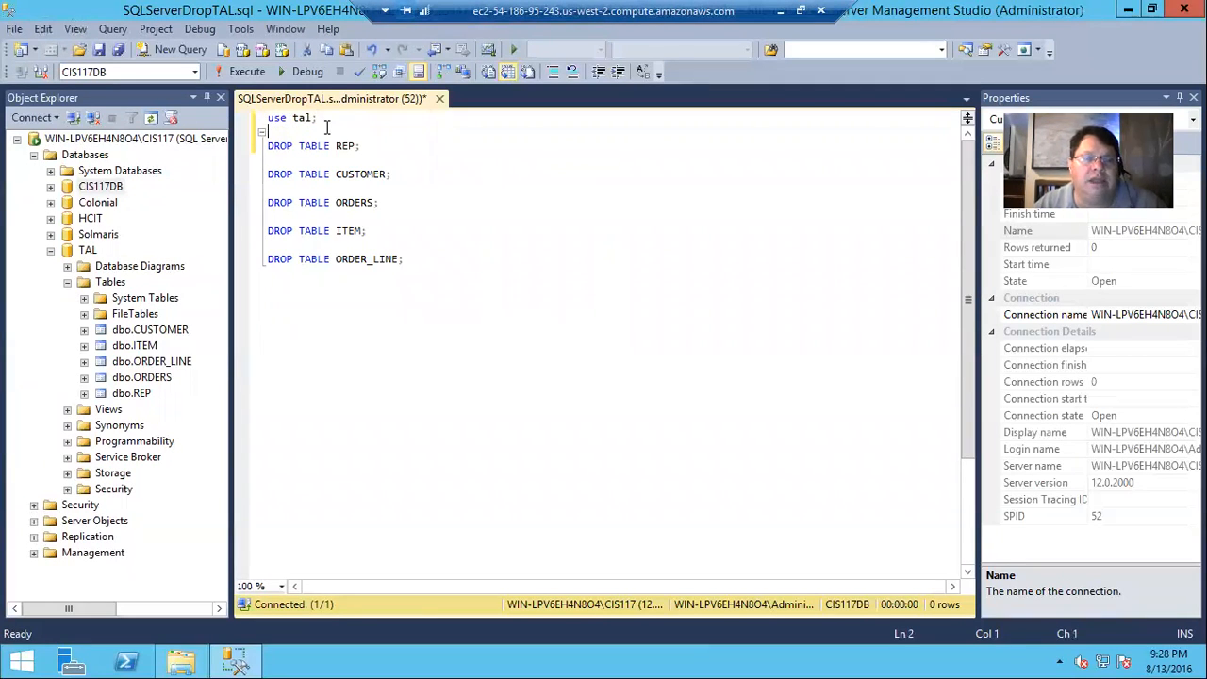
triple_click(292, 117)
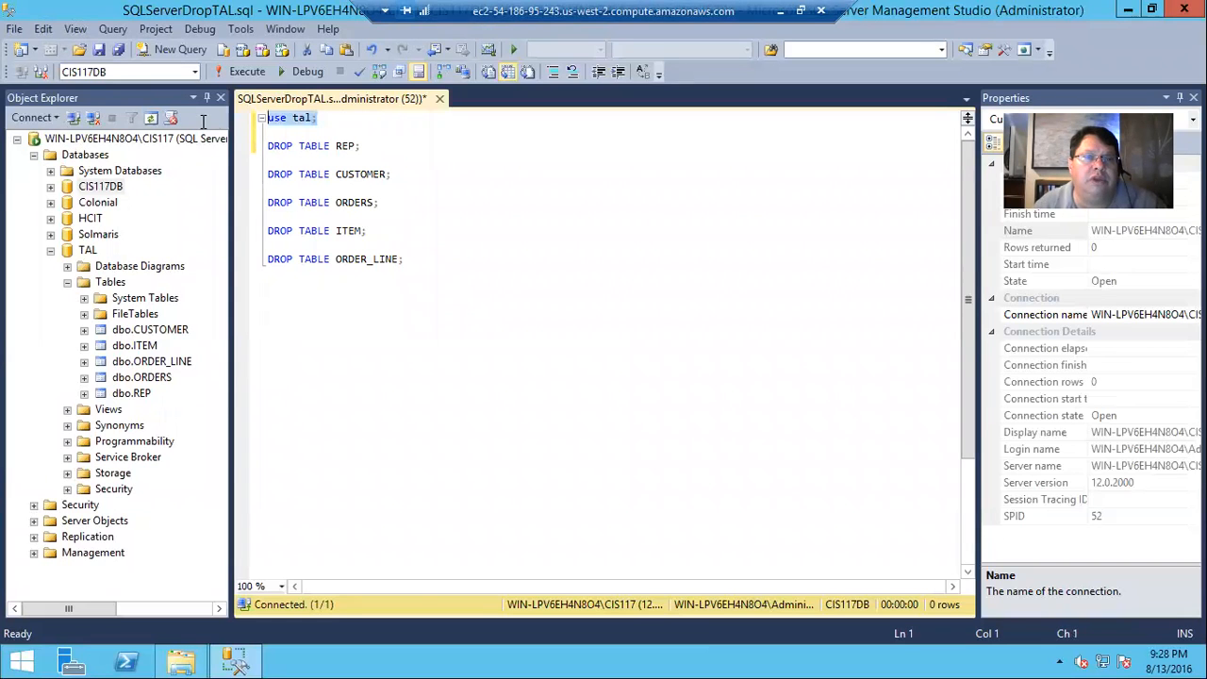
click(245, 72)
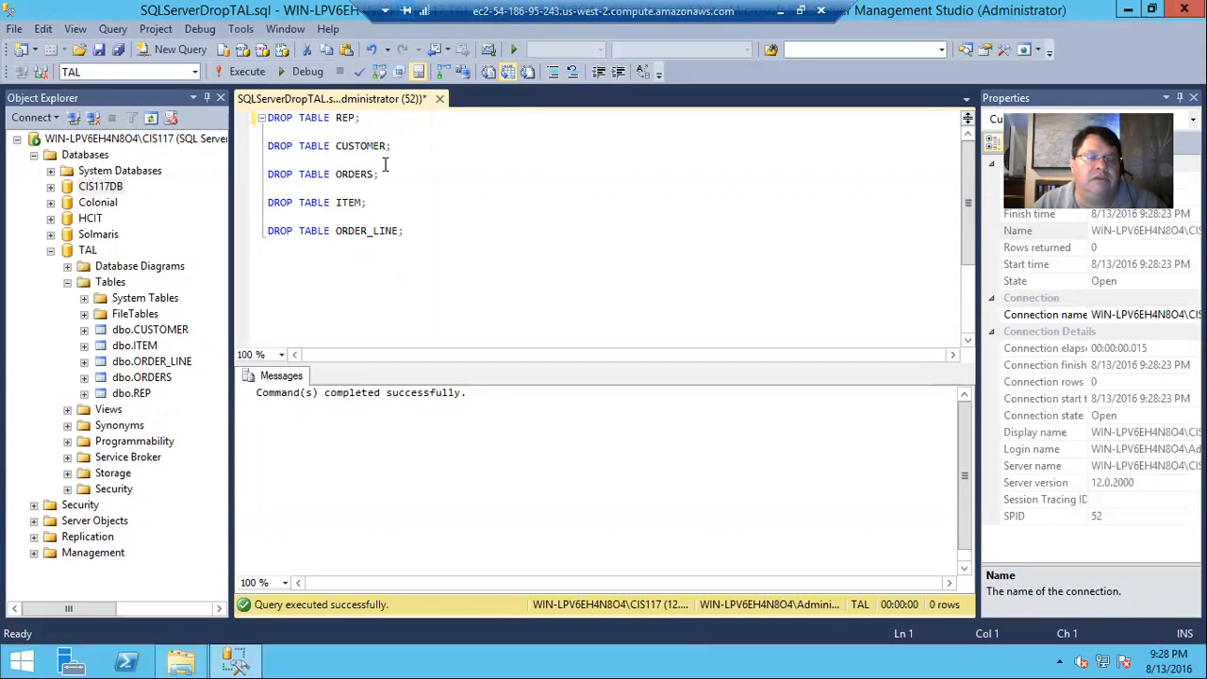
Run all the DROP TABLE statements and bring up TAL's Tables node options.
key(ctrl+a)
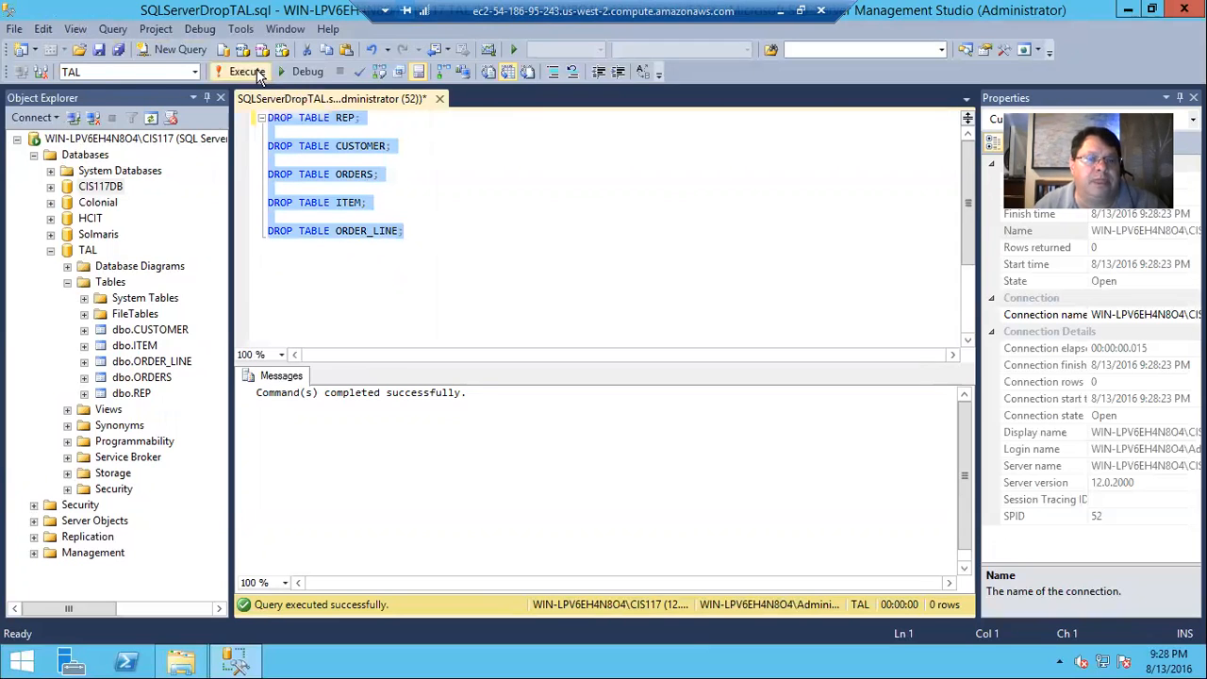
click(245, 72)
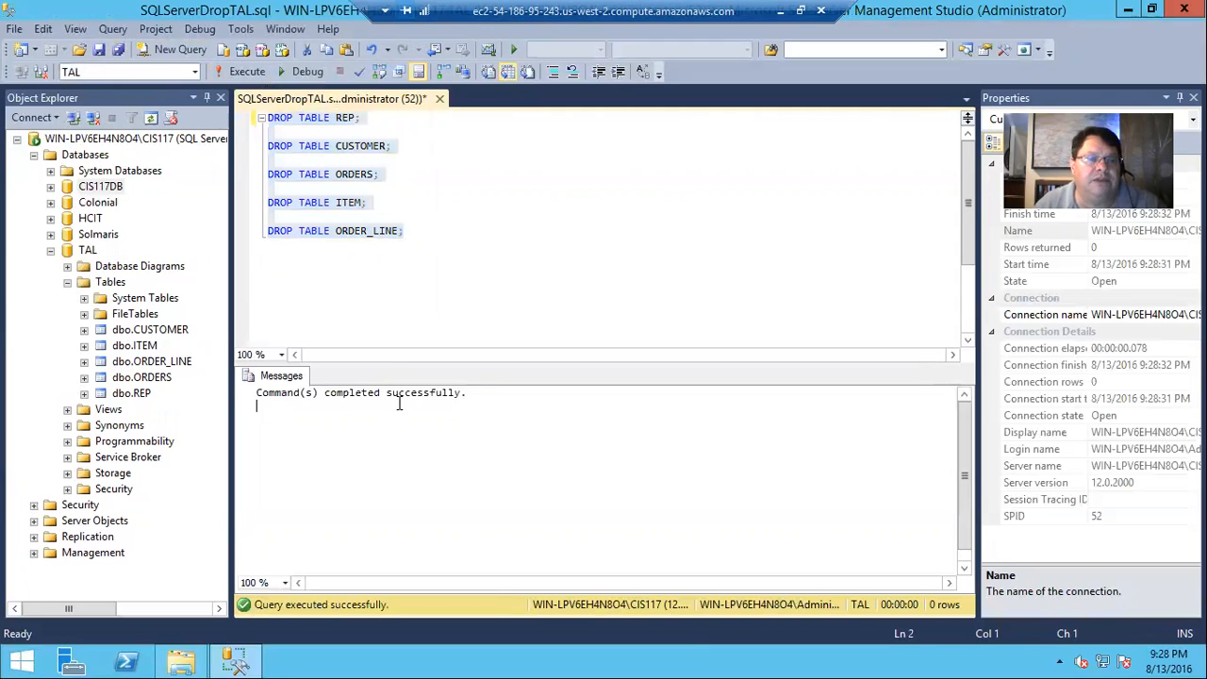
right_click(109, 283)
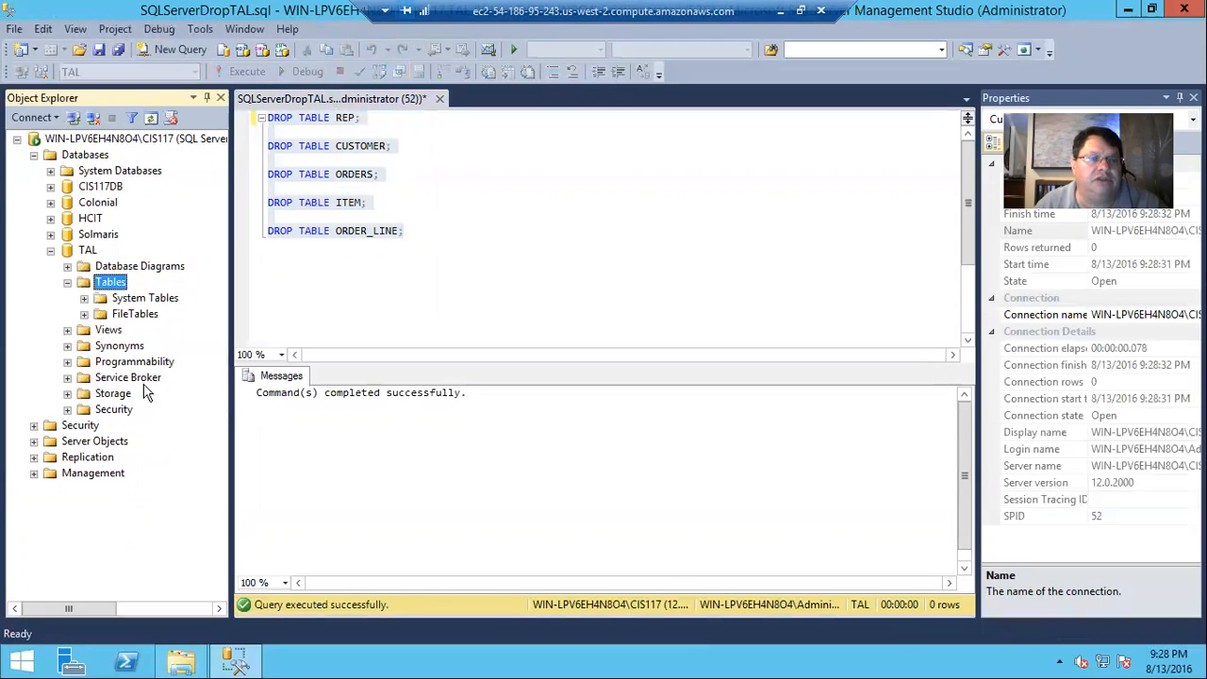
Refresh TAL's emptied table list and bring up actions for the TAL database.
click(68, 283)
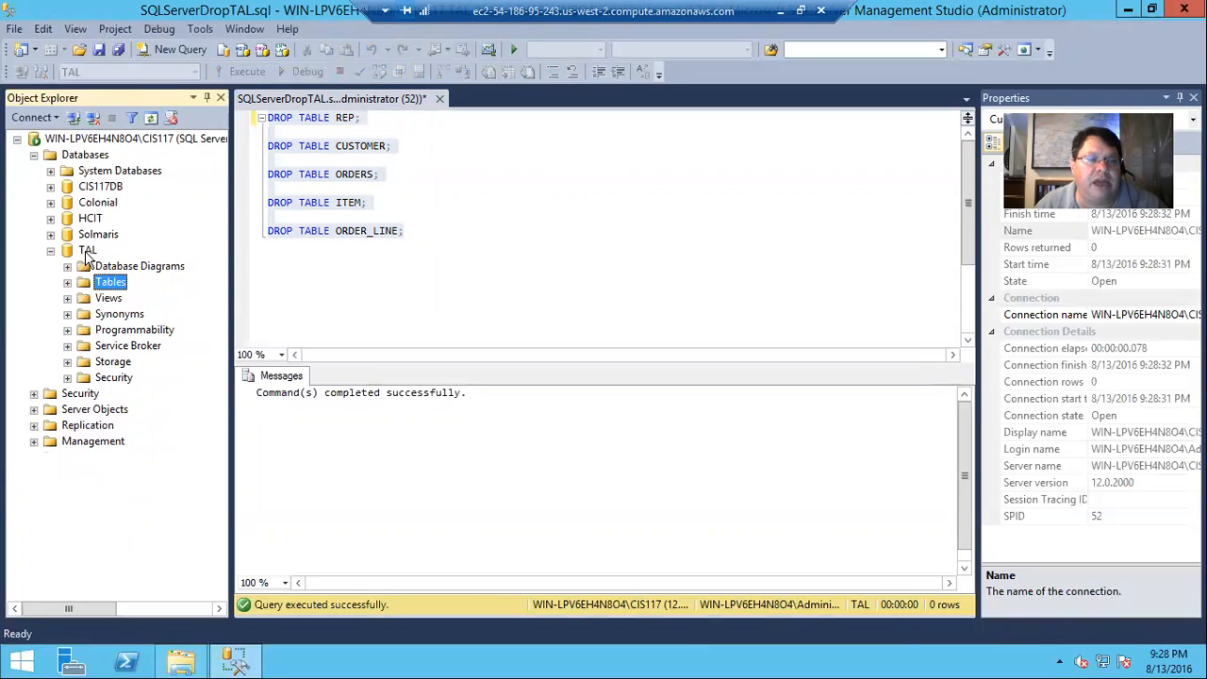
right_click(87, 249)
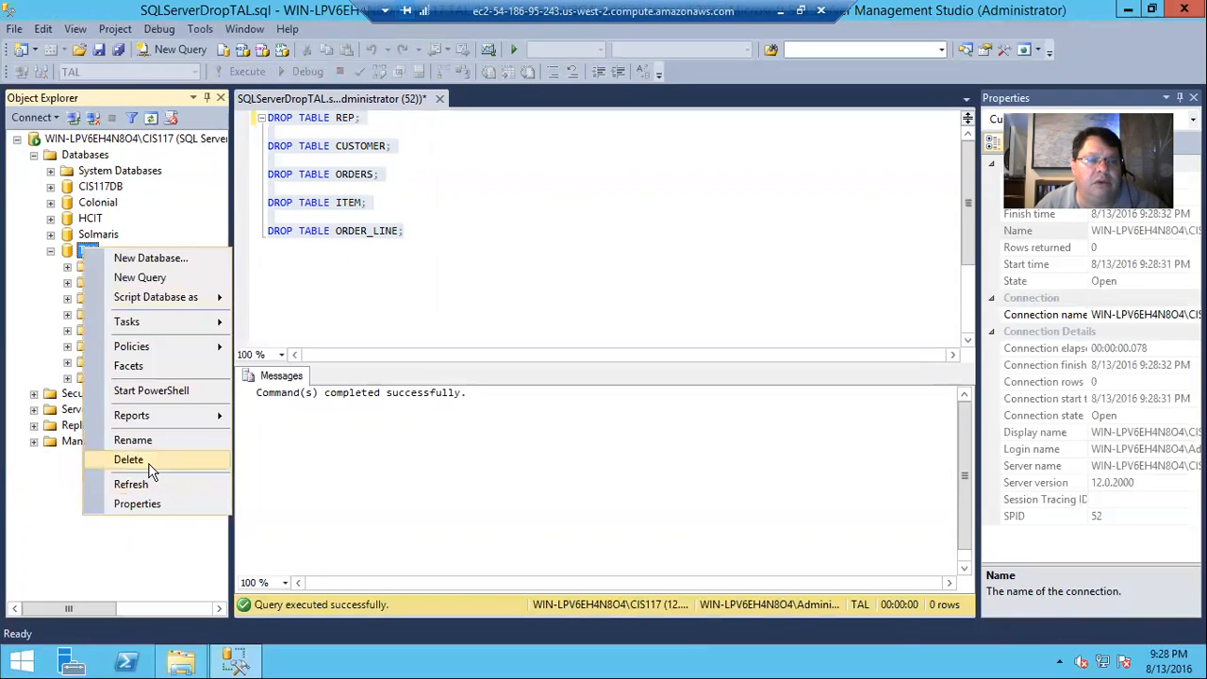
mouse_move(336, 298)
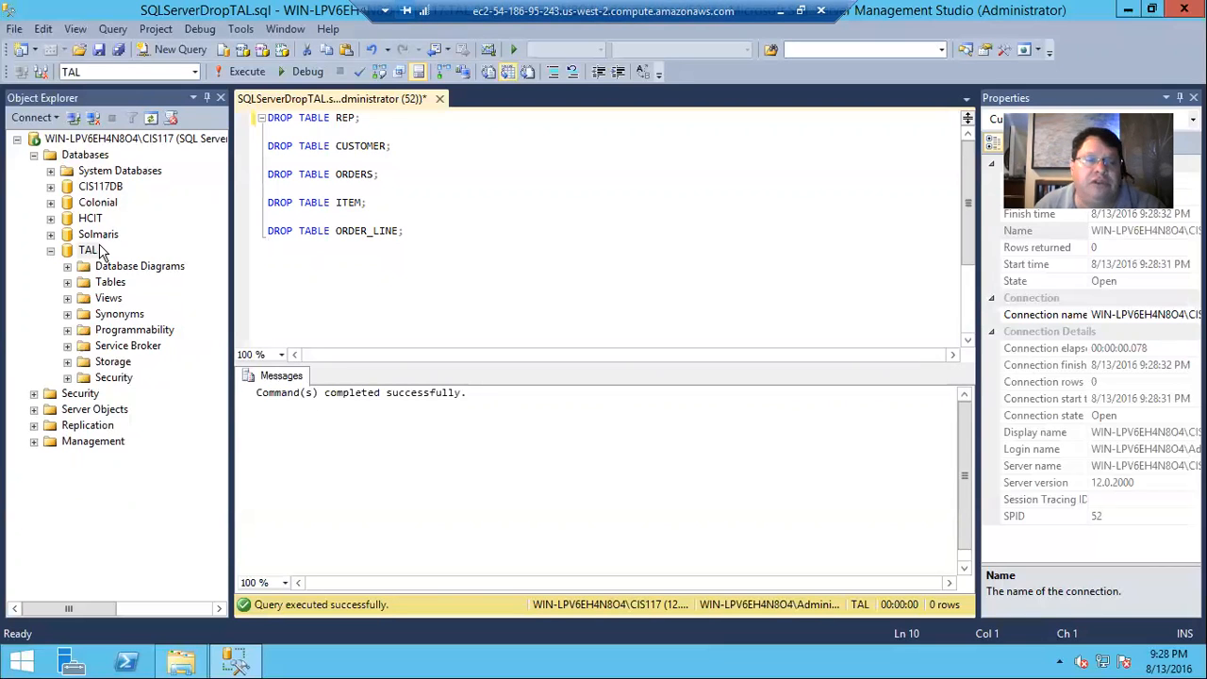
right_click(86, 249)
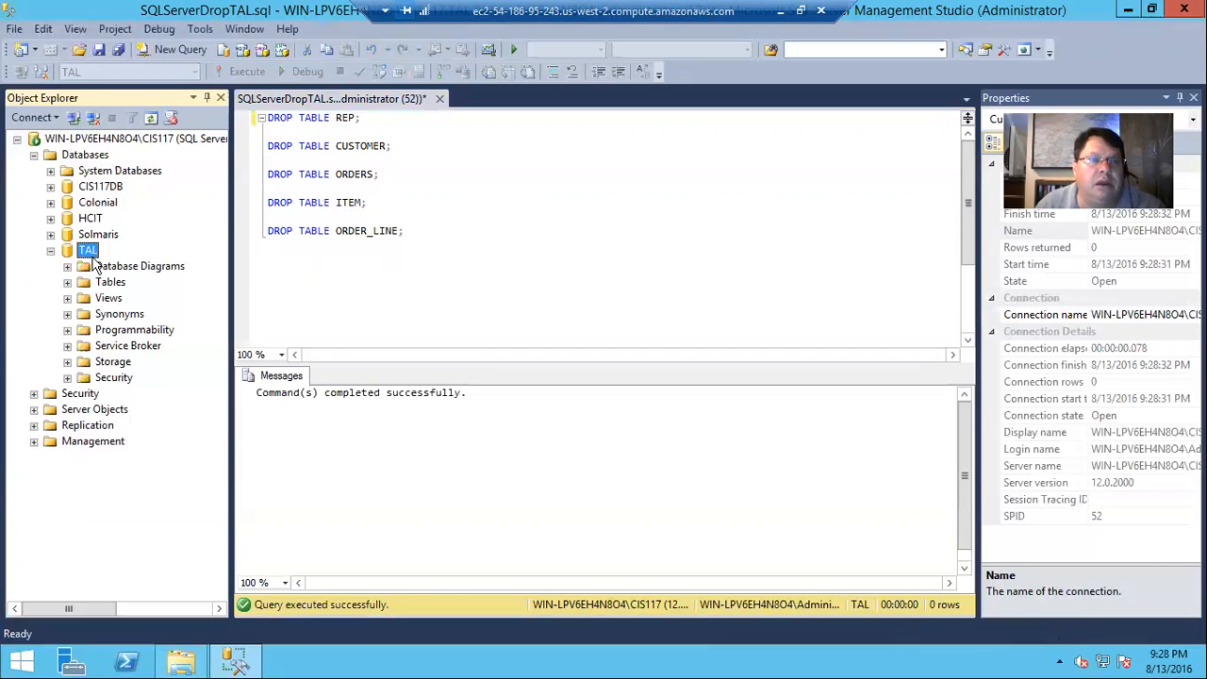
right_click(86, 249)
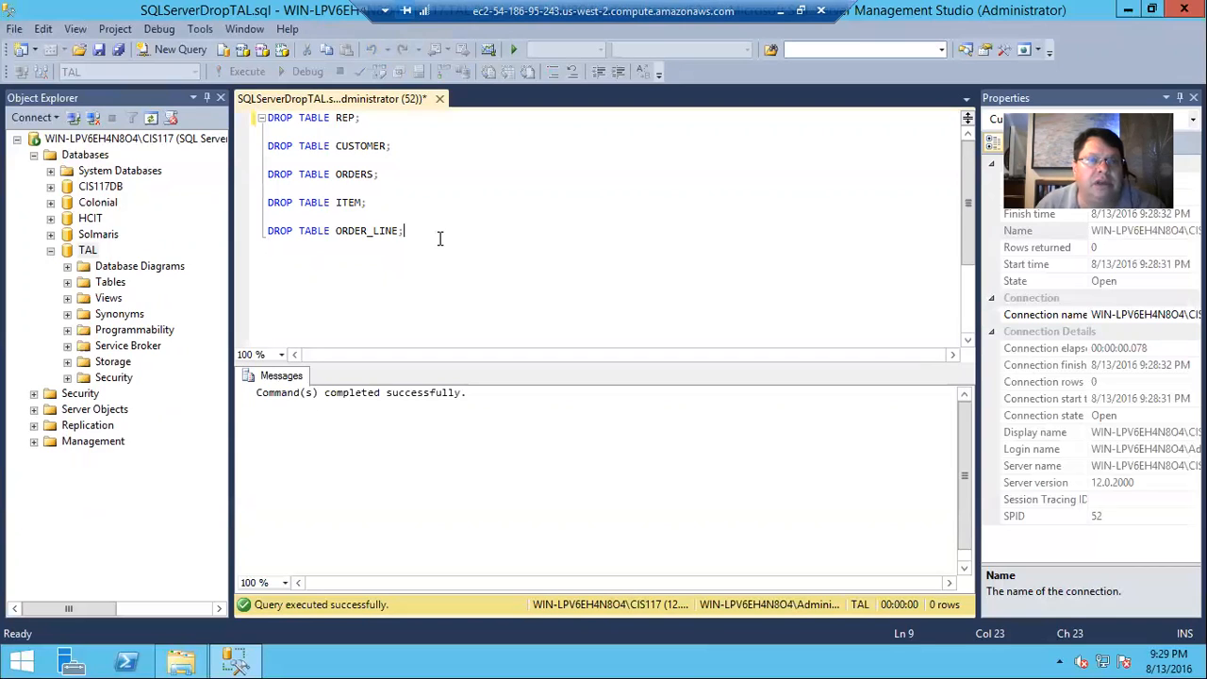
Run 'use master;' to switch the connection, then bring up actions to delete TAL.
click(179, 49)
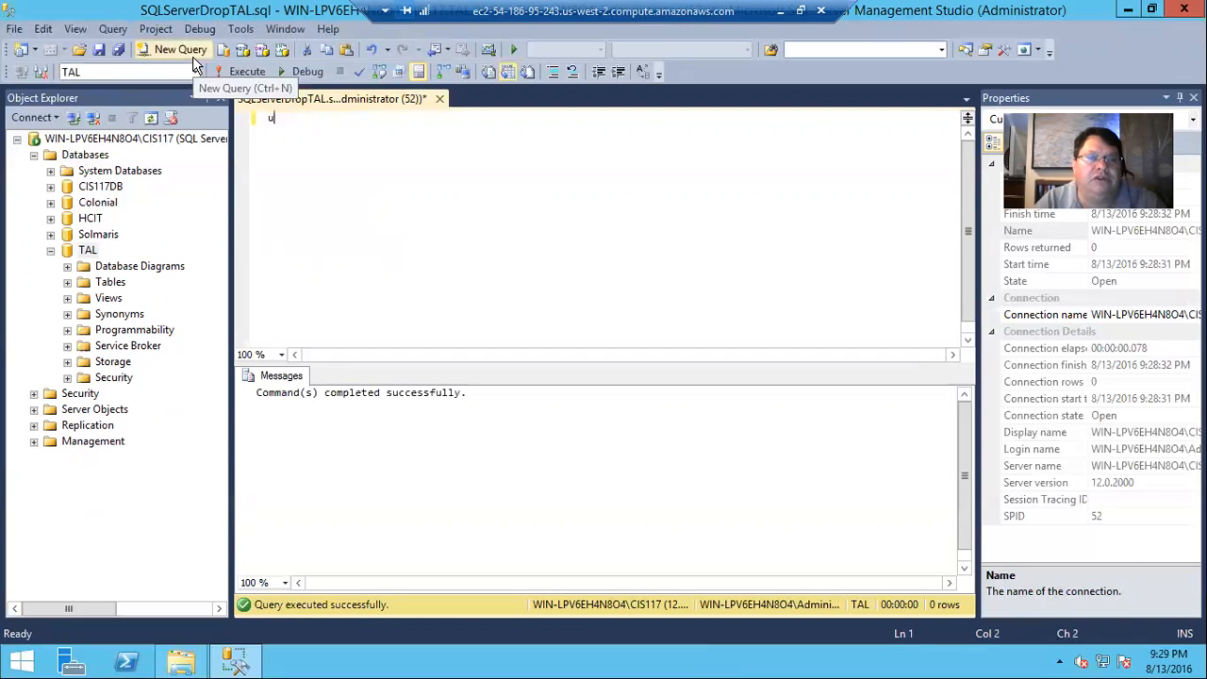
text(se master;)
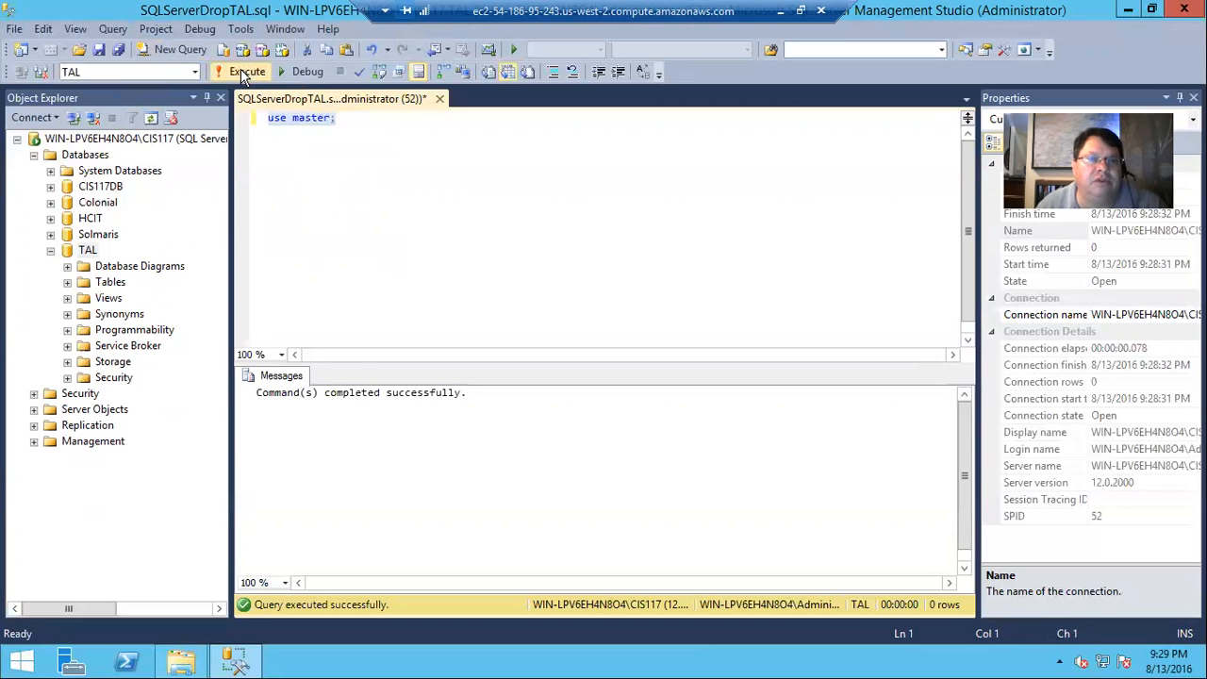
click(245, 71)
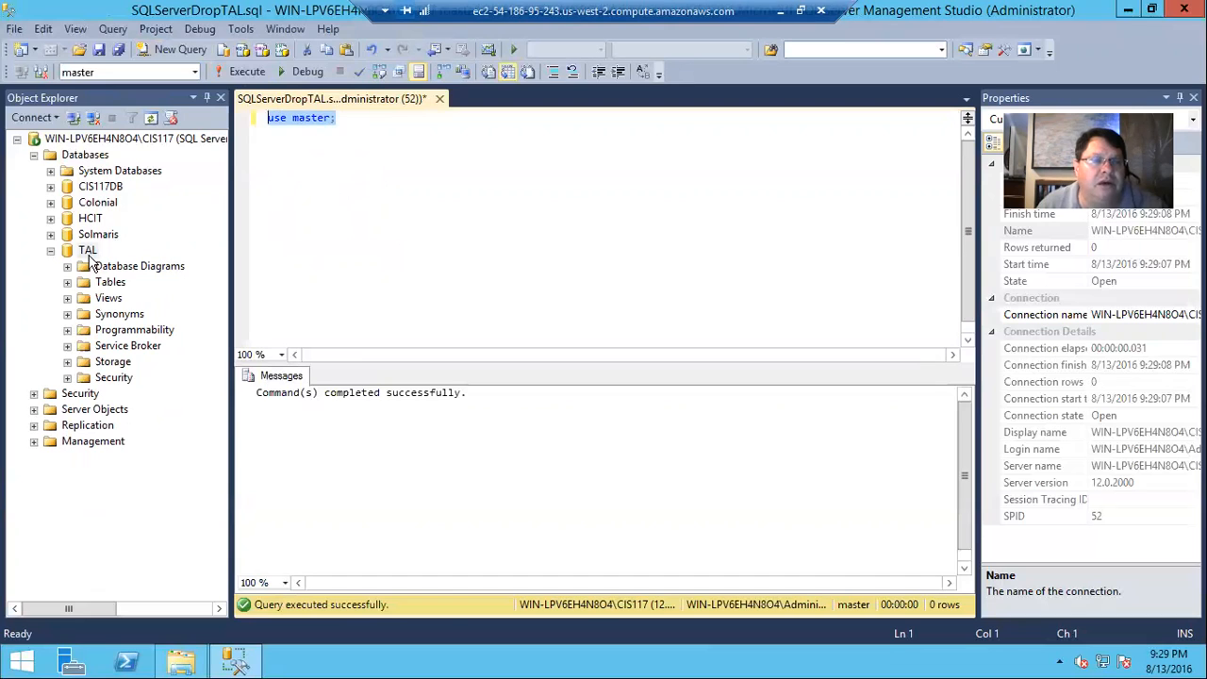
right_click(87, 249)
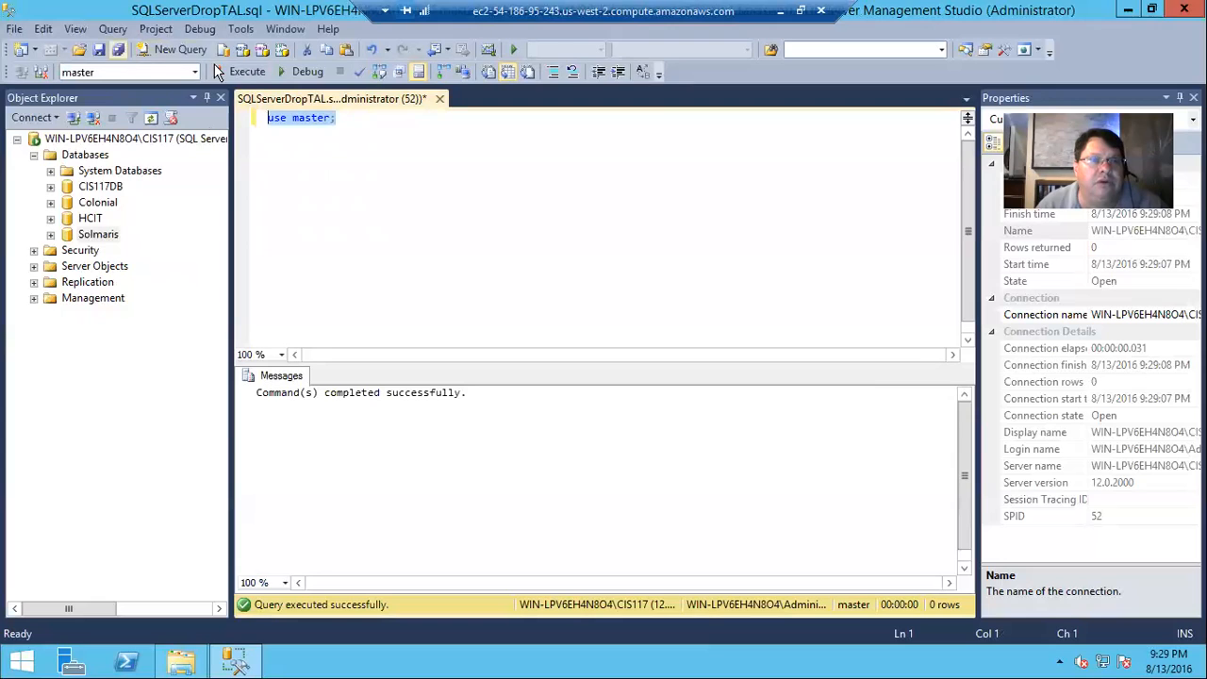
mouse_move(576, 121)
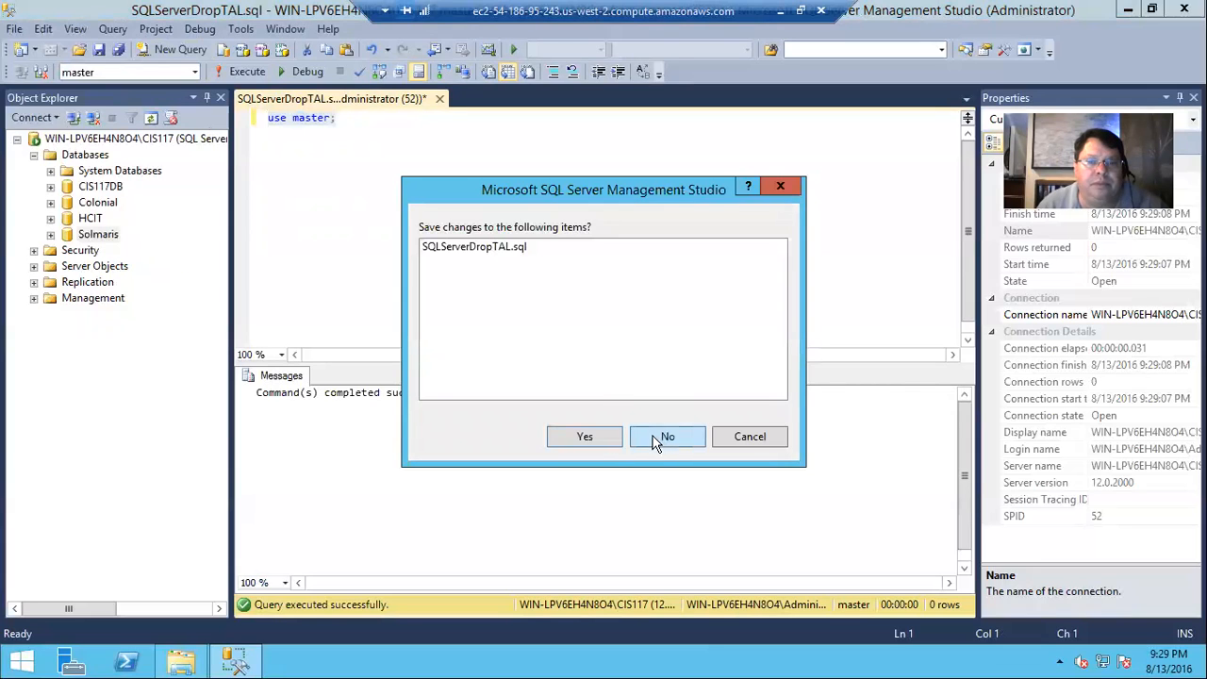
Discard the drop script unsaved and open the SQLServerTAL.sql file.
click(667, 436)
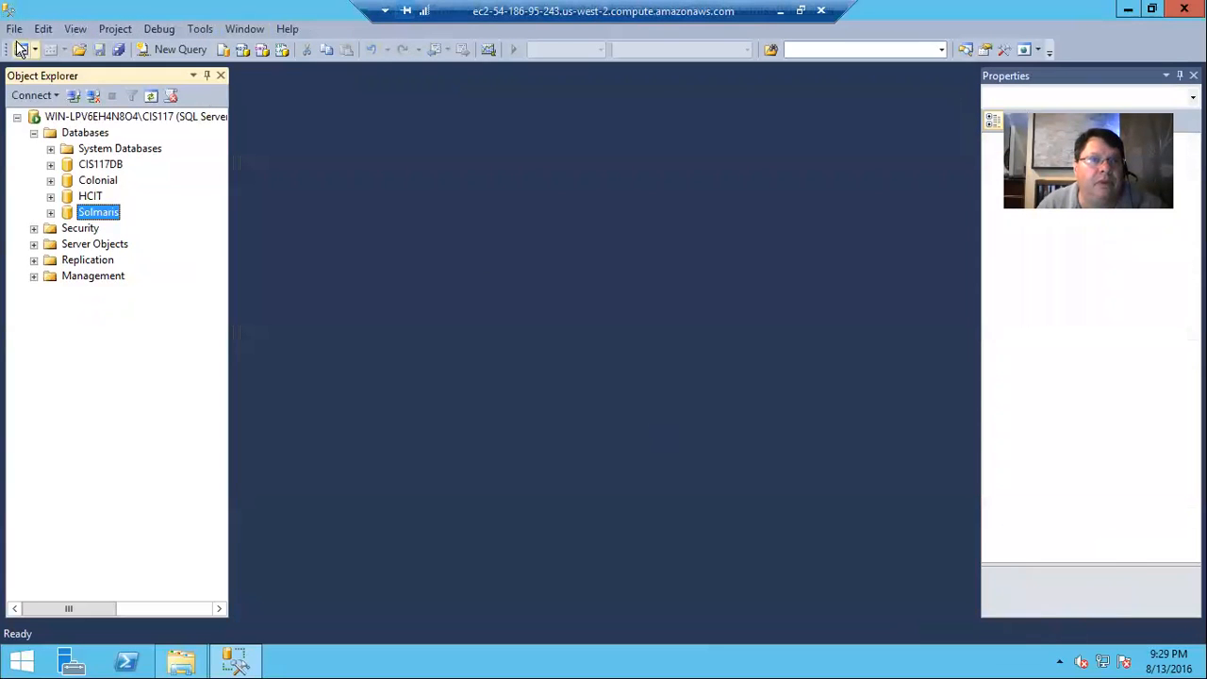
click(15, 29)
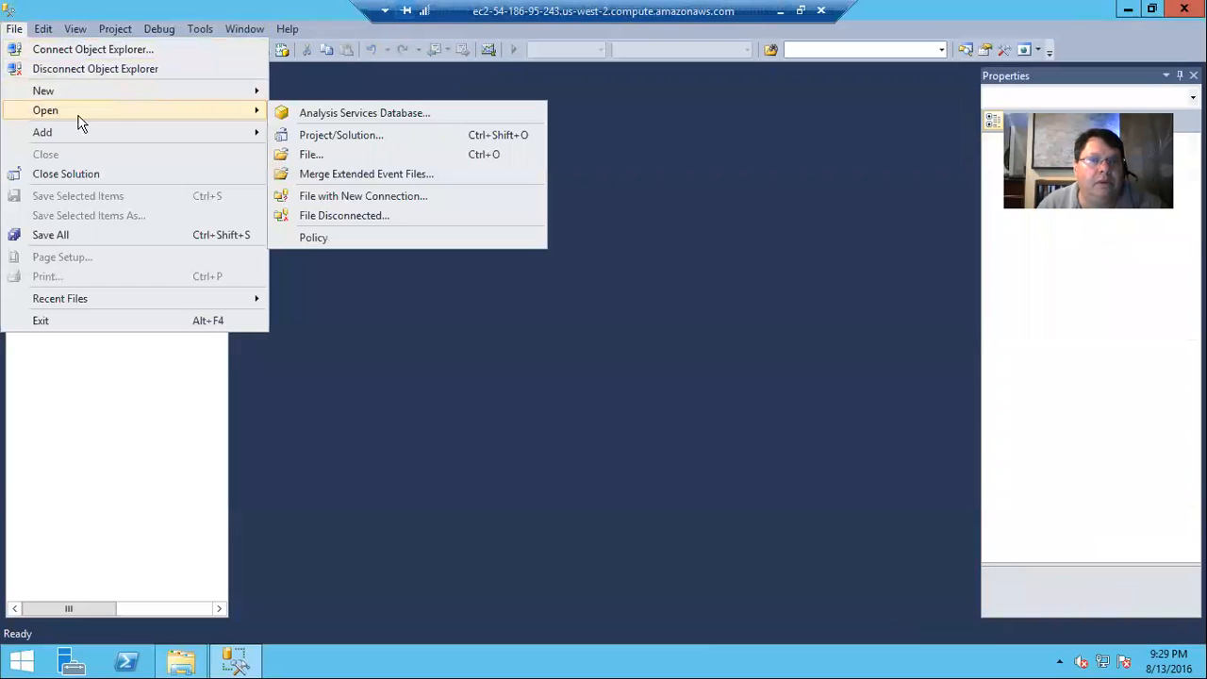
click(311, 155)
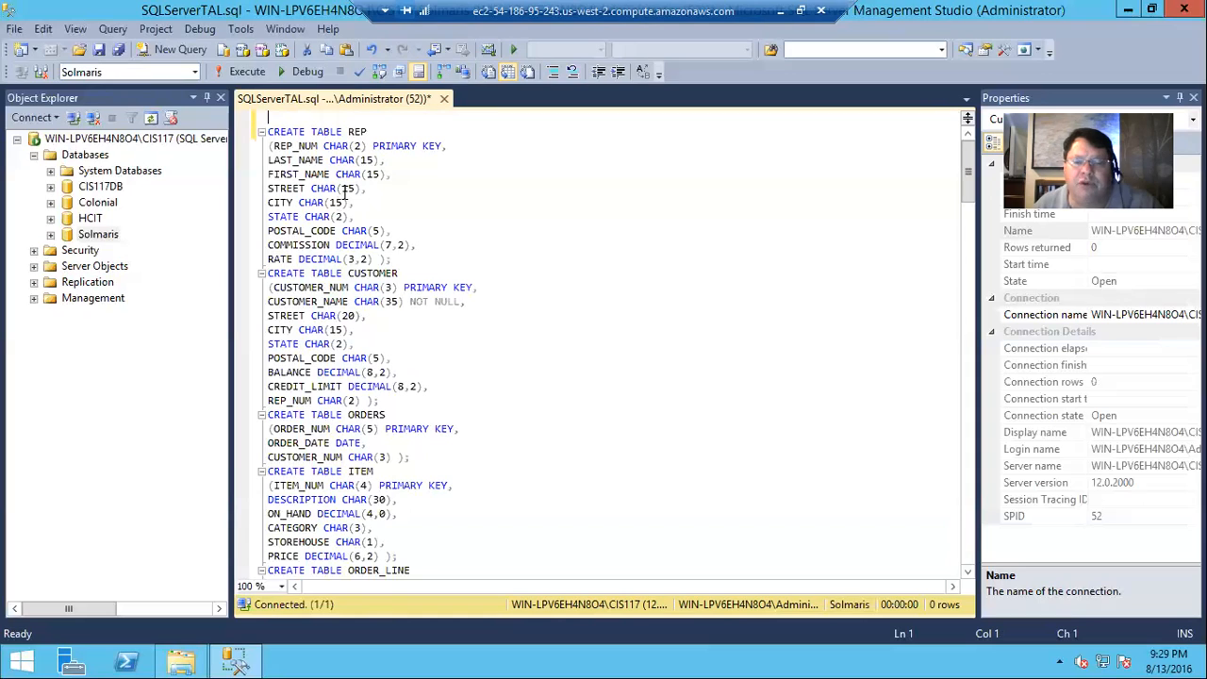
mouse_move(320, 240)
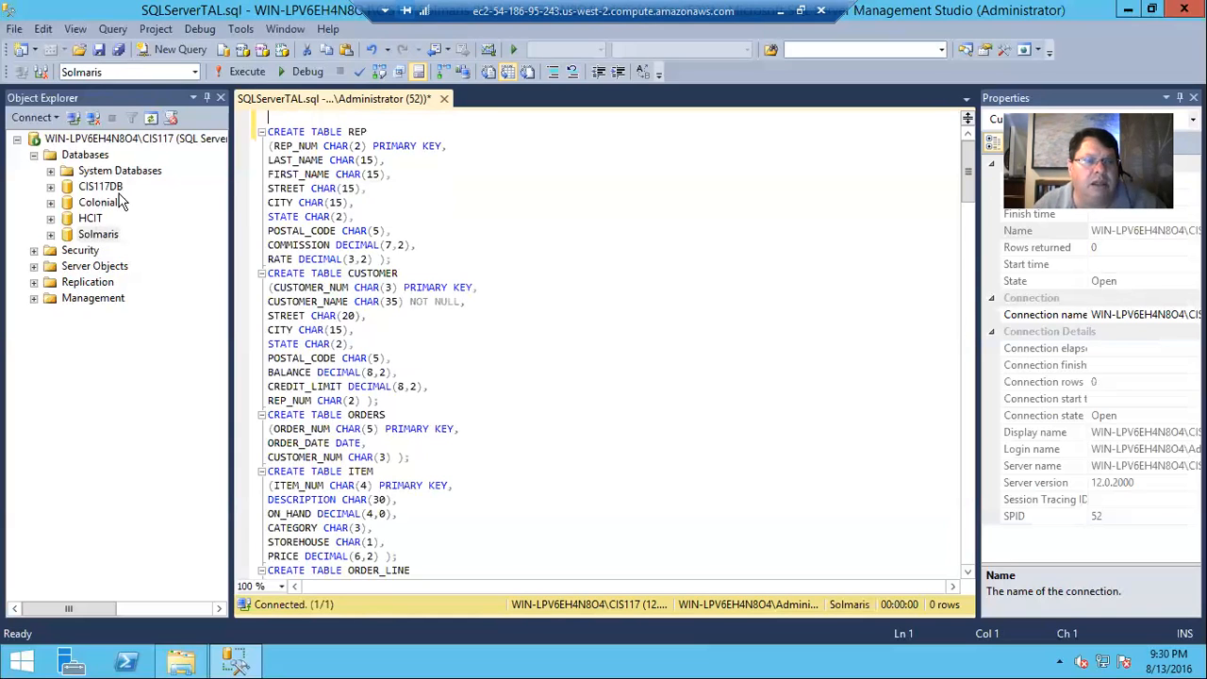
mouse_move(161, 254)
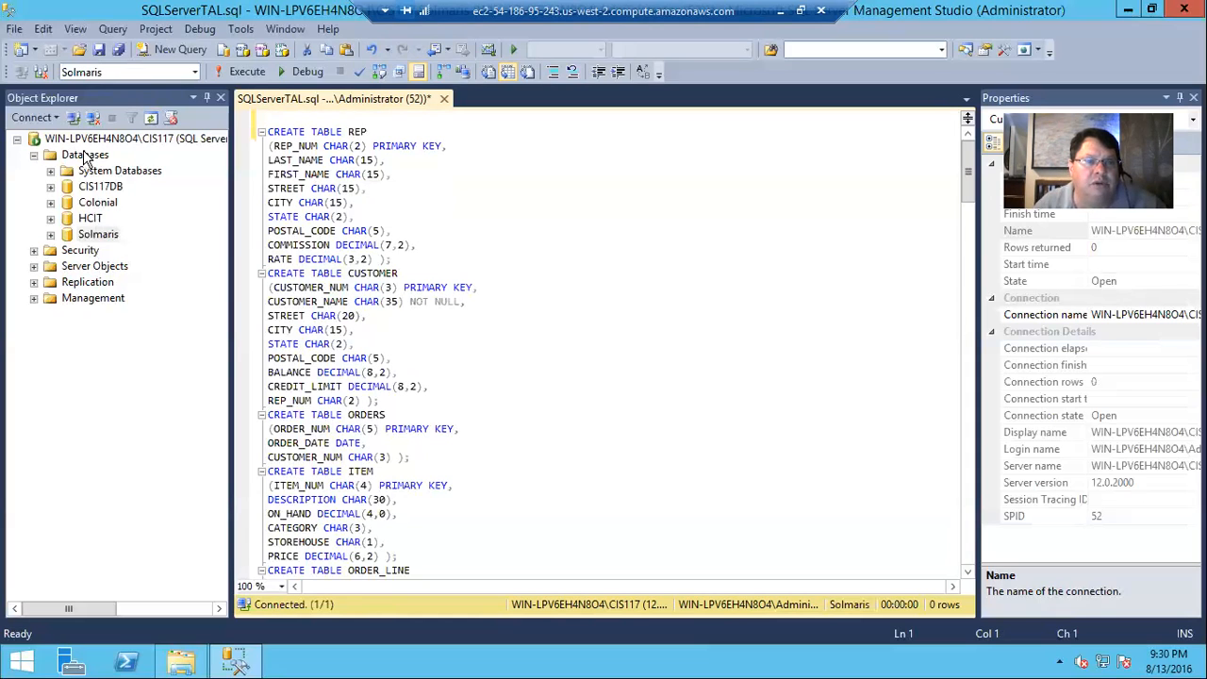
Create a new database named TAL with default settings from the Databases node.
click(85, 155)
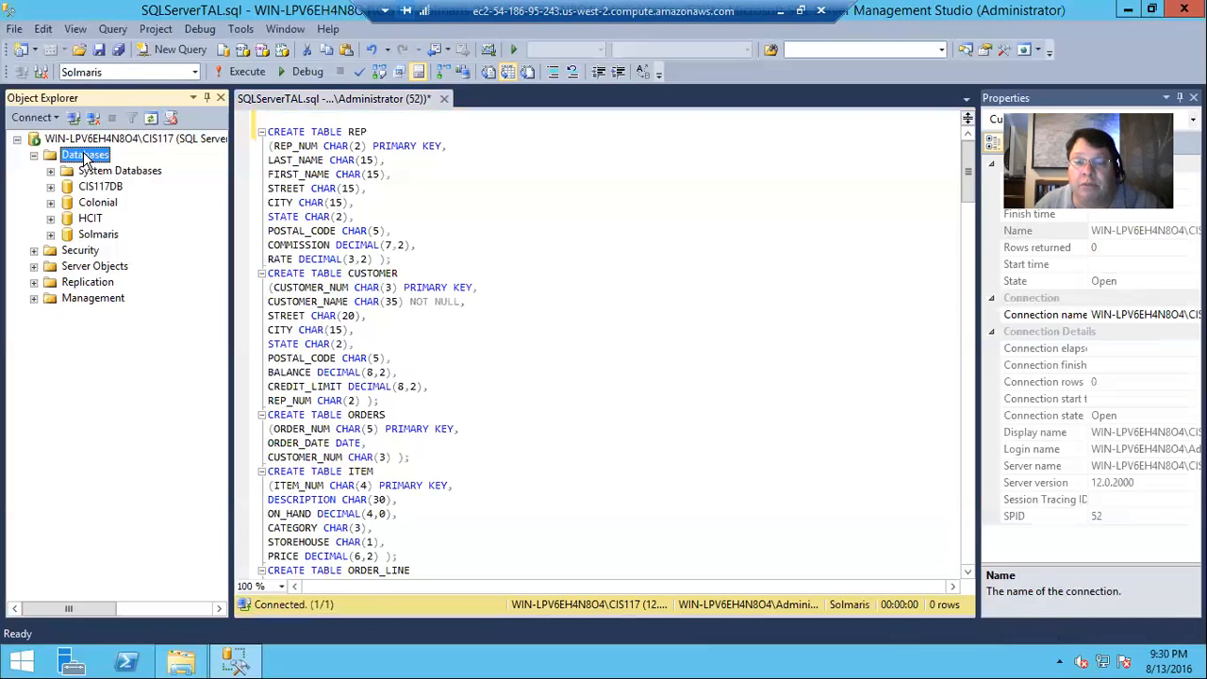
right_click(85, 154)
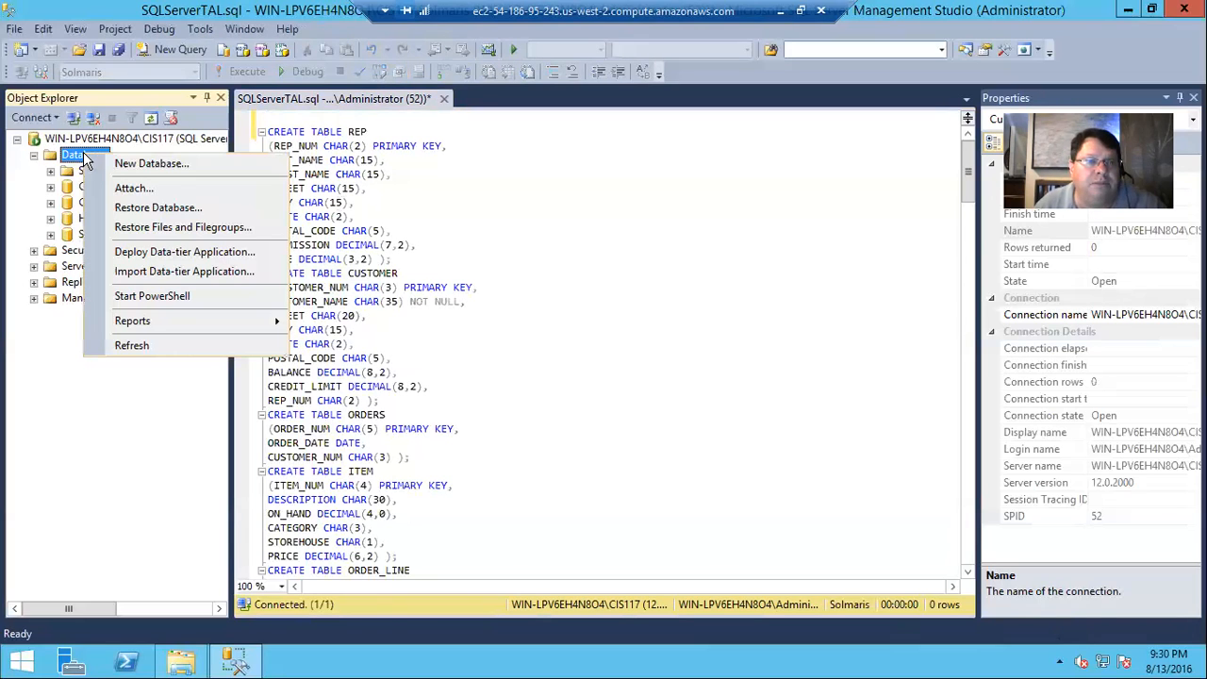
click(151, 162)
text(TAL)
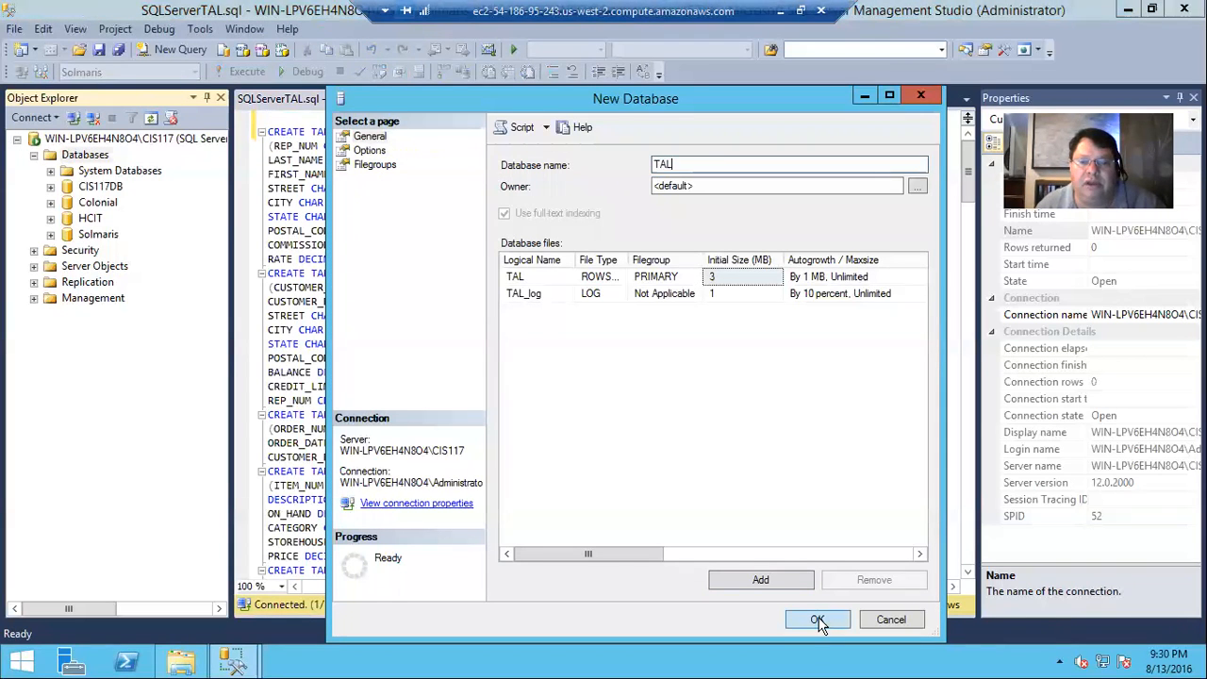
click(817, 618)
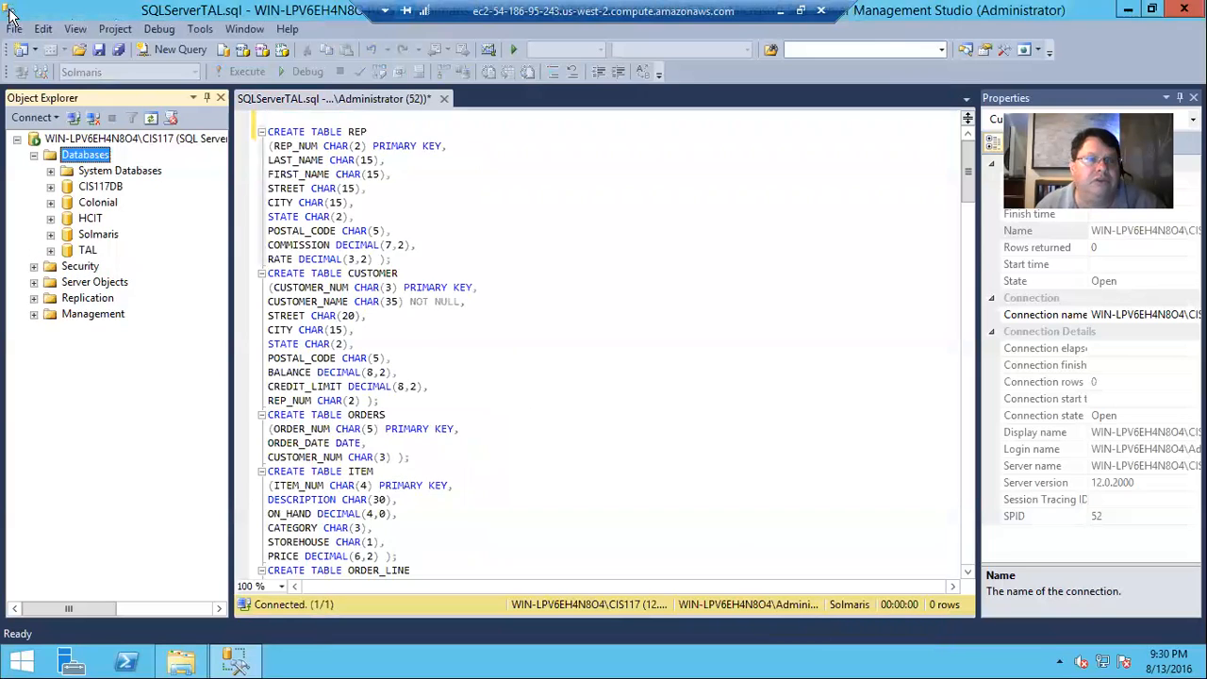
Add 'use TAL' atop the create script, run it, and show TAL's new tables.
click(302, 115)
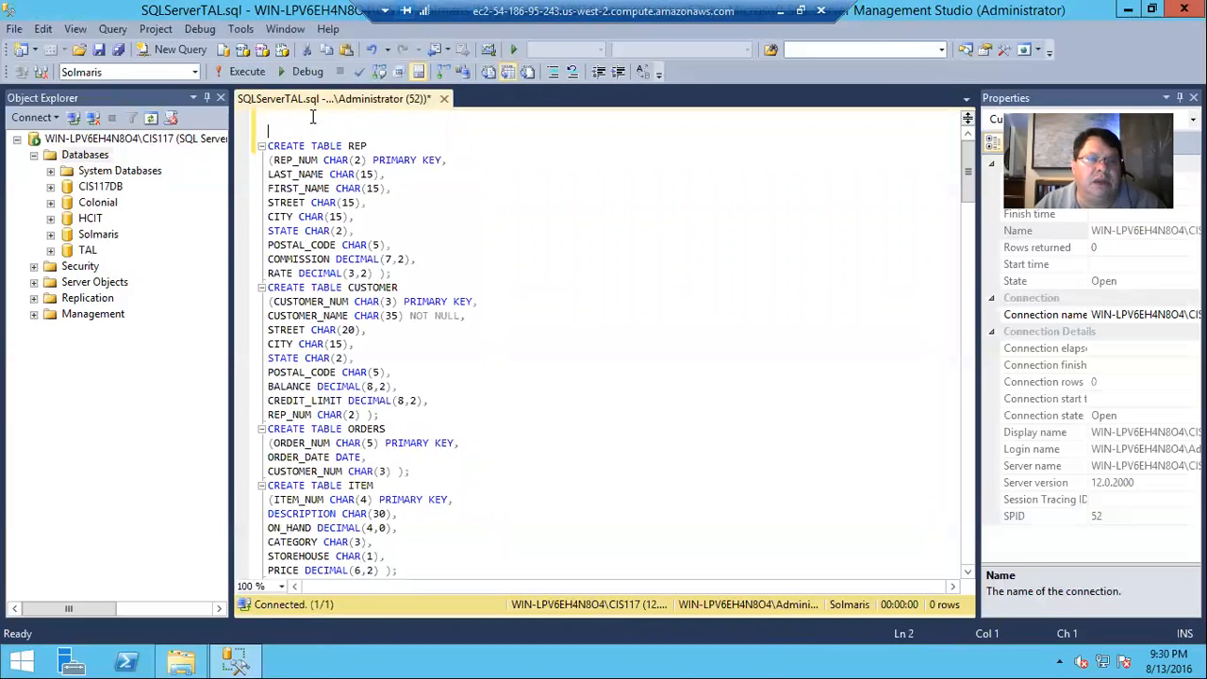
text(user)
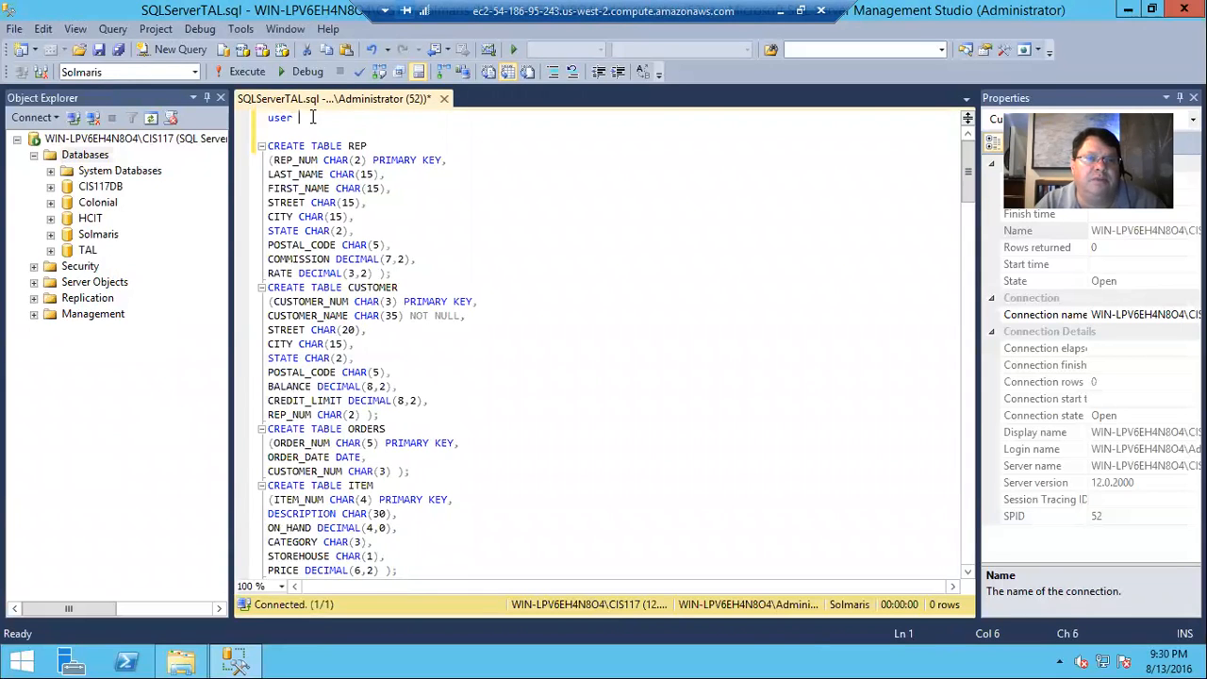
key(Backspace)
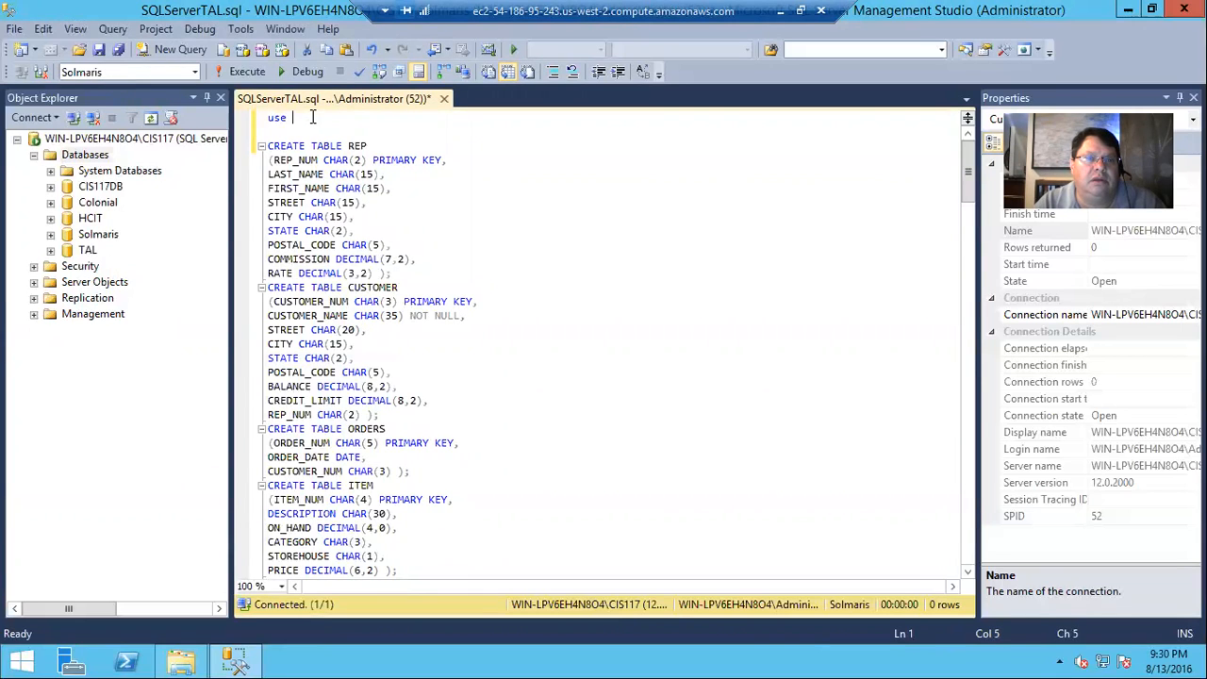
text(TAL)
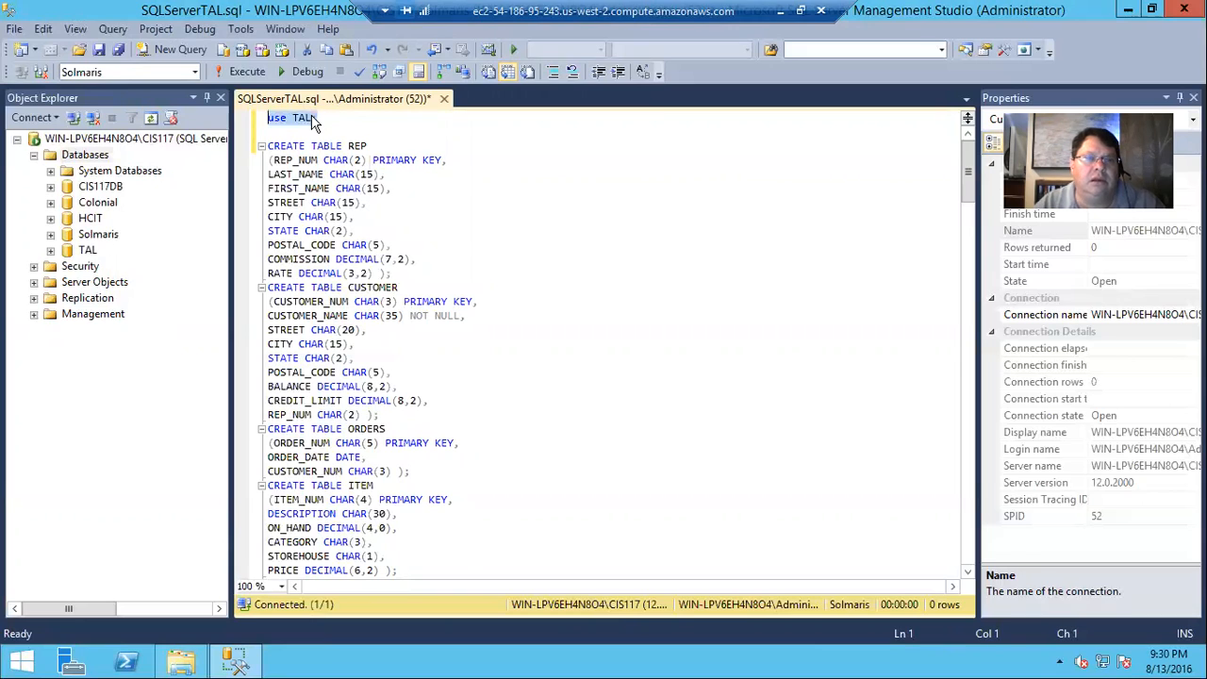
click(247, 72)
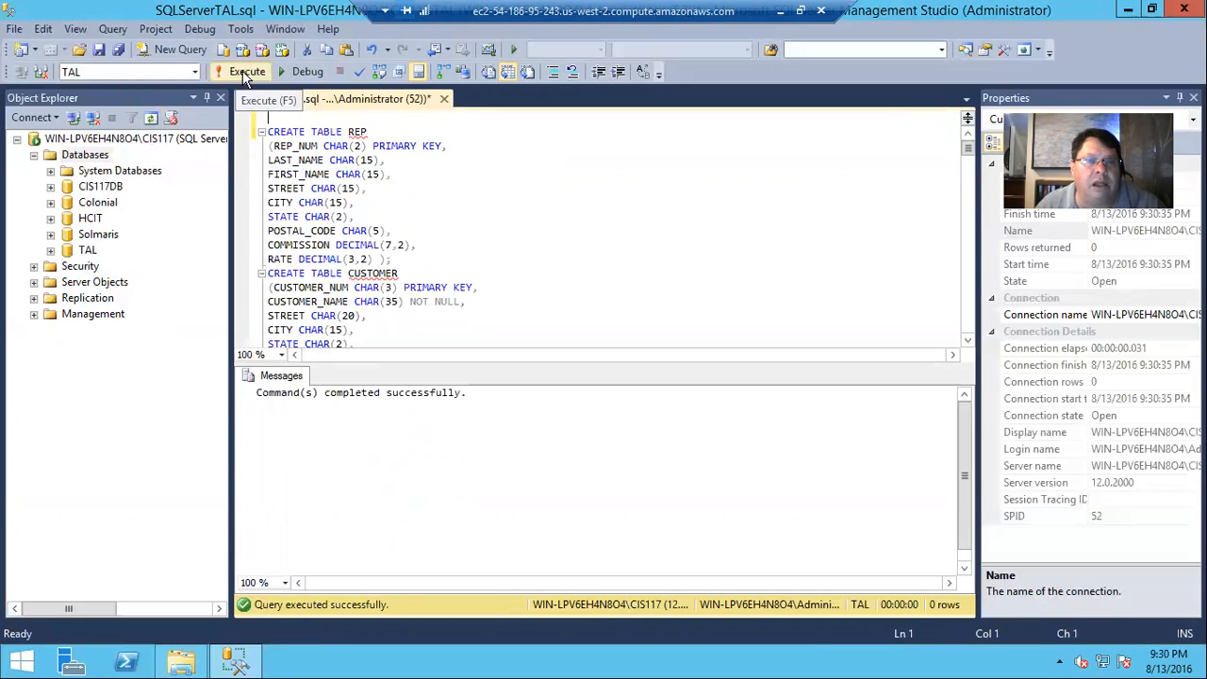
click(245, 72)
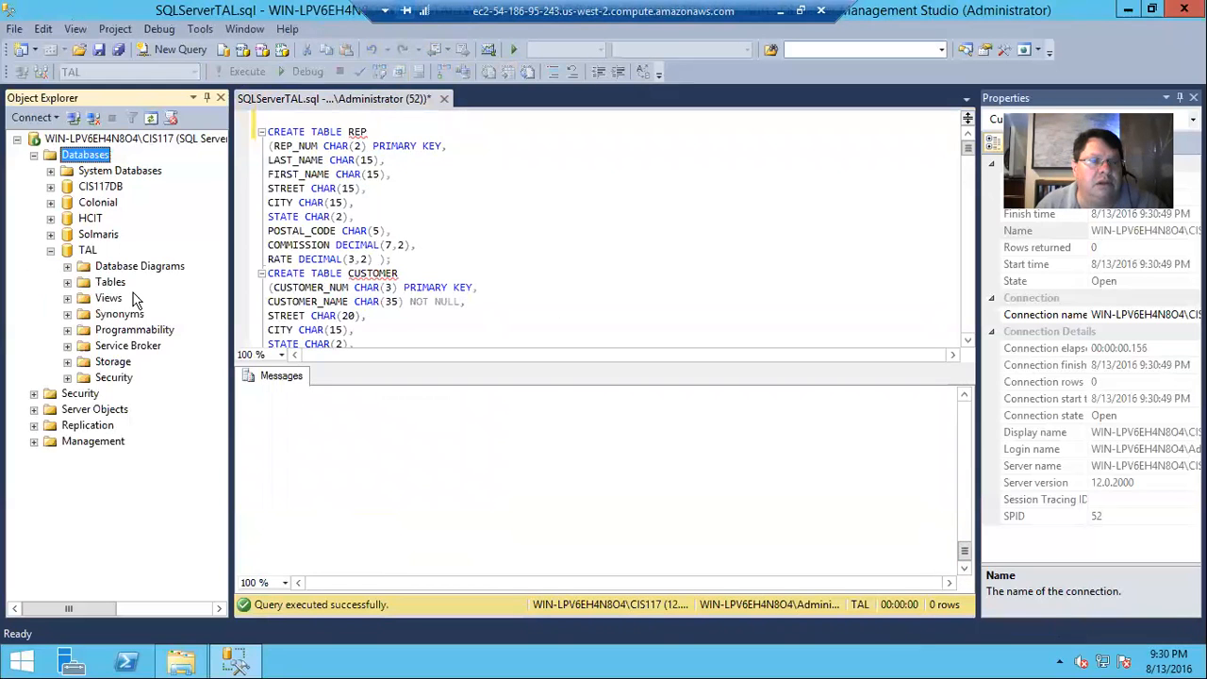
click(67, 281)
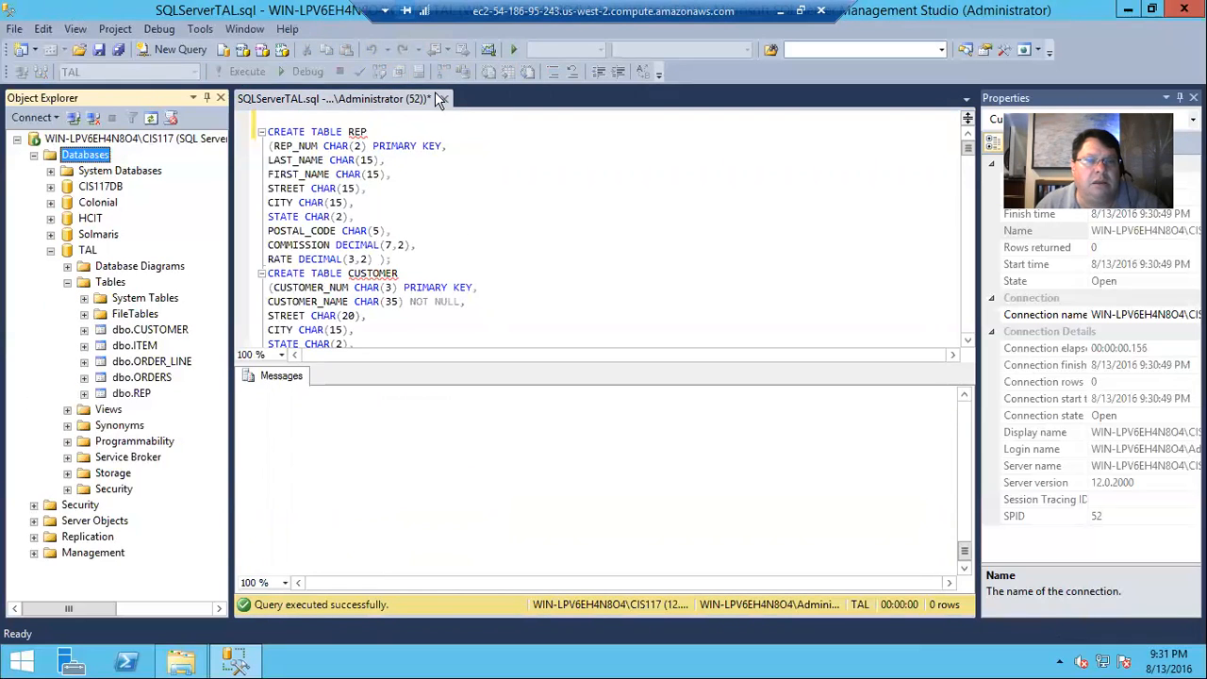
Run 'use TAL; select * from customer;' in a fresh query window.
click(179, 49)
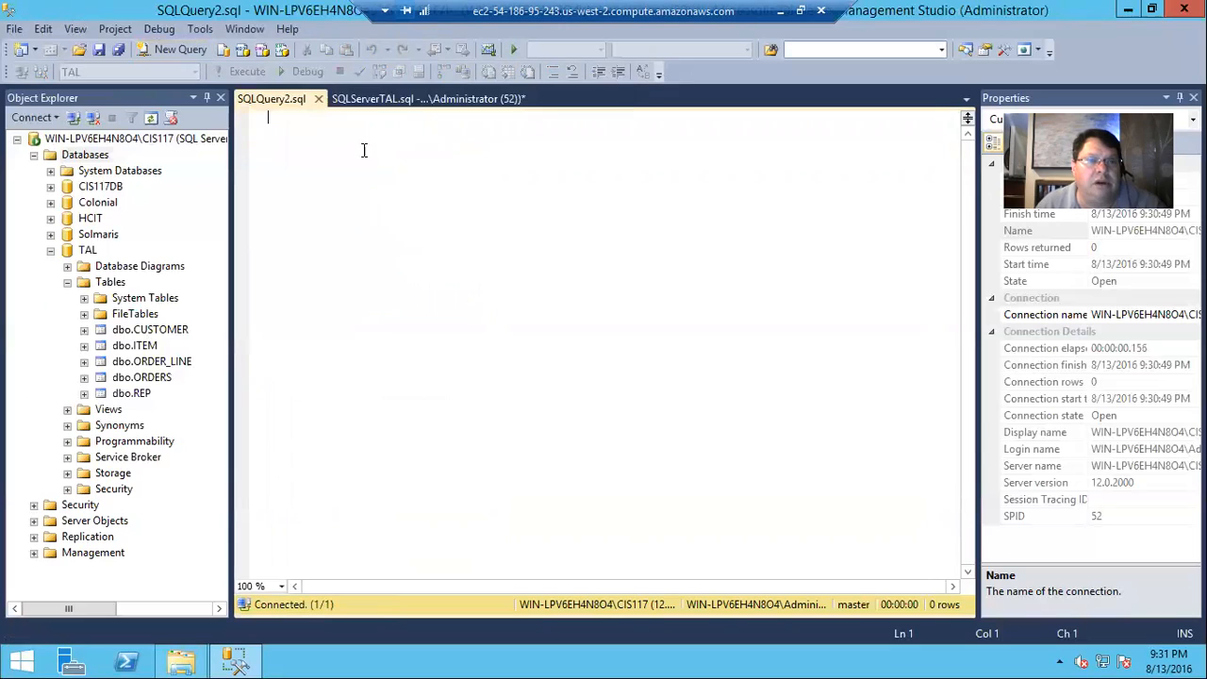
text(use Ta)
text(select)
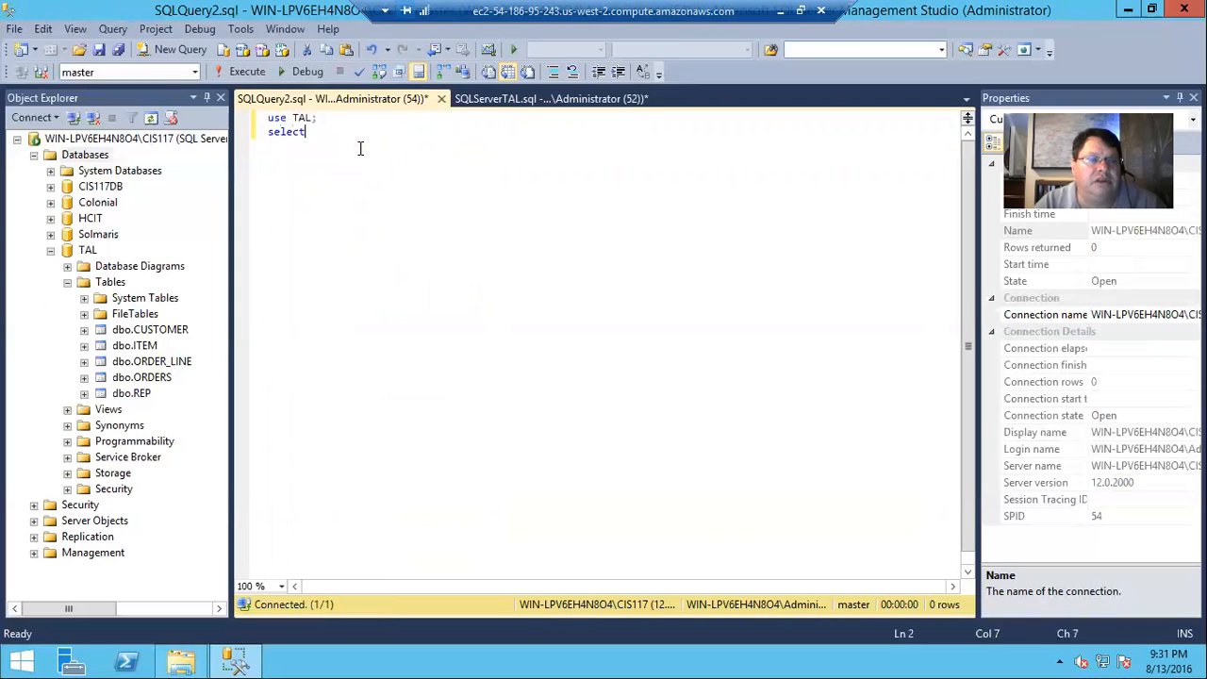
text(* from customer;)
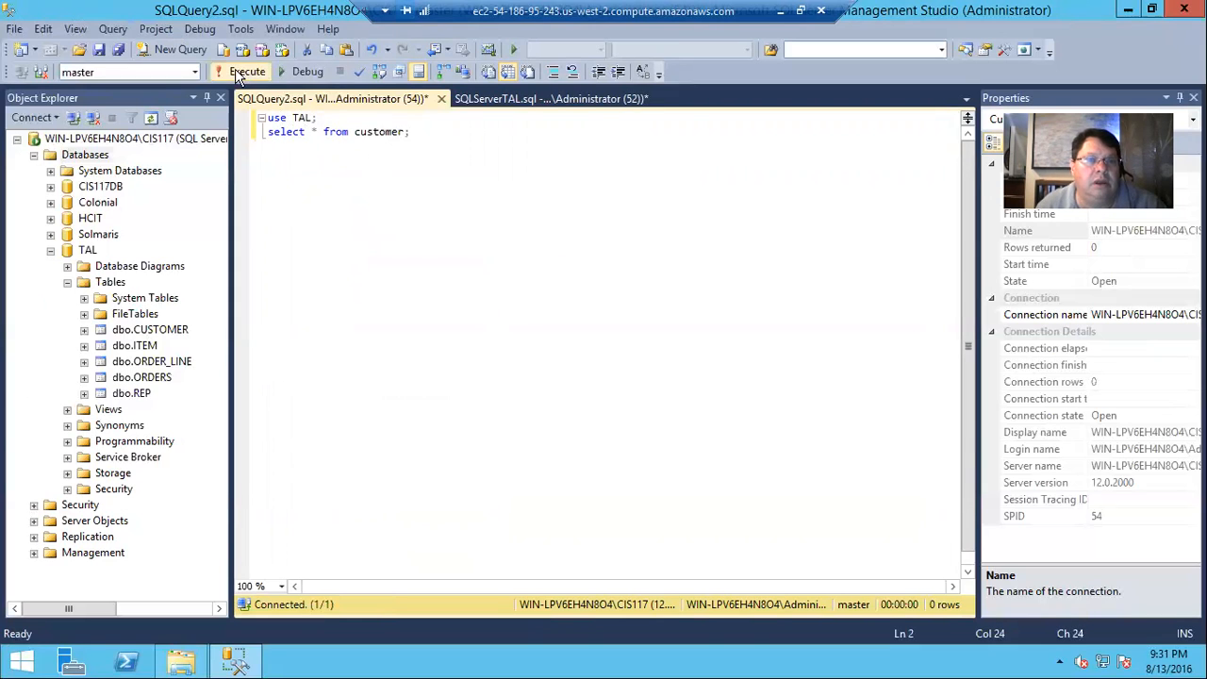
click(245, 72)
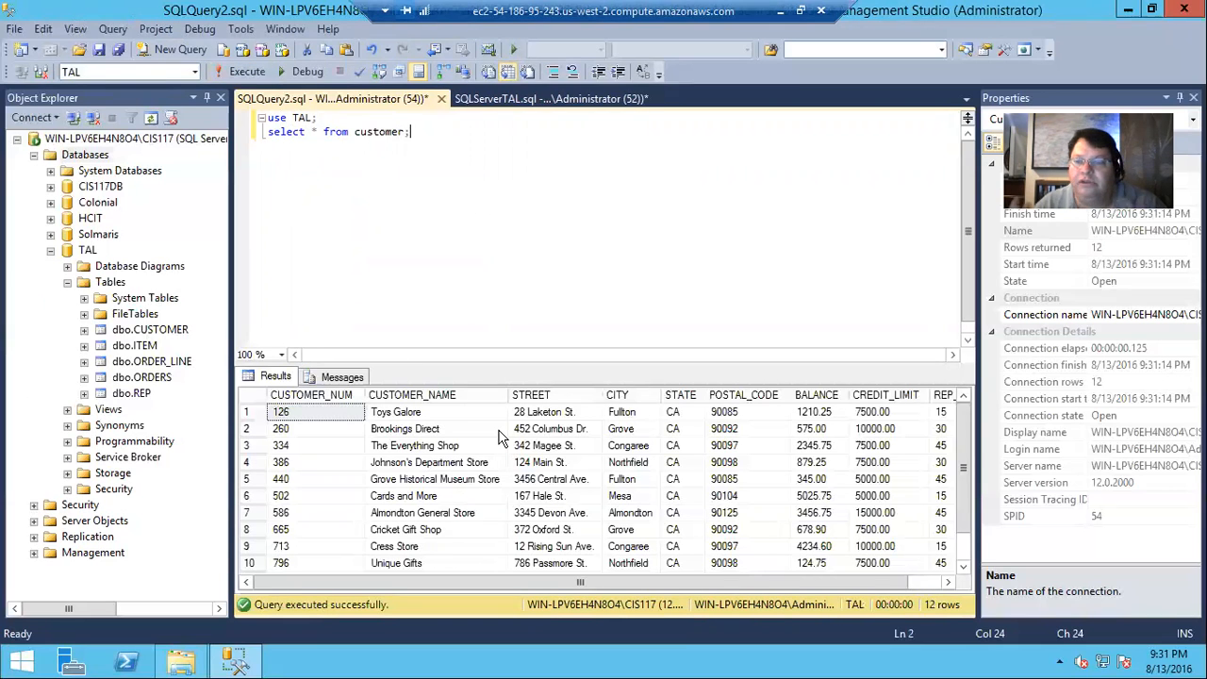